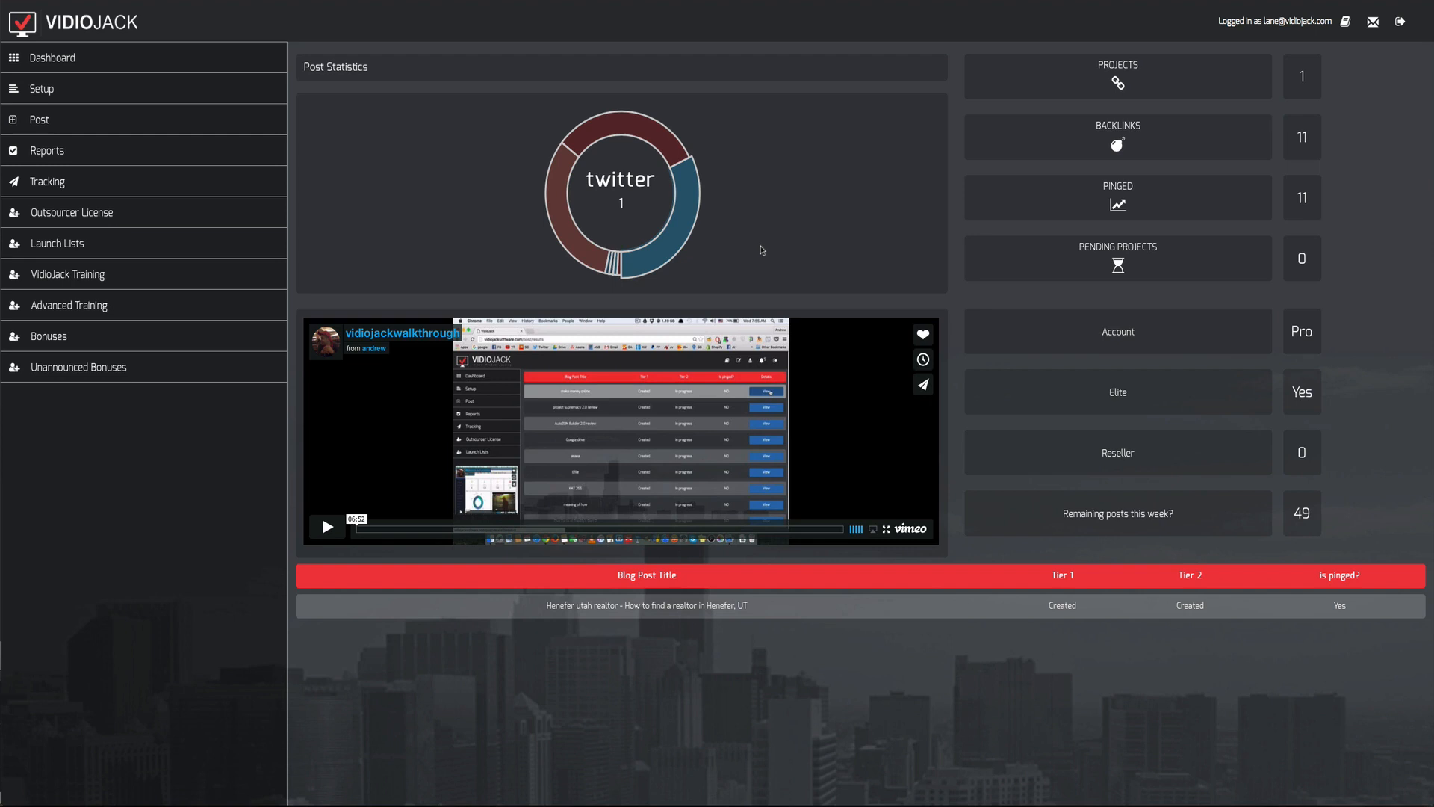
mouse_move(513, 276)
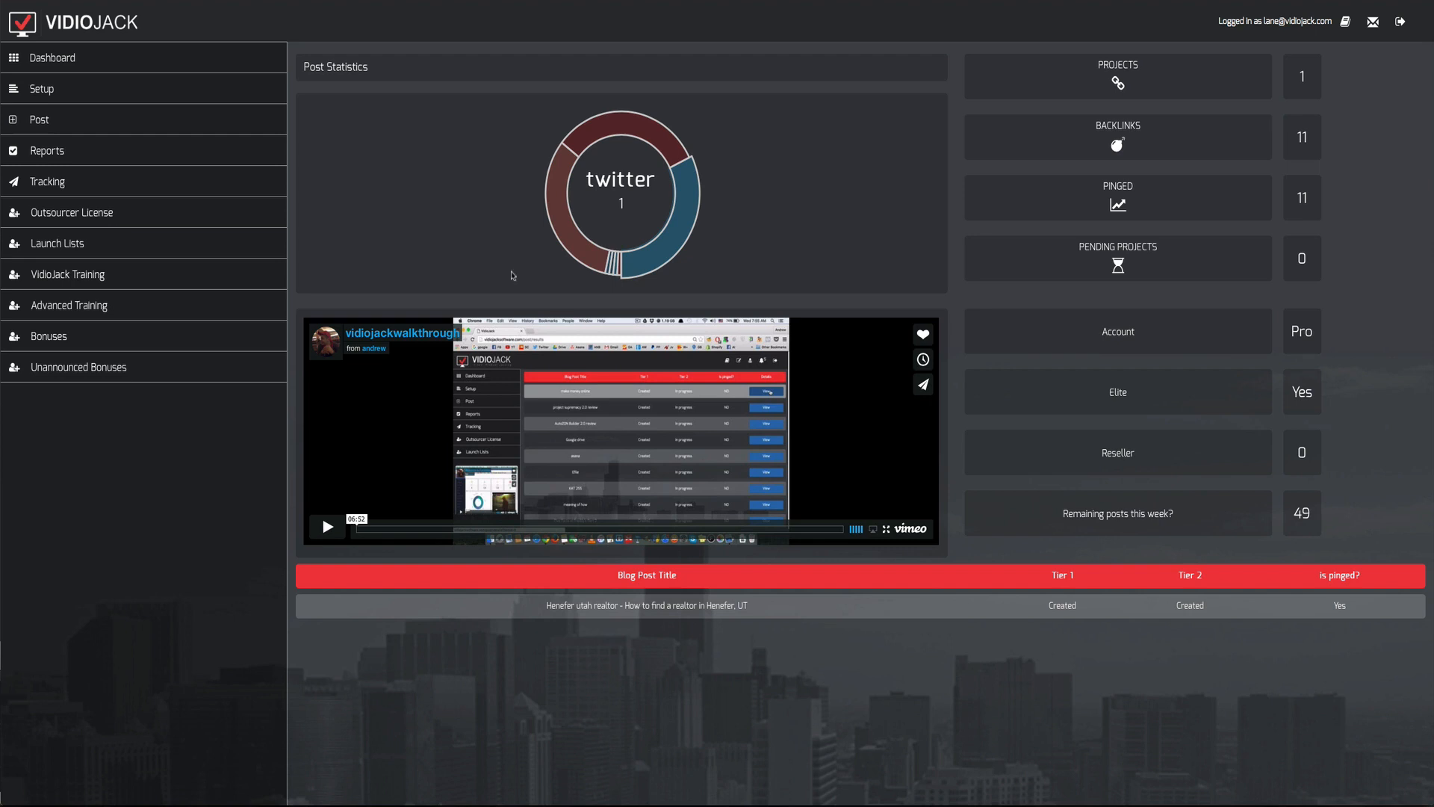
mouse_move(42, 88)
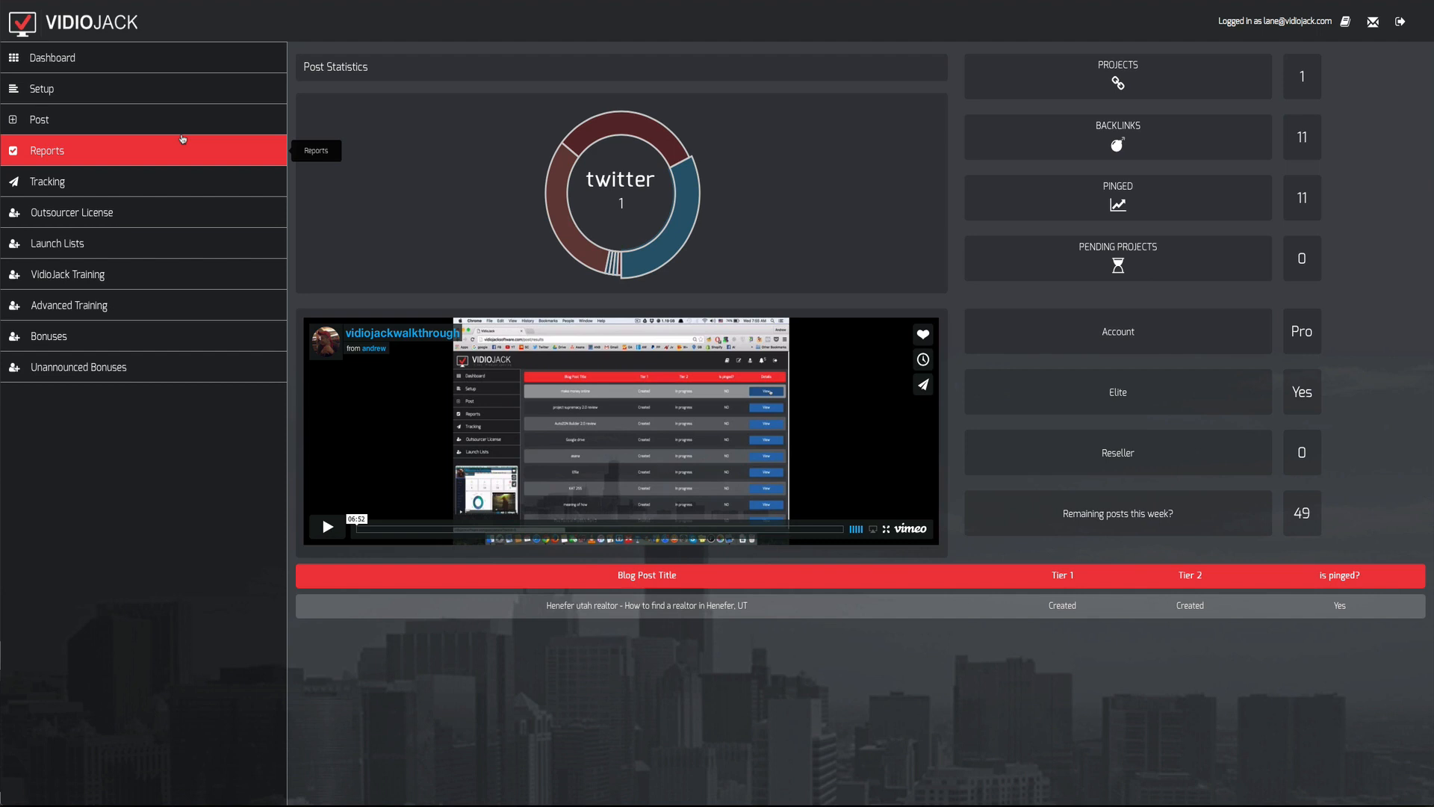
mouse_move(41, 119)
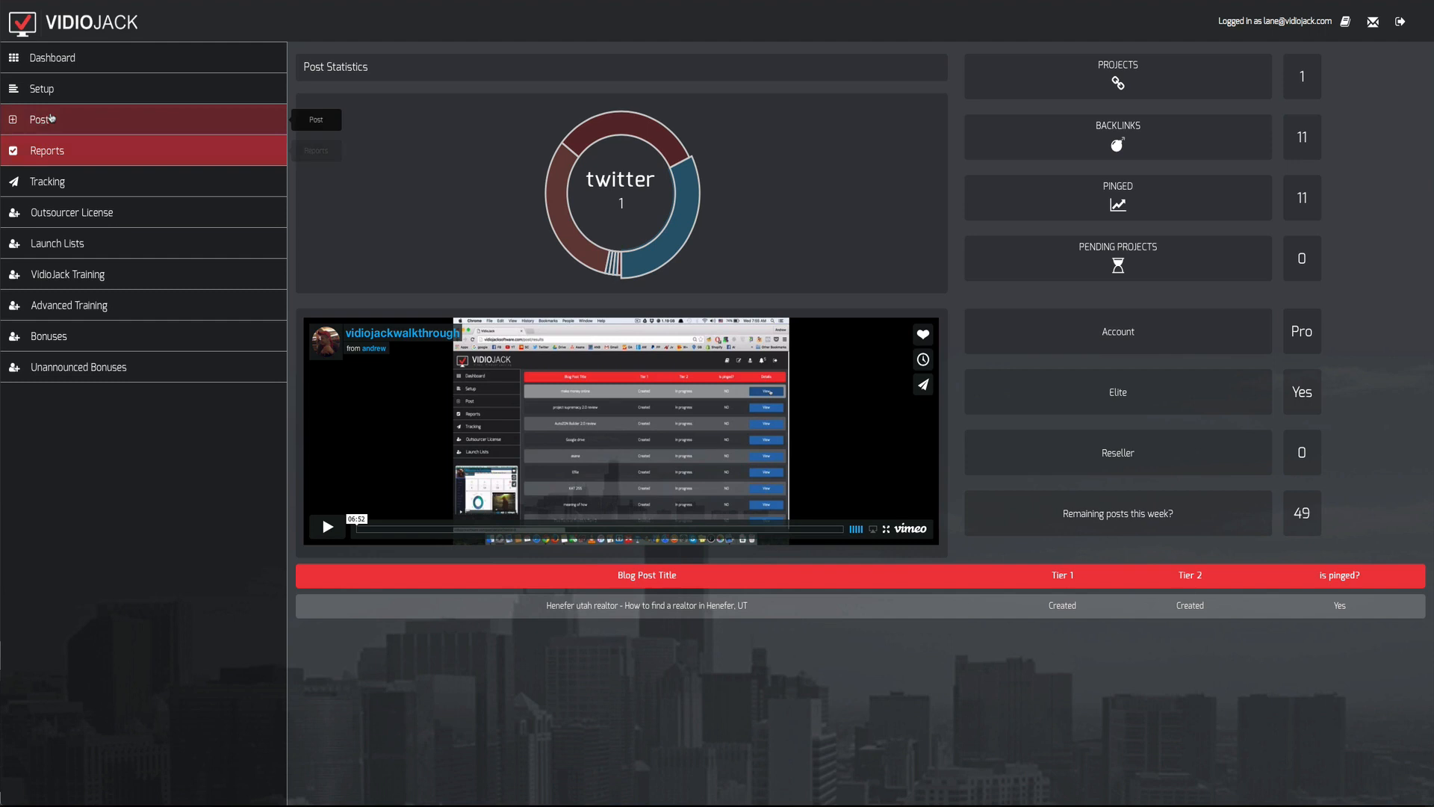
- Enable Auto spin for scraped content in Setup, after selecting the YouTube channel URL
left_click(41, 89)
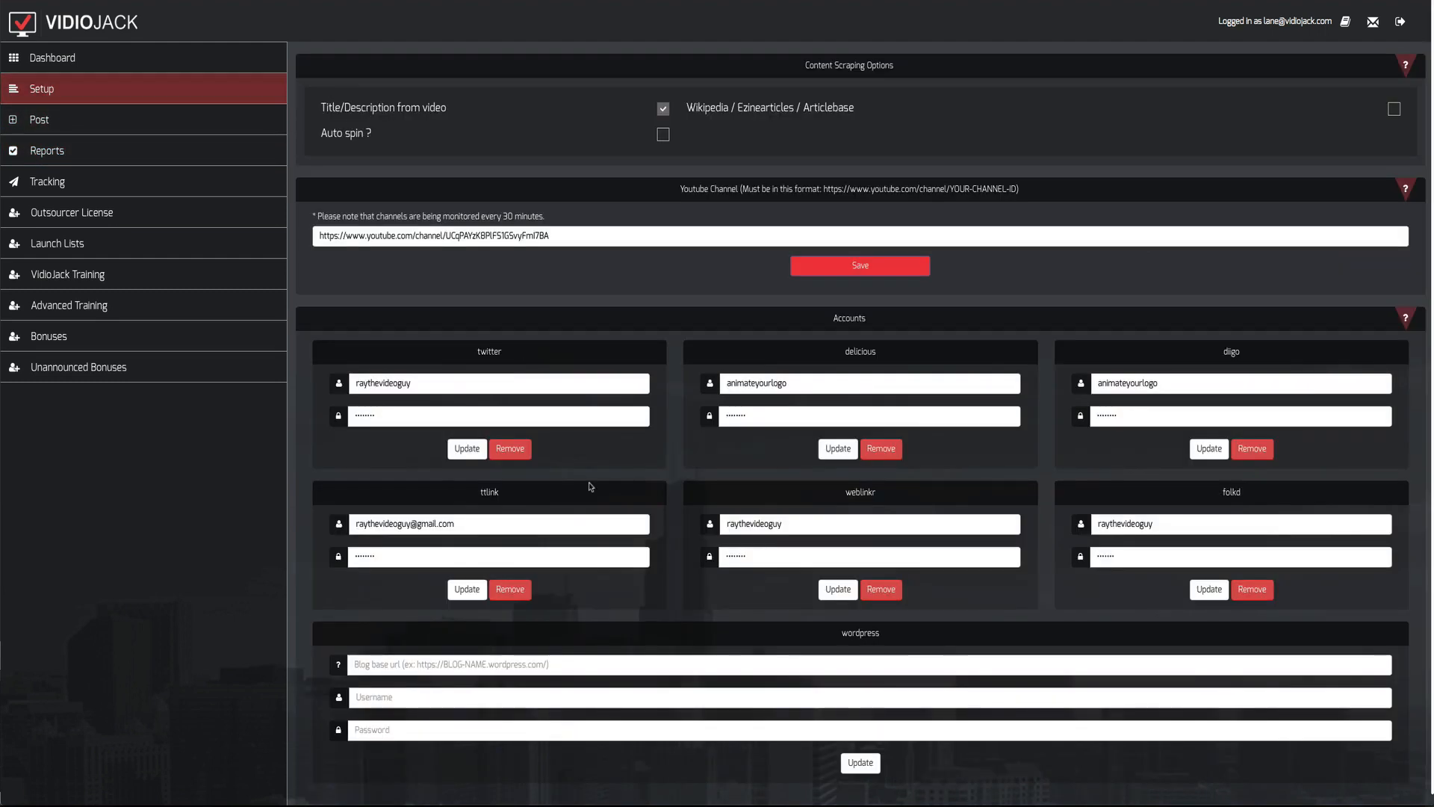
mouse_move(771, 467)
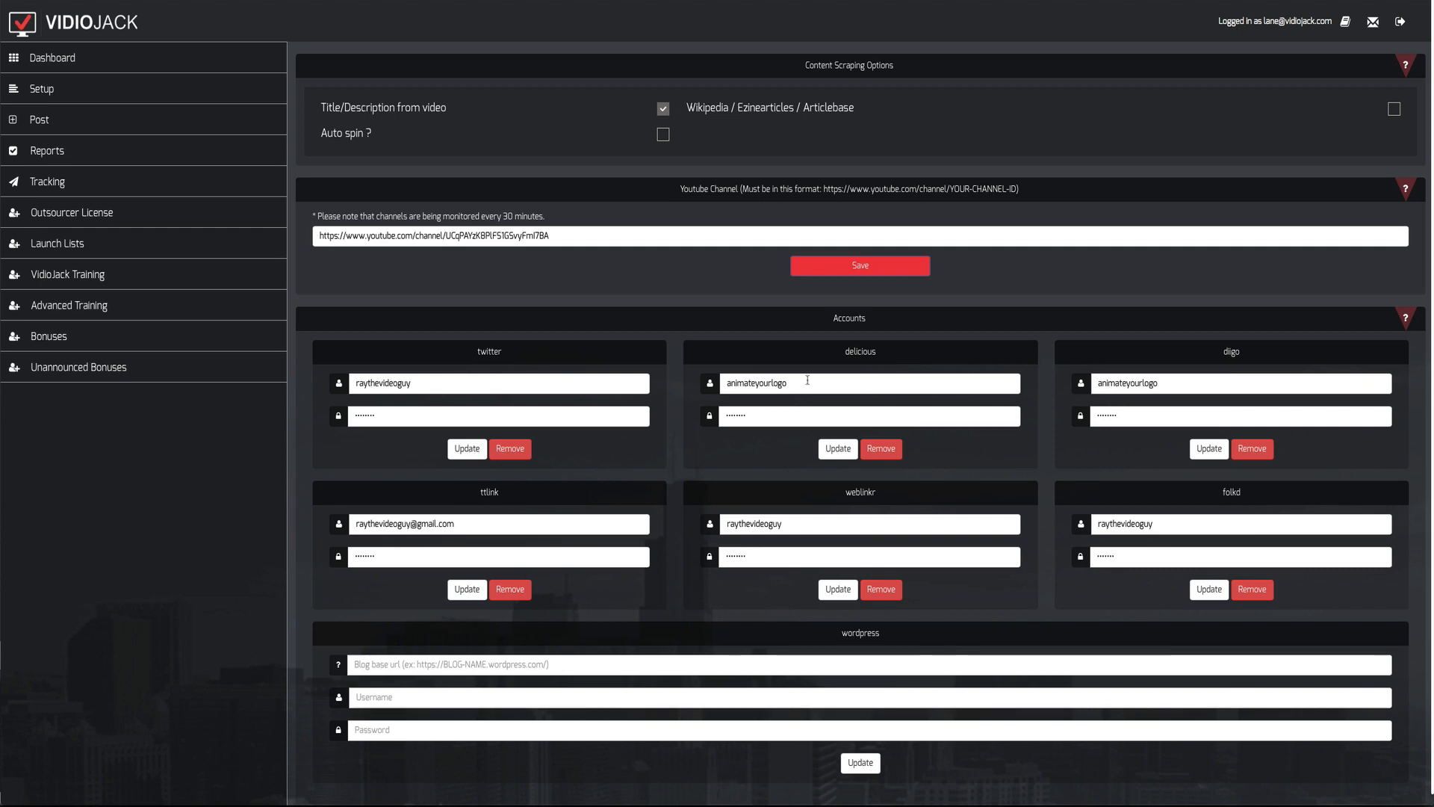
mouse_move(629, 270)
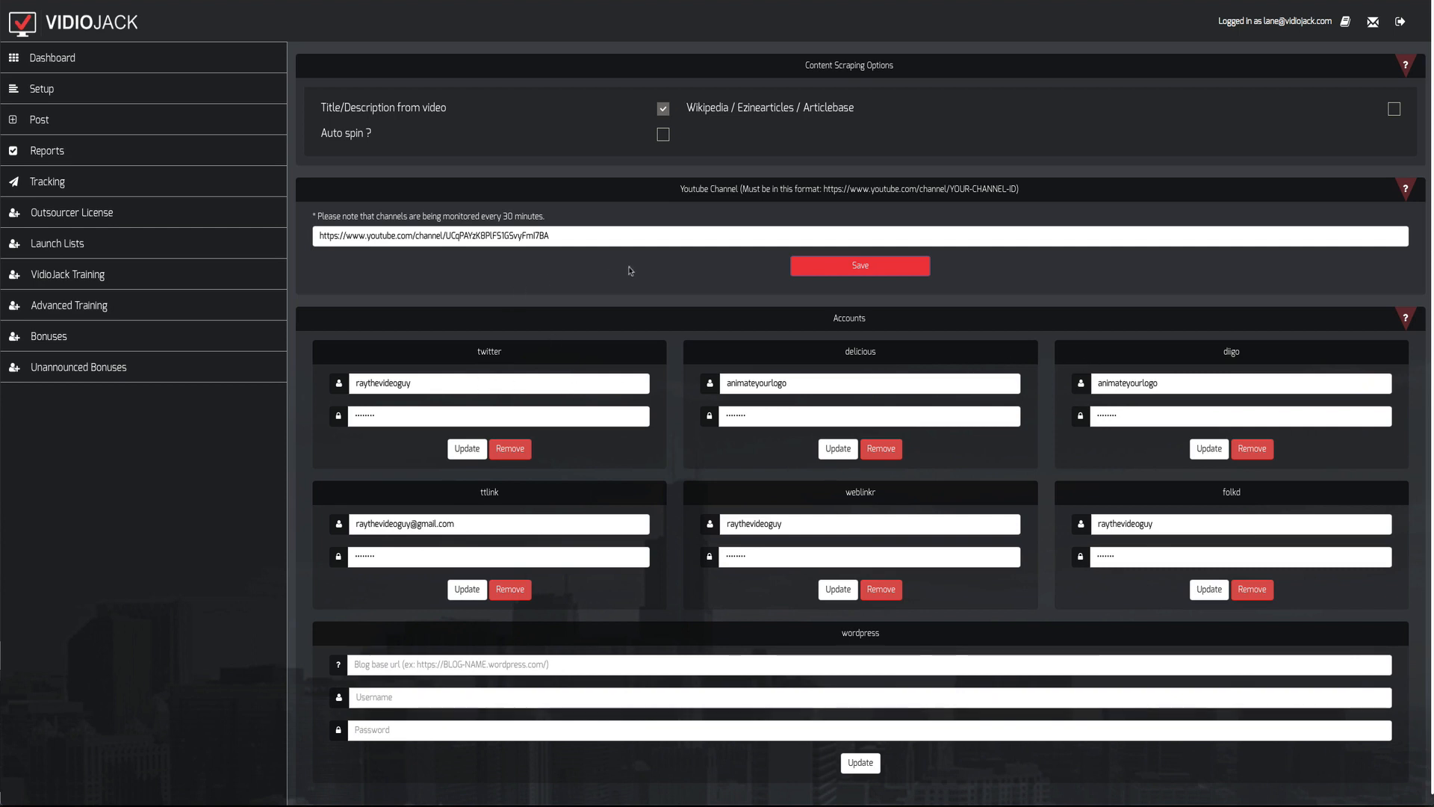
left_click(549, 236)
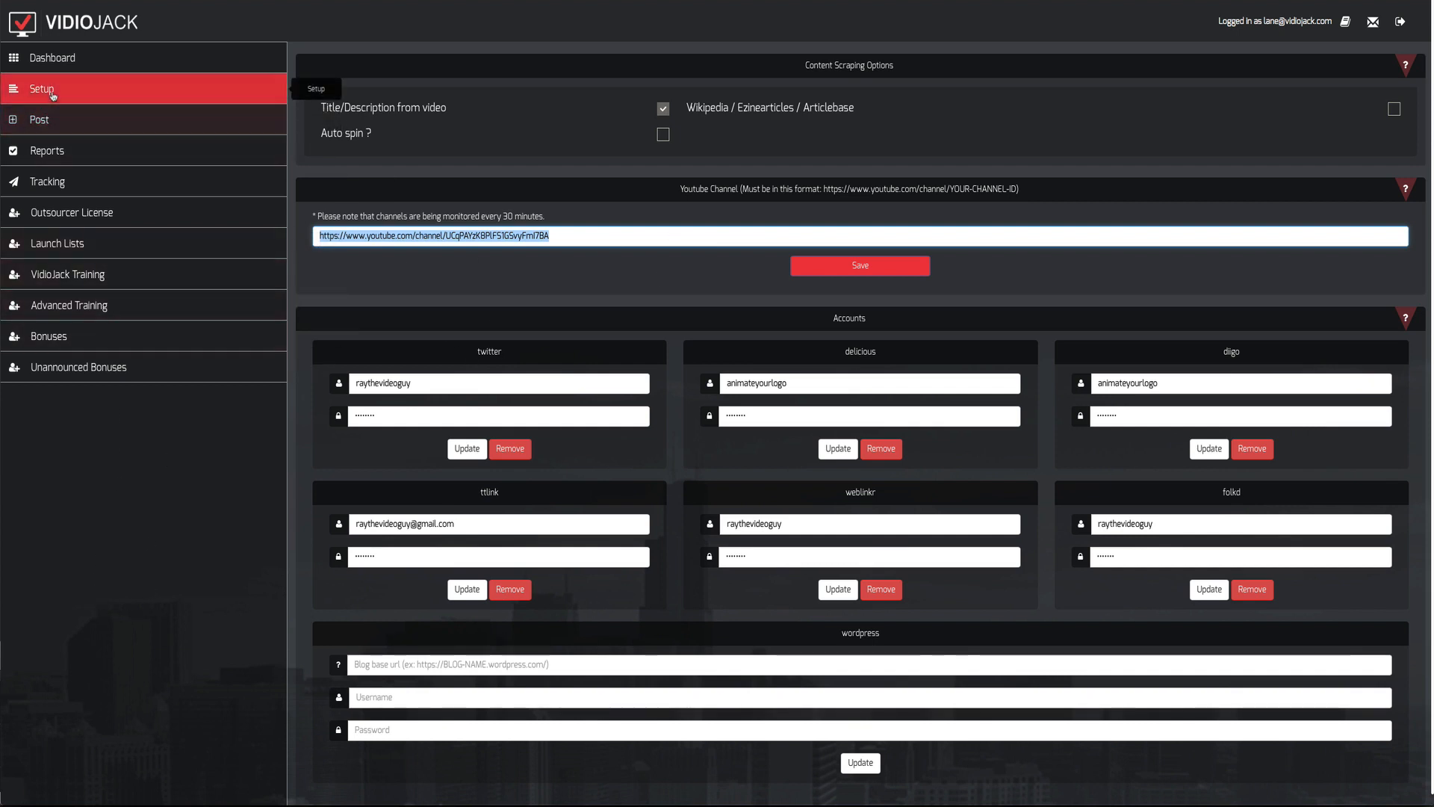
mouse_move(448, 138)
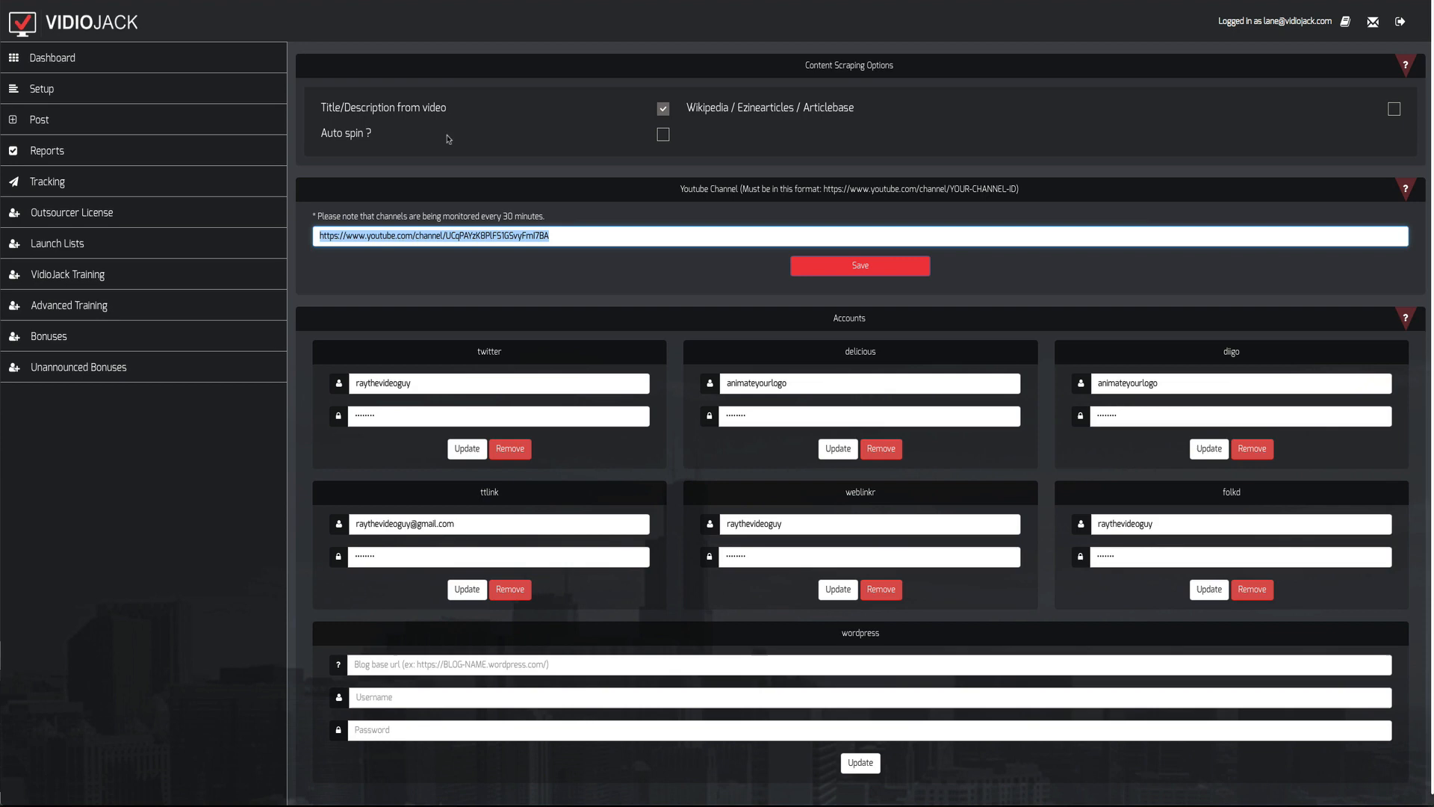
mouse_move(615, 105)
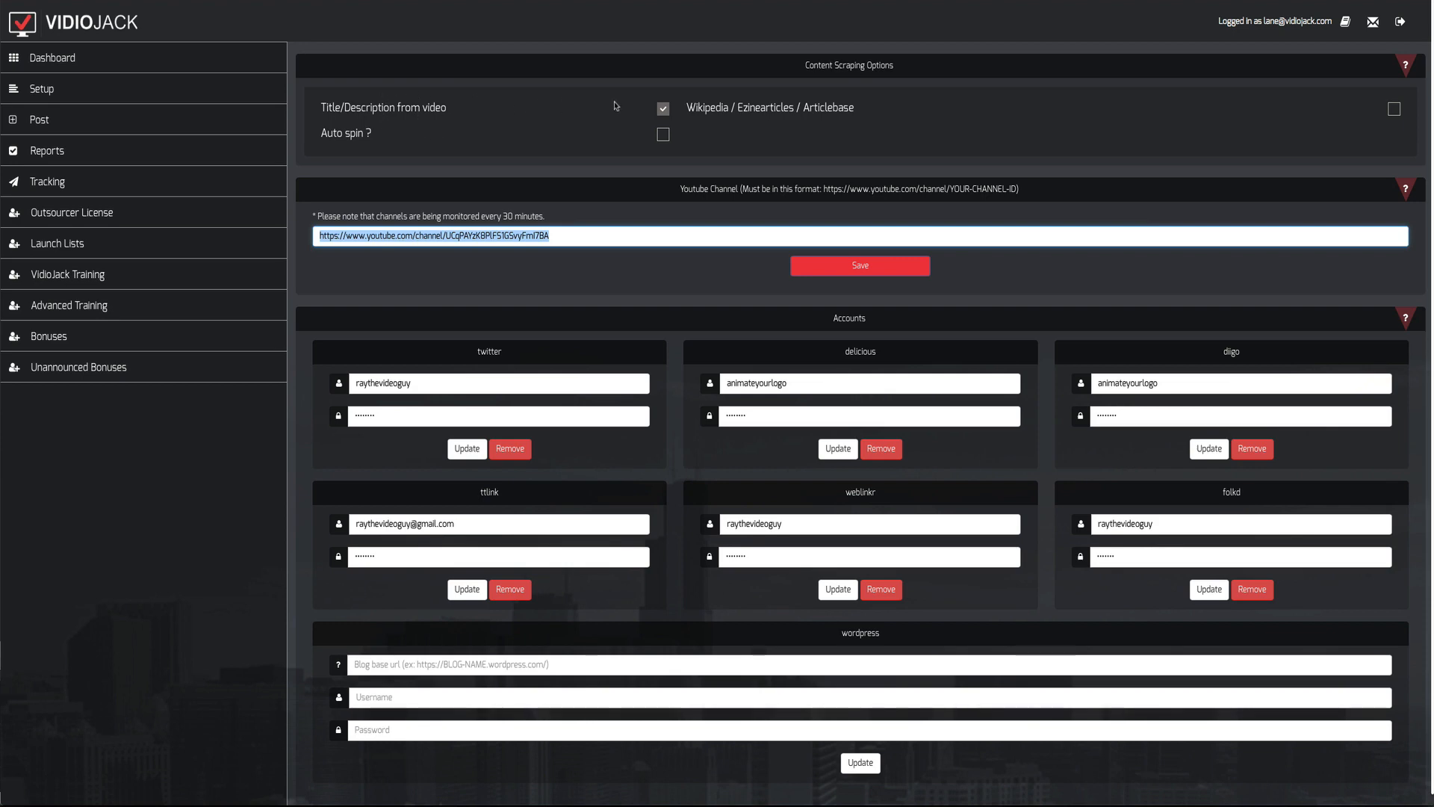
mouse_move(639, 159)
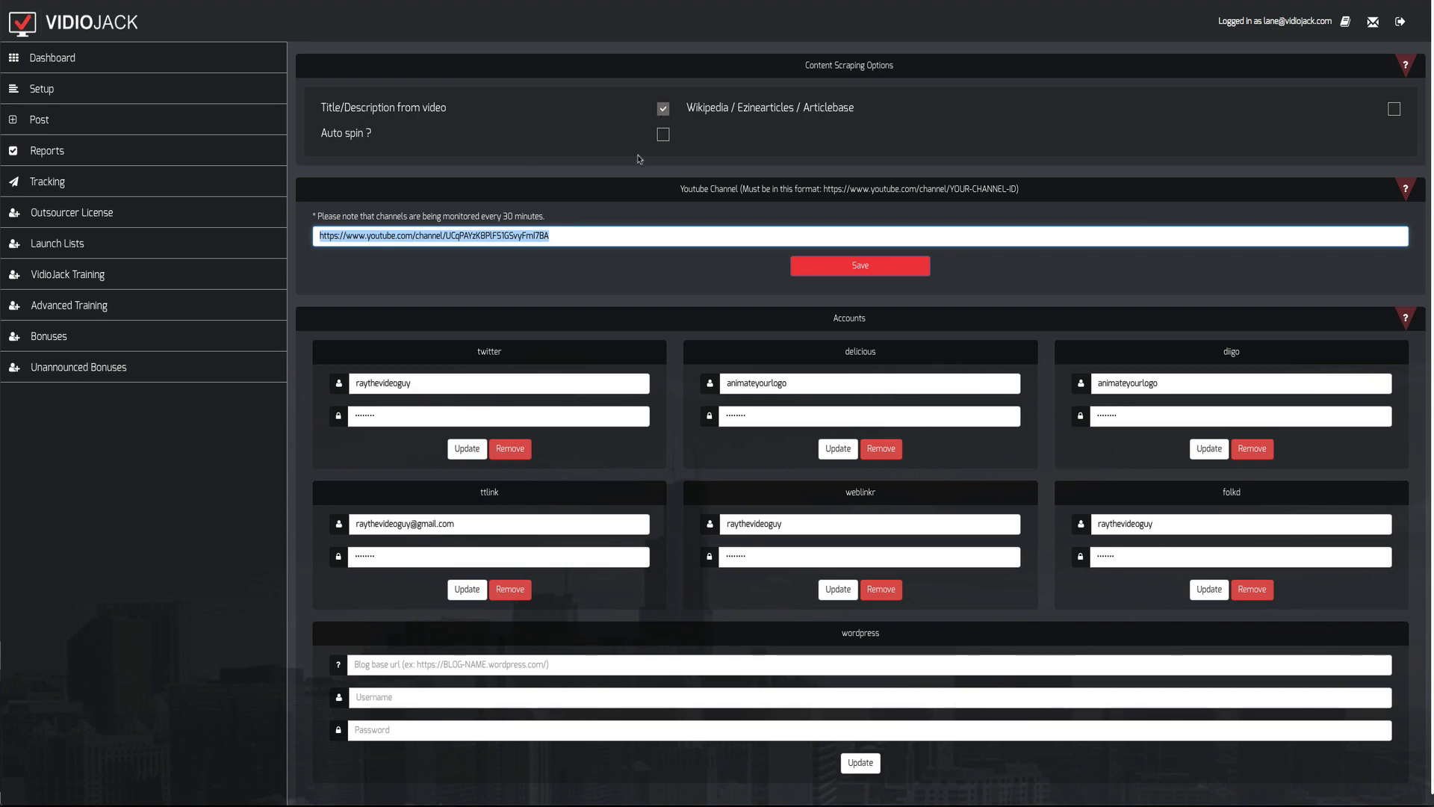
left_click(664, 133)
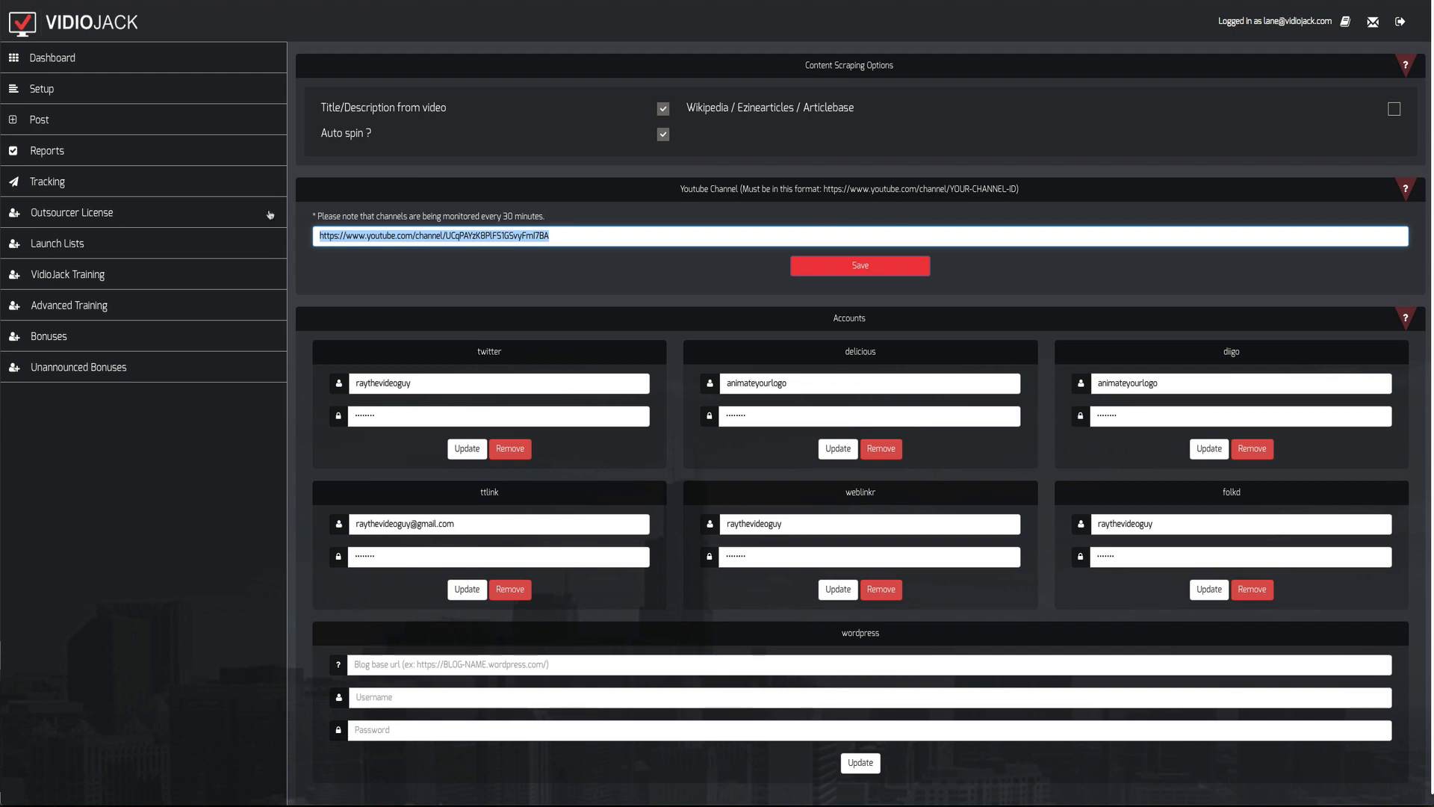
mouse_move(270, 215)
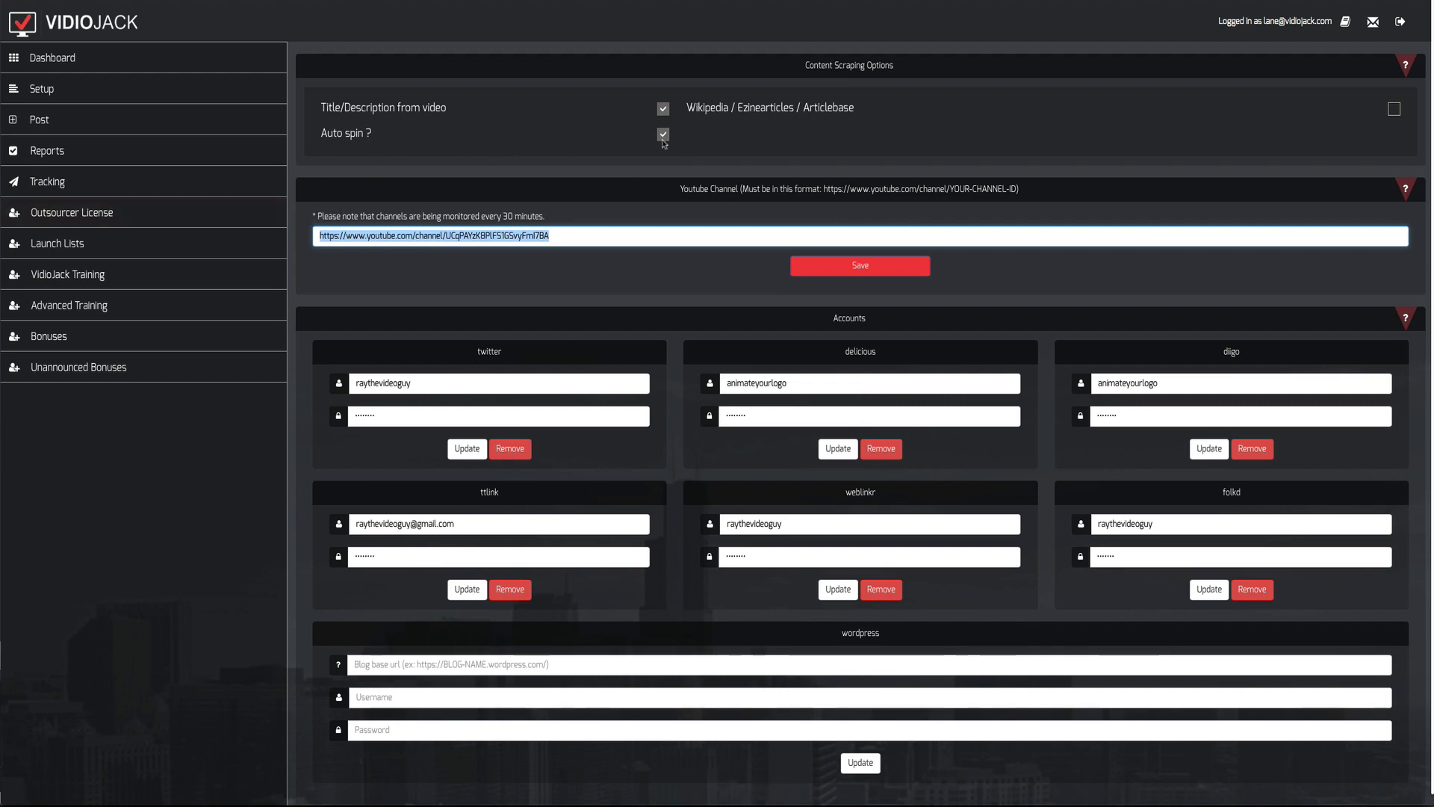
mouse_move(1219, 111)
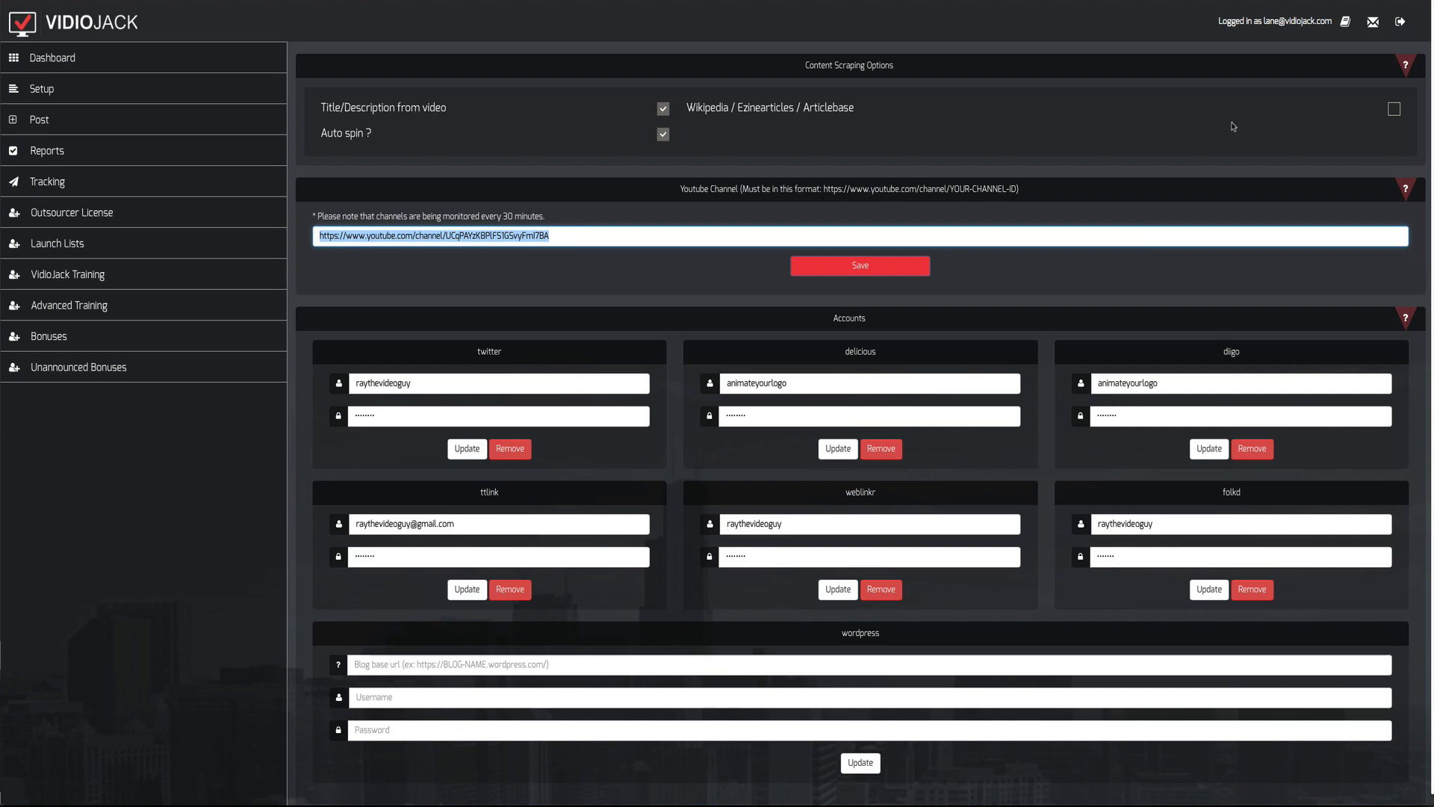
mouse_move(942, 144)
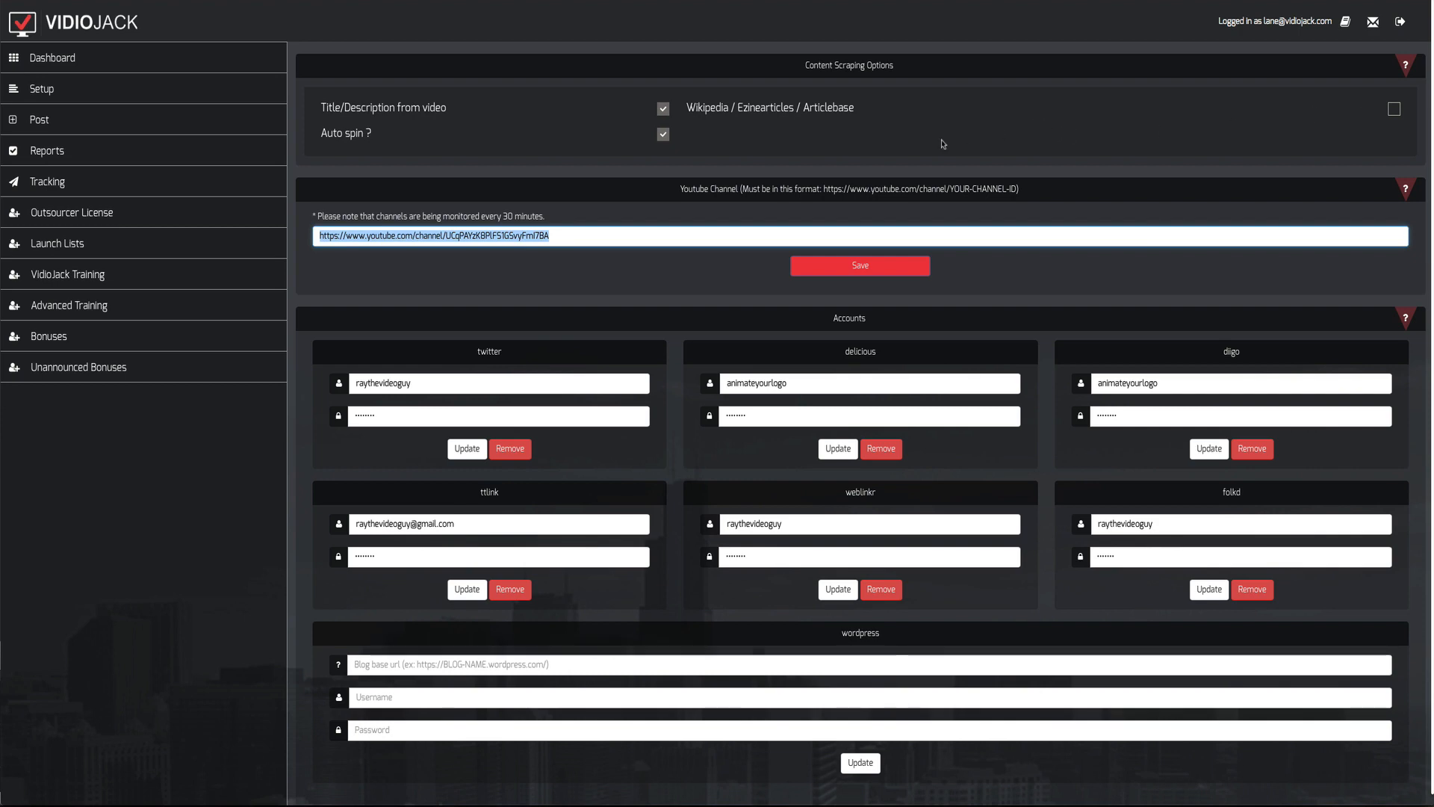
mouse_move(851, 172)
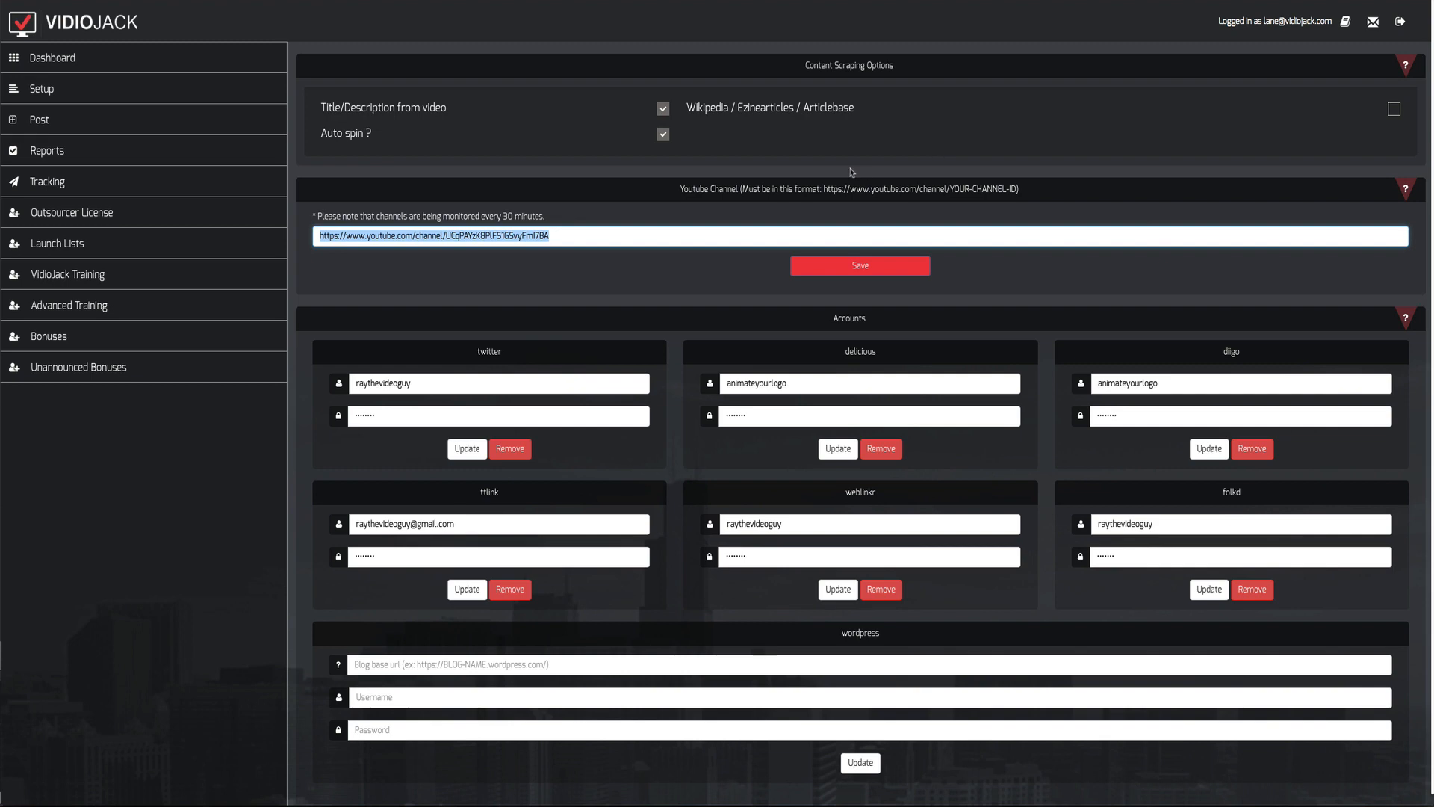
mouse_move(606, 138)
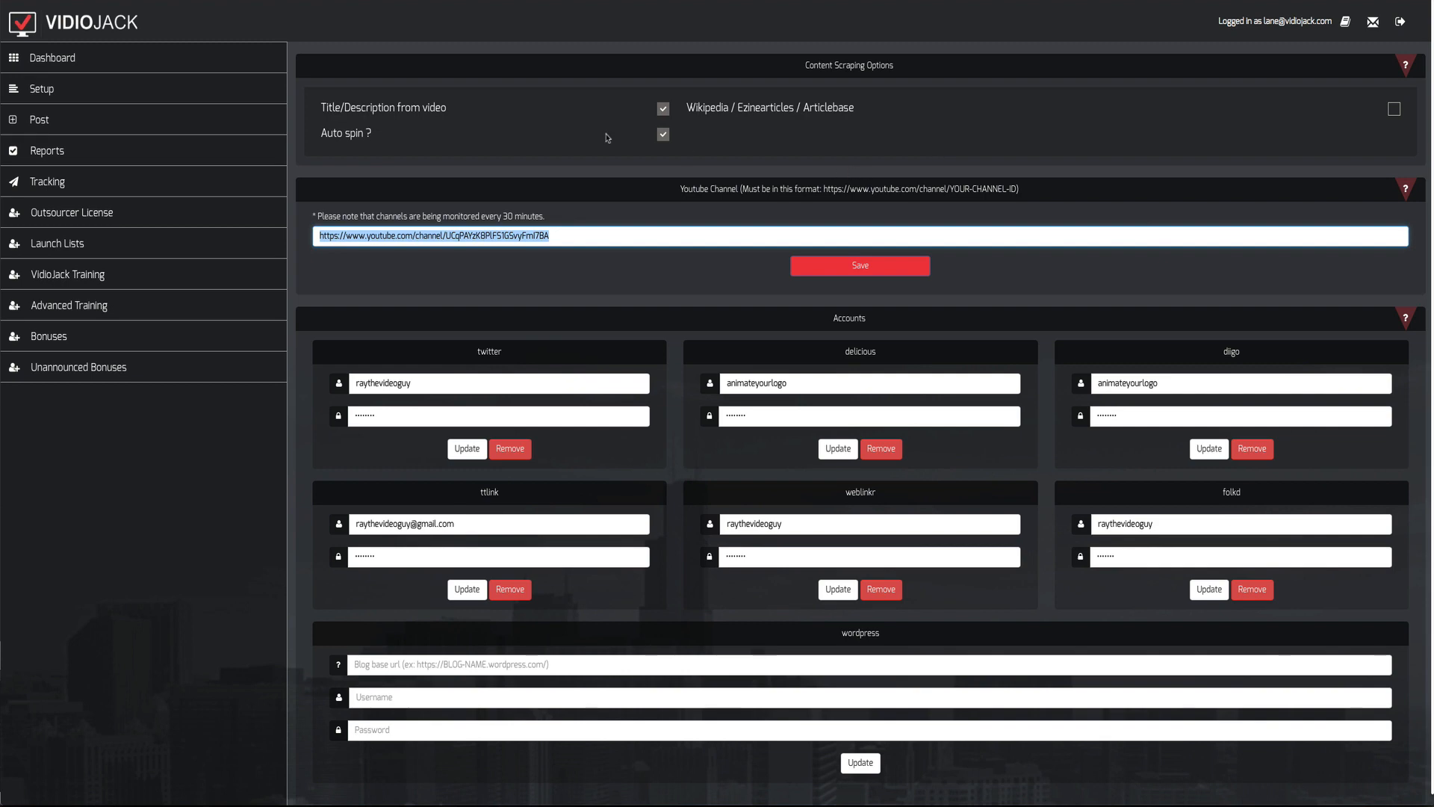
mouse_move(143, 119)
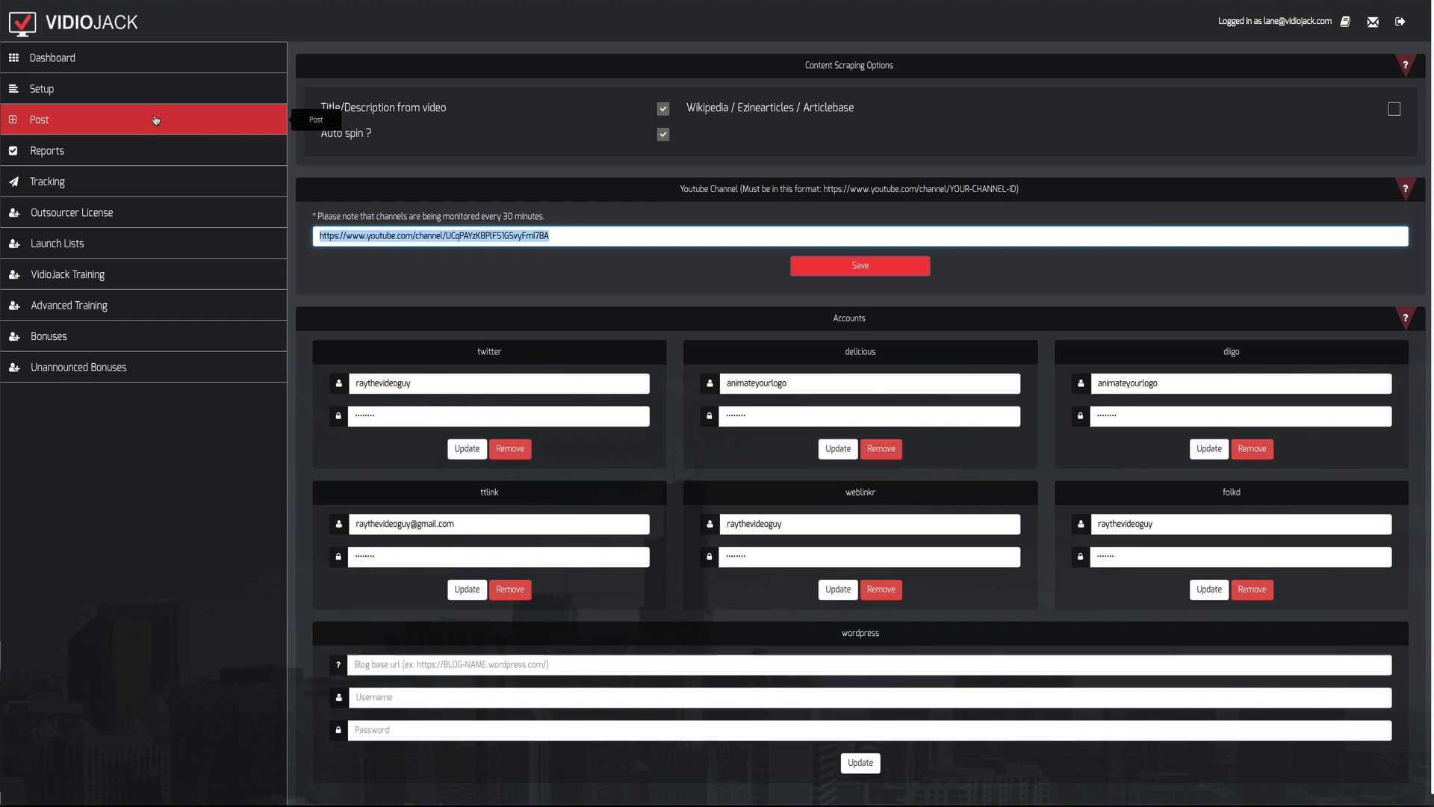
mouse_move(59, 65)
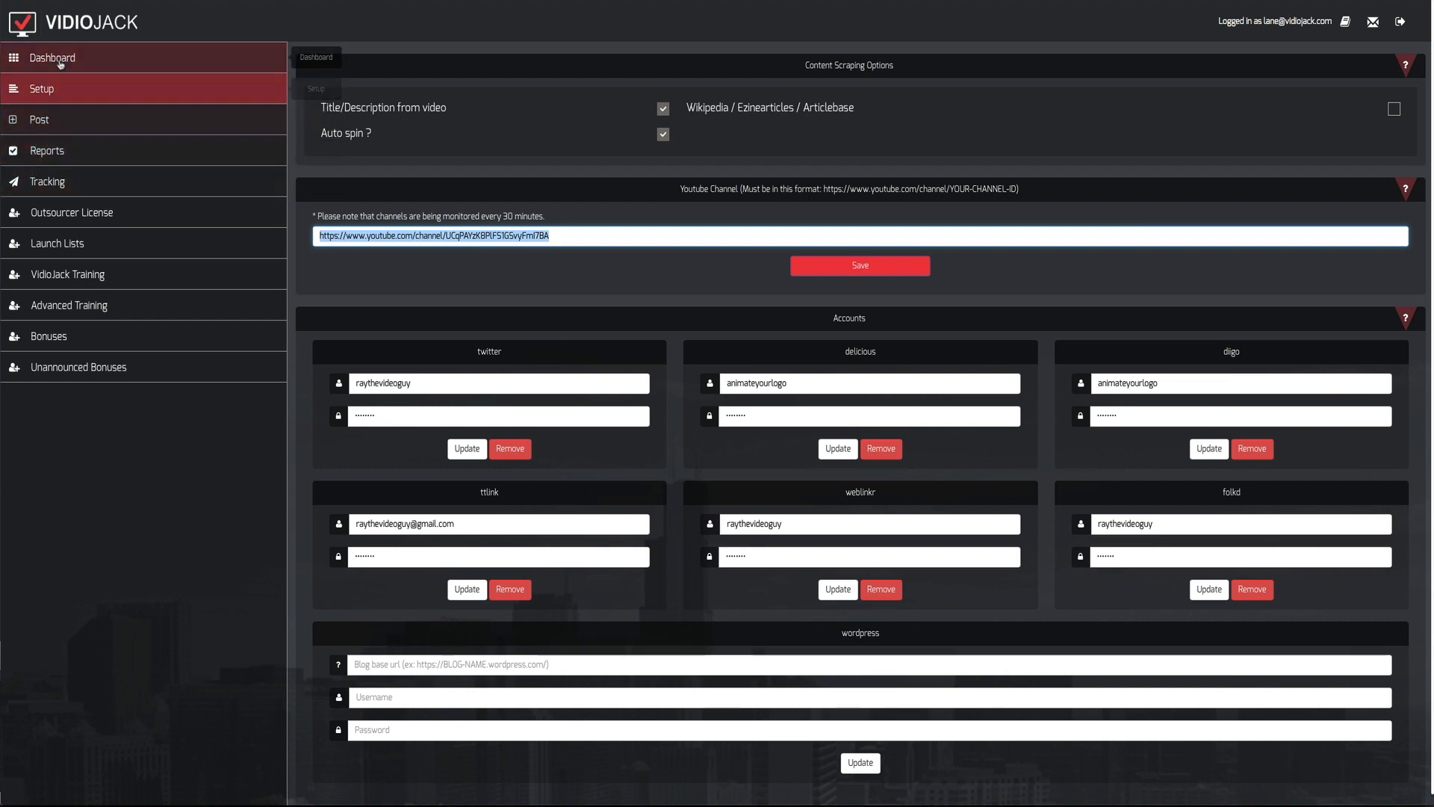
- Return to the Dashboard with post statistics, backlink counts and the pinged blog post
left_click(52, 58)
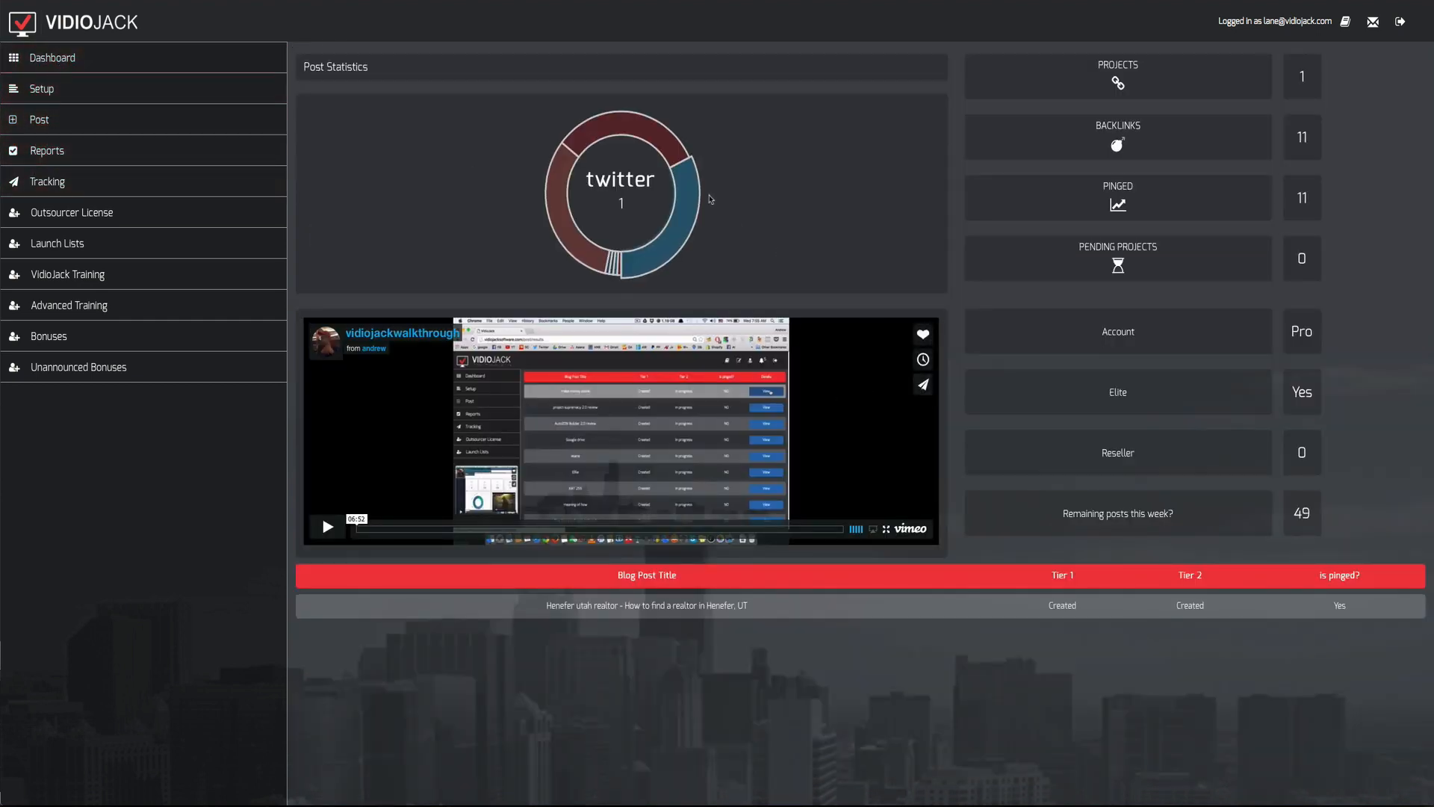
mouse_move(1117, 76)
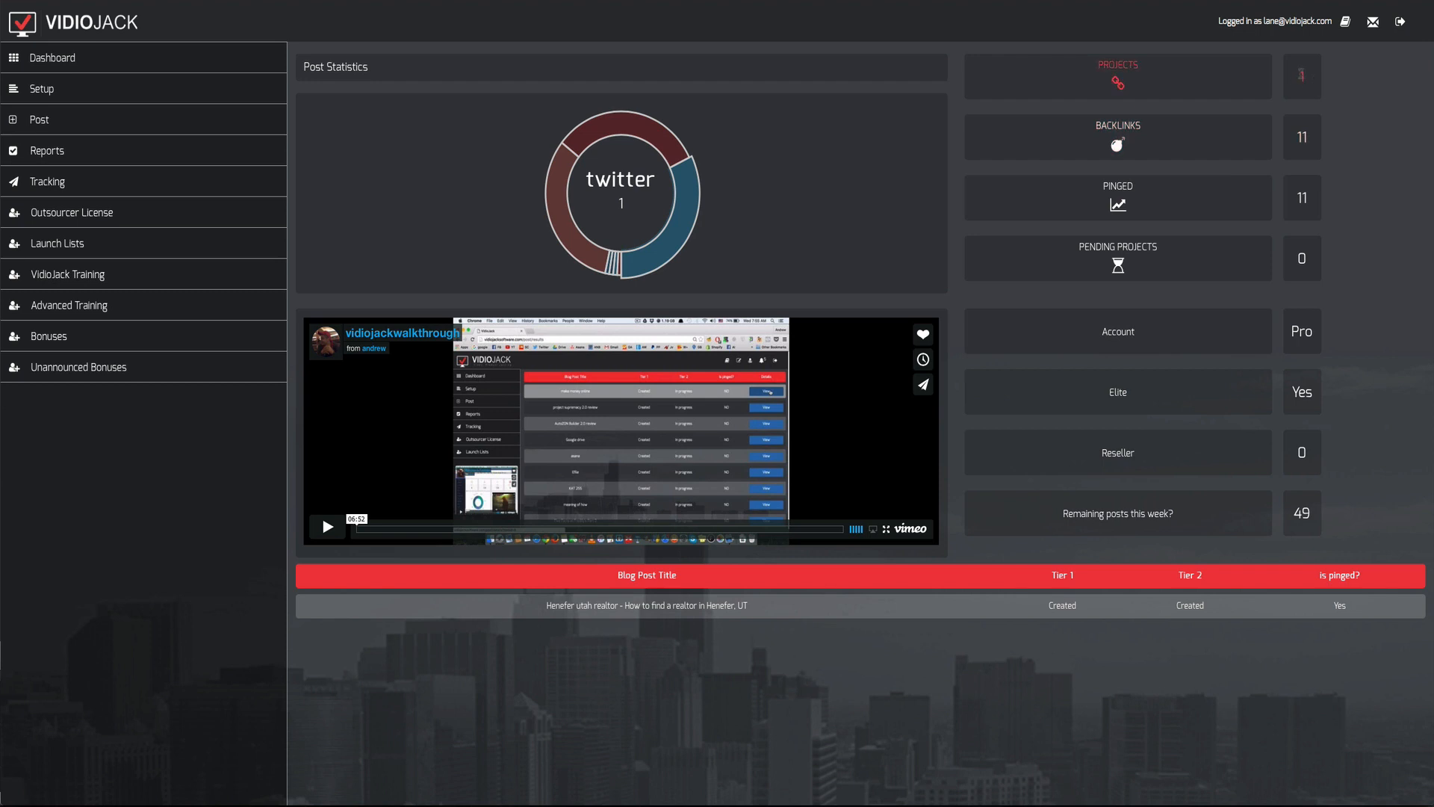
mouse_move(1283, 147)
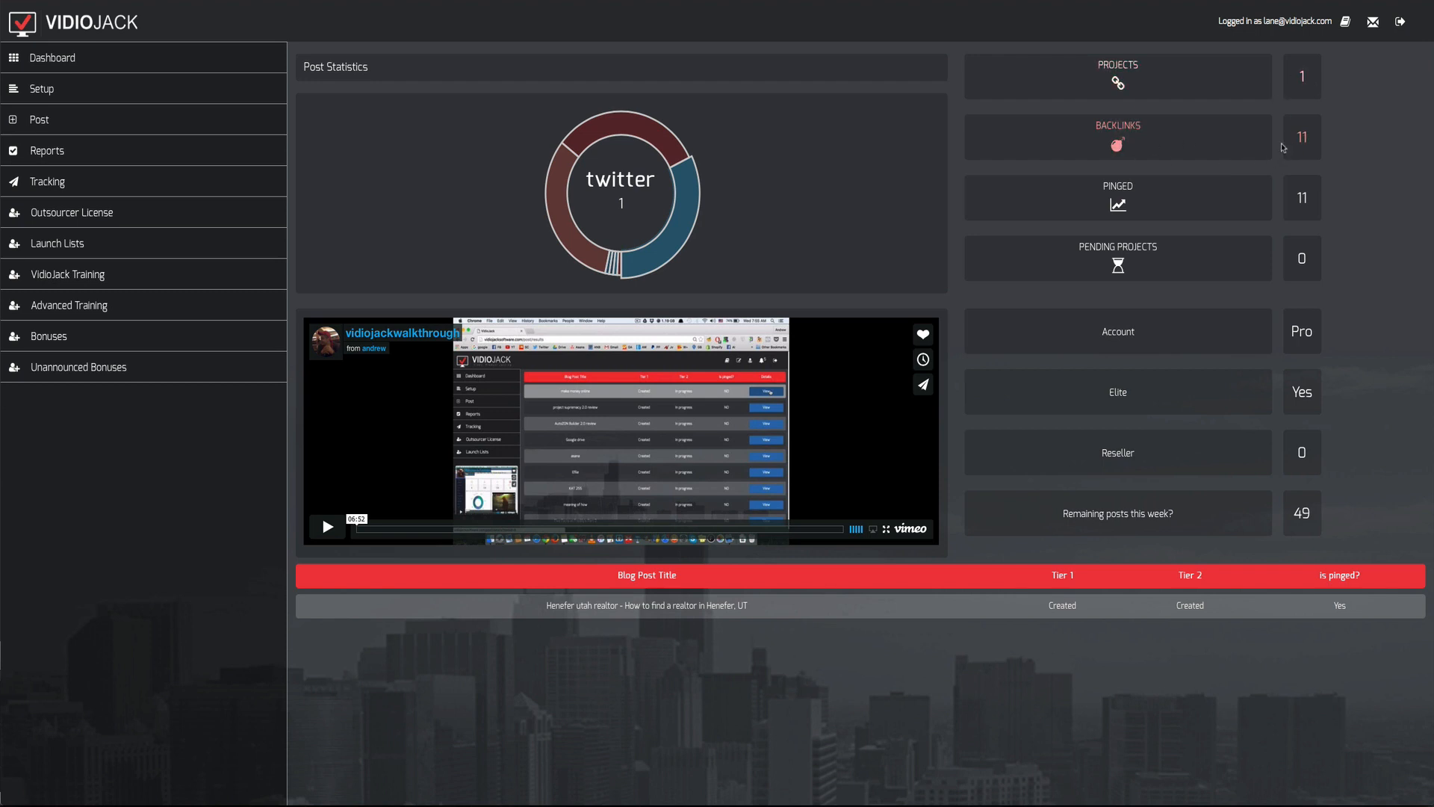
mouse_move(1311, 228)
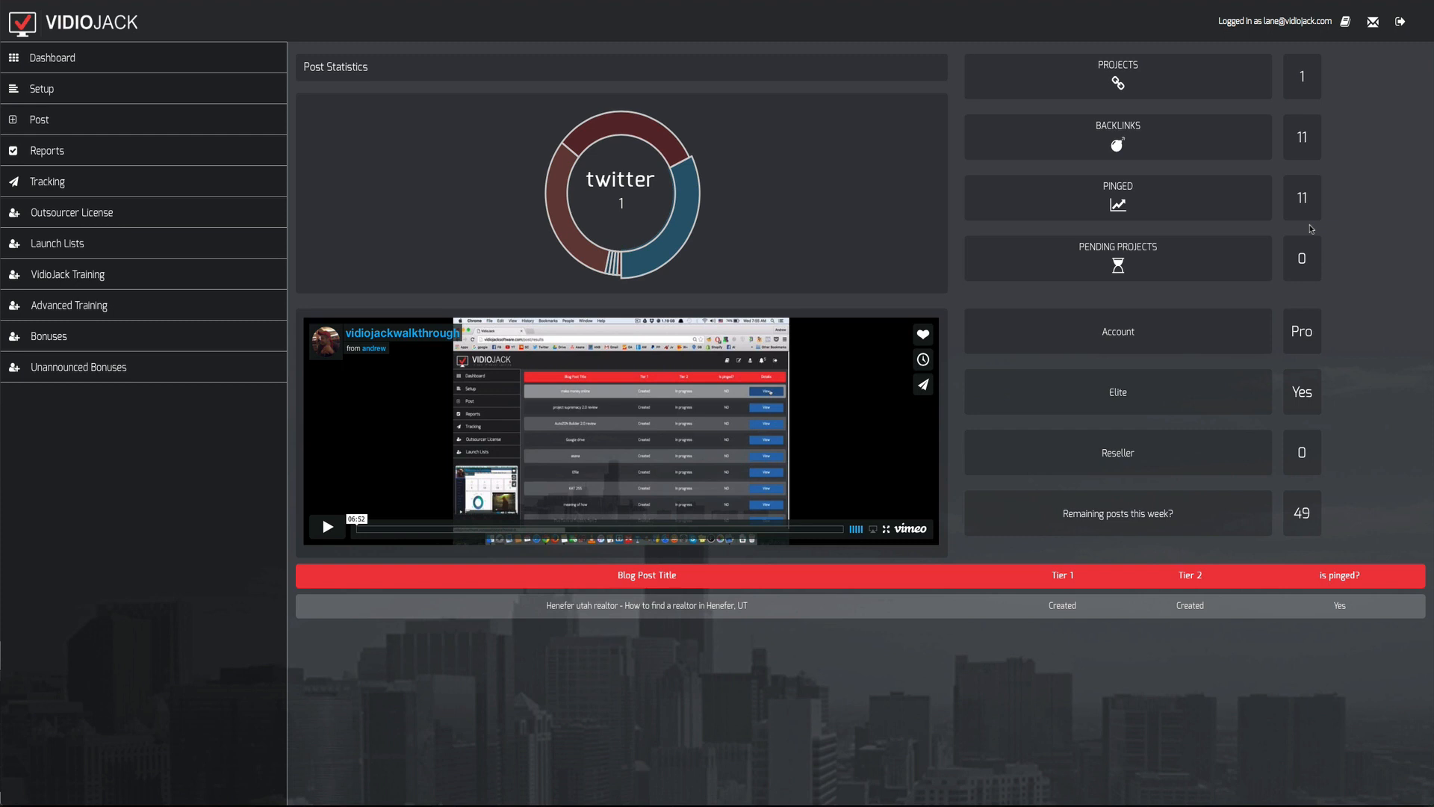
mouse_move(1025, 212)
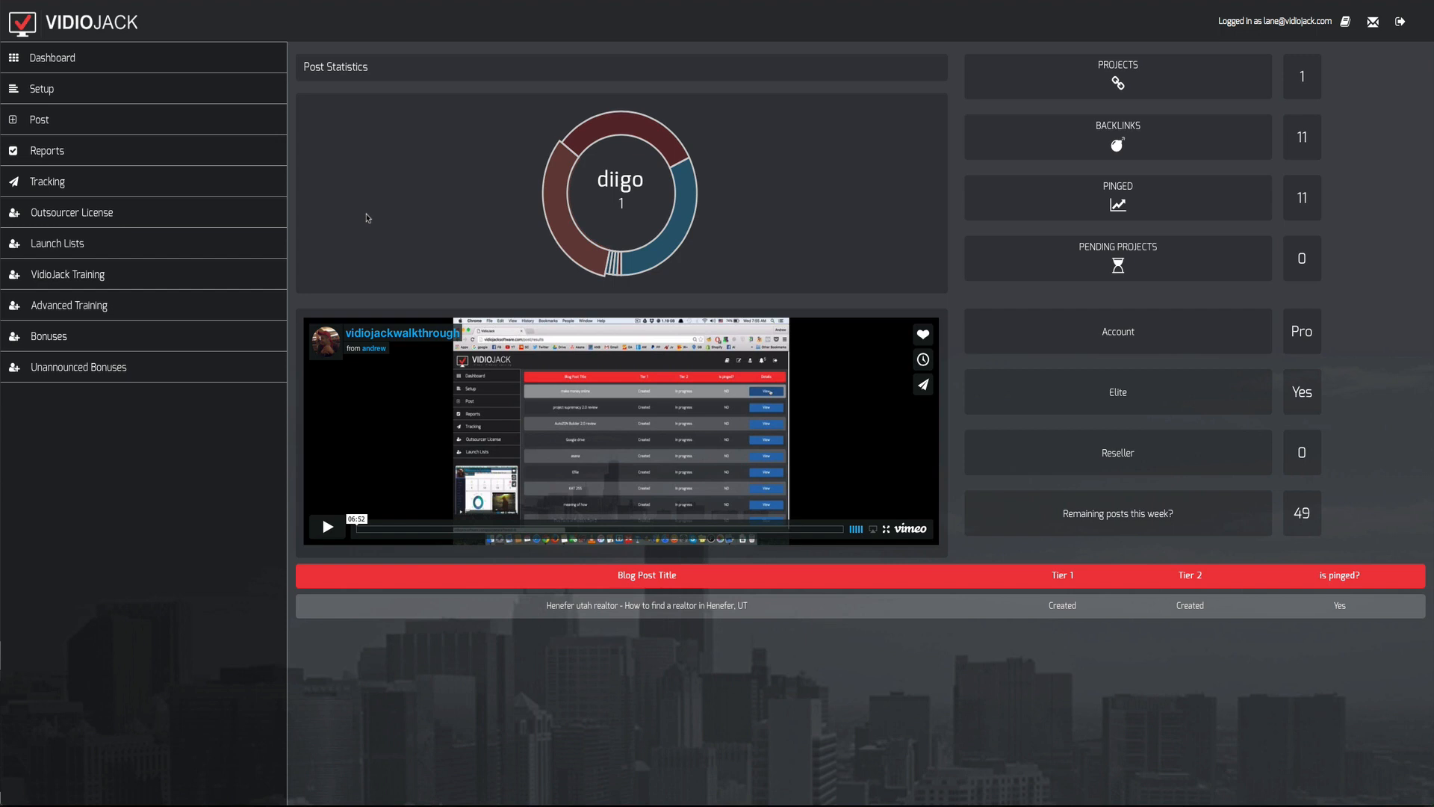
mouse_move(599, 191)
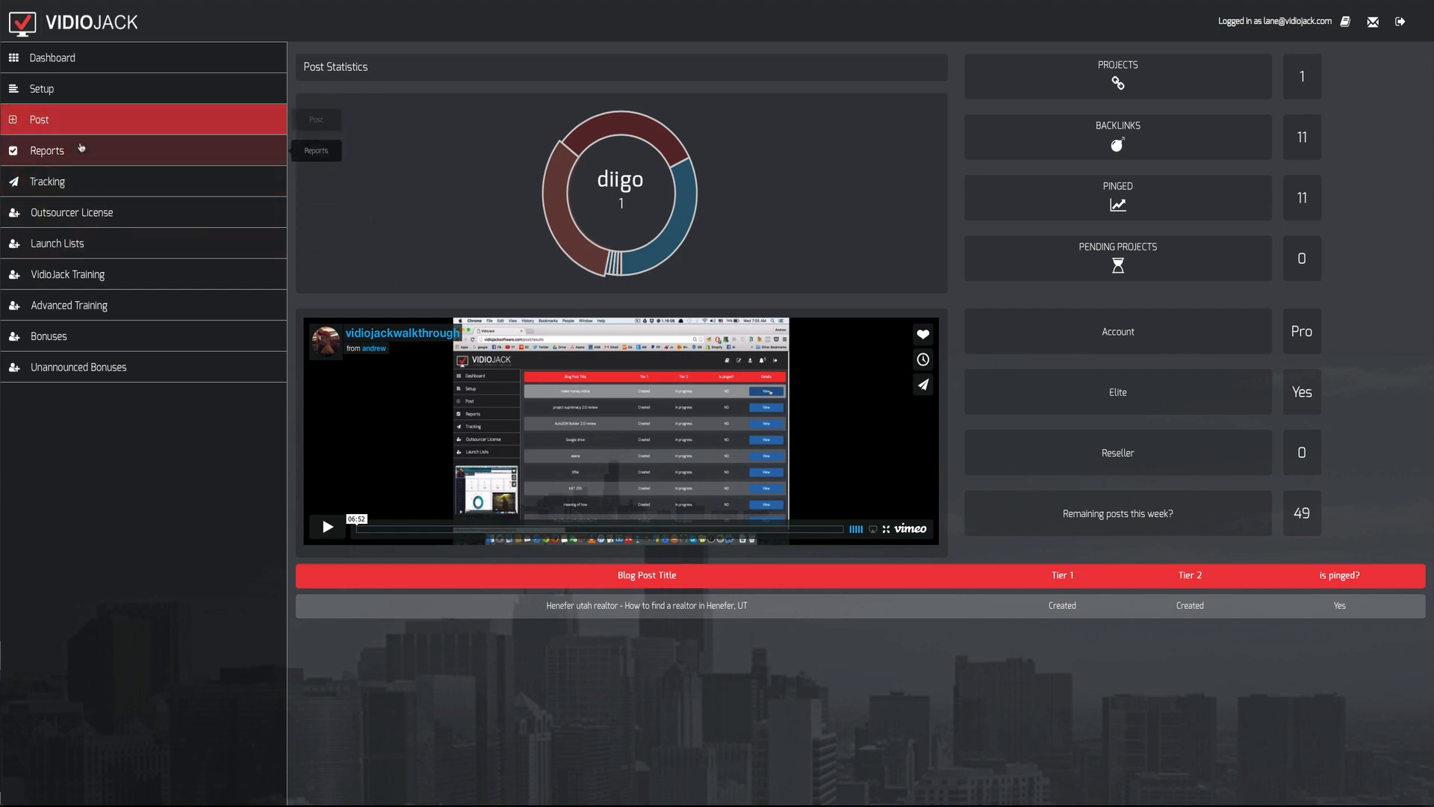
- Show the Reports table listing the Henefer realtor post's Tier 1, Tier 2 and ping status
left_click(48, 150)
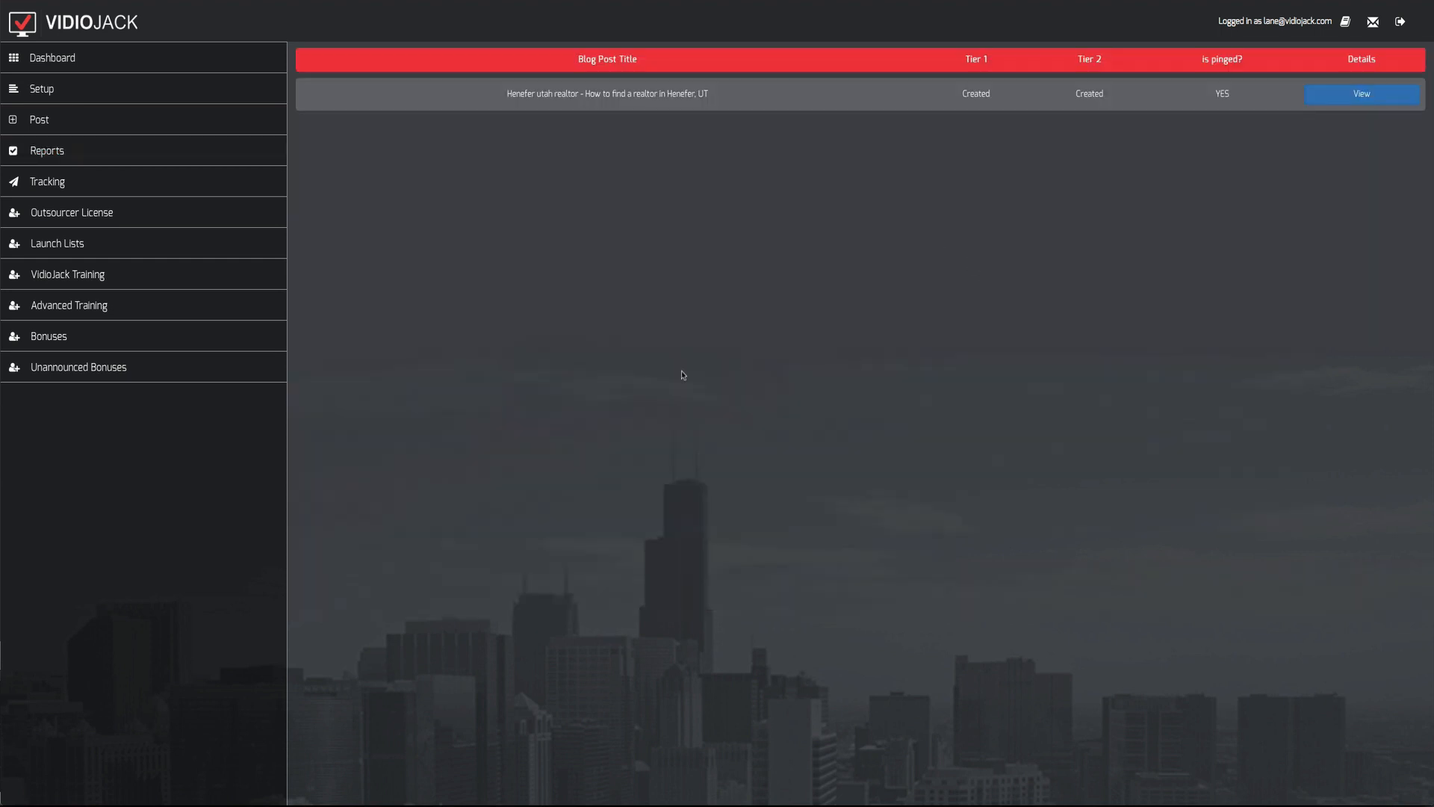
mouse_move(1094, 207)
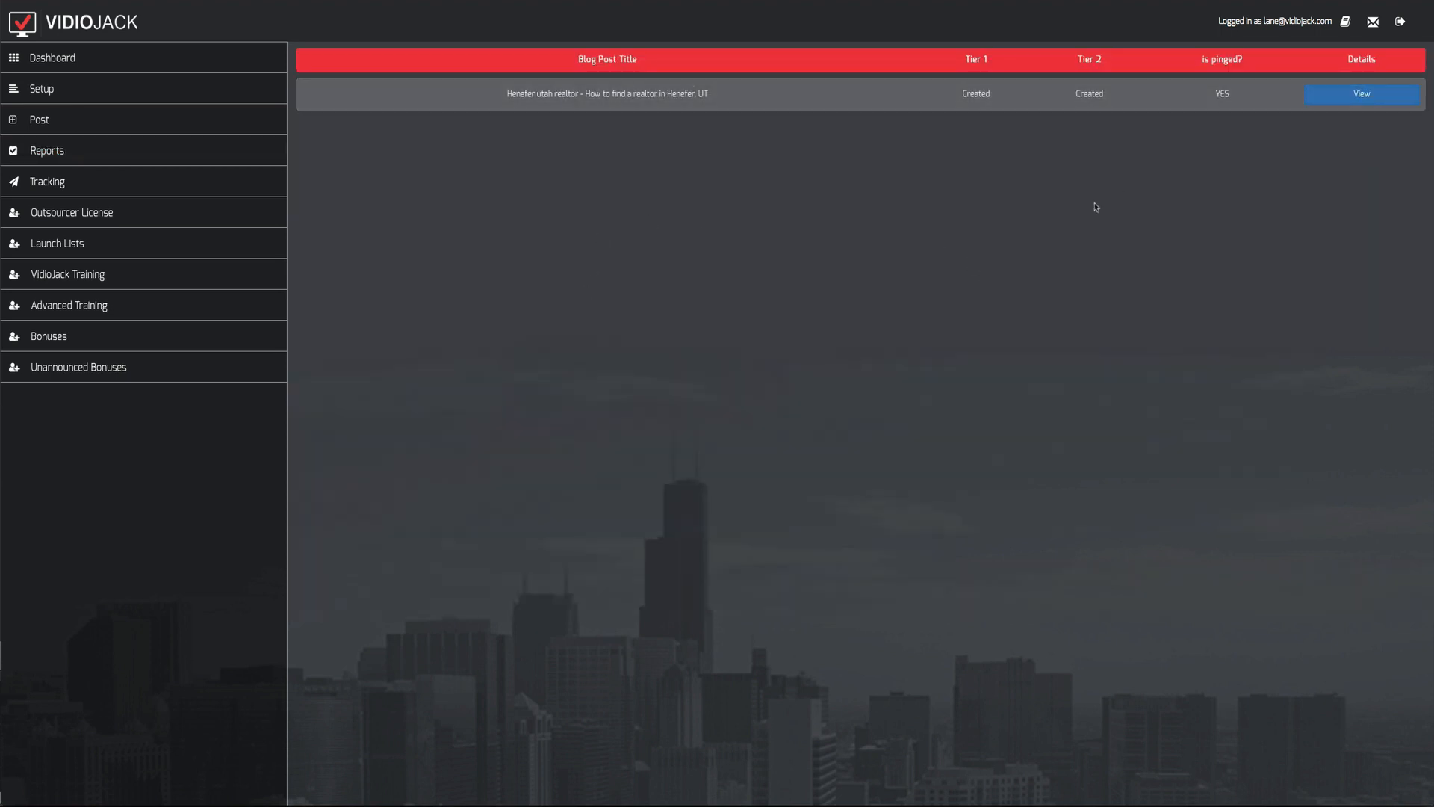
mouse_move(1006, 70)
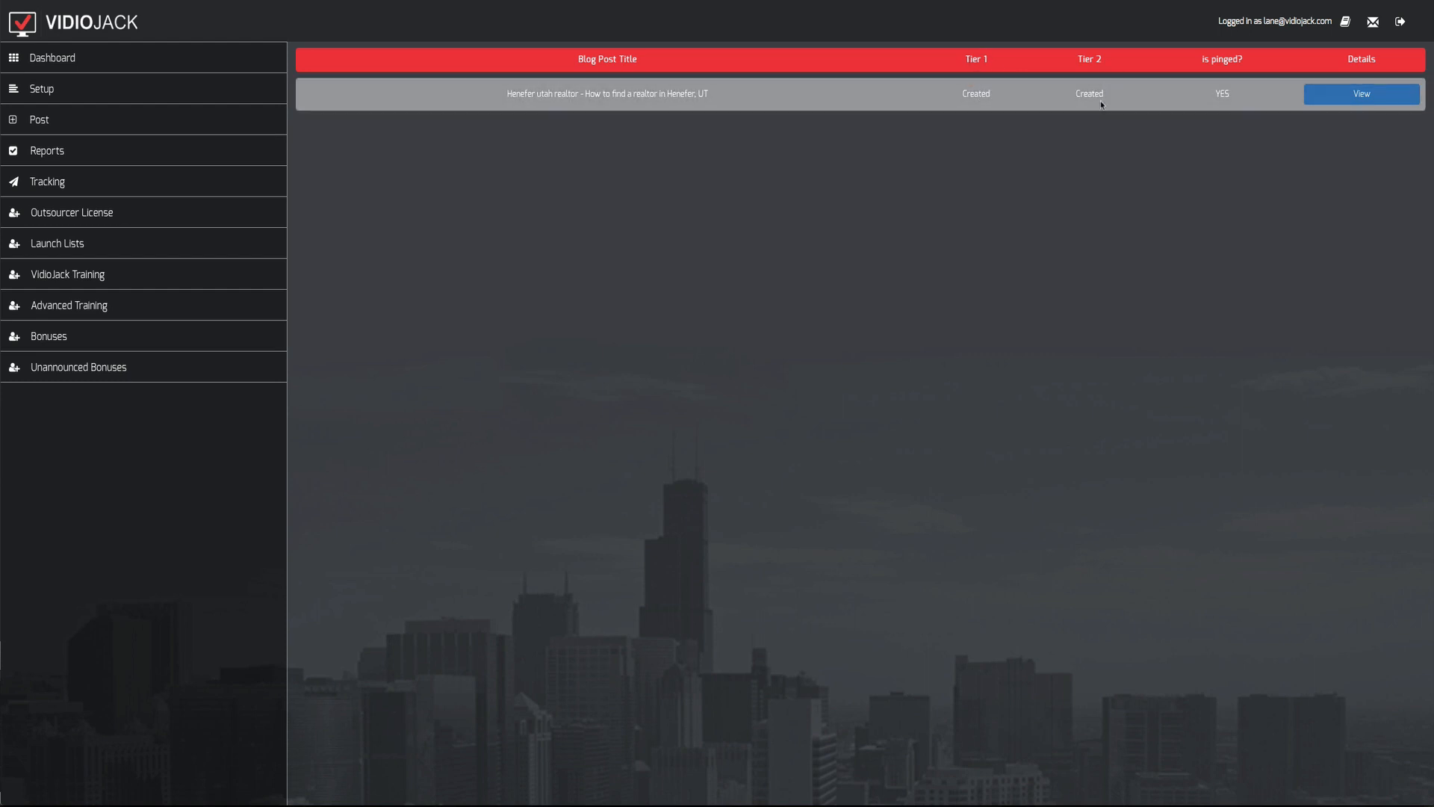
mouse_move(1278, 204)
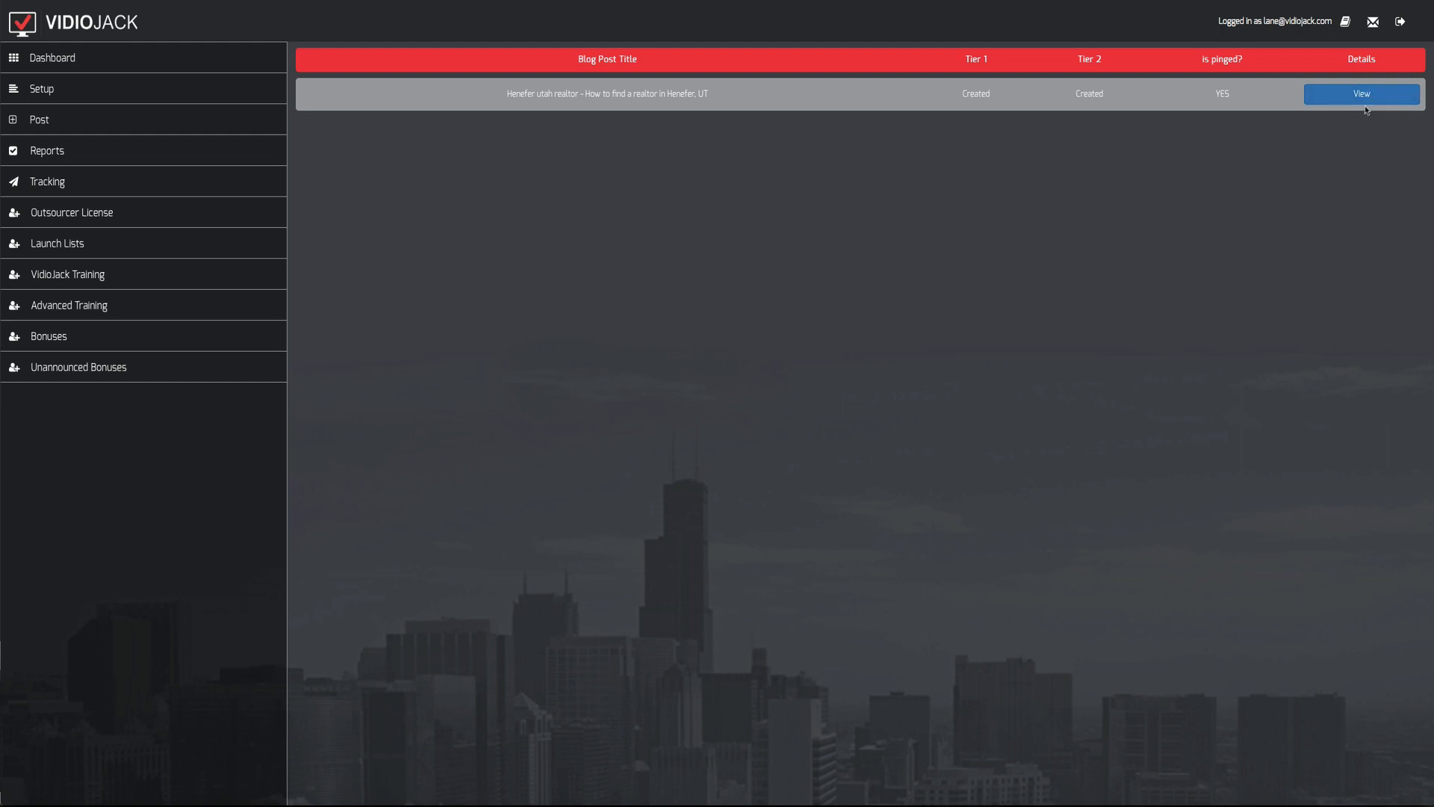
- View the Henefer utah realtor post's Tier 1 social links and Tier 2 comment backlinks
left_click(1360, 93)
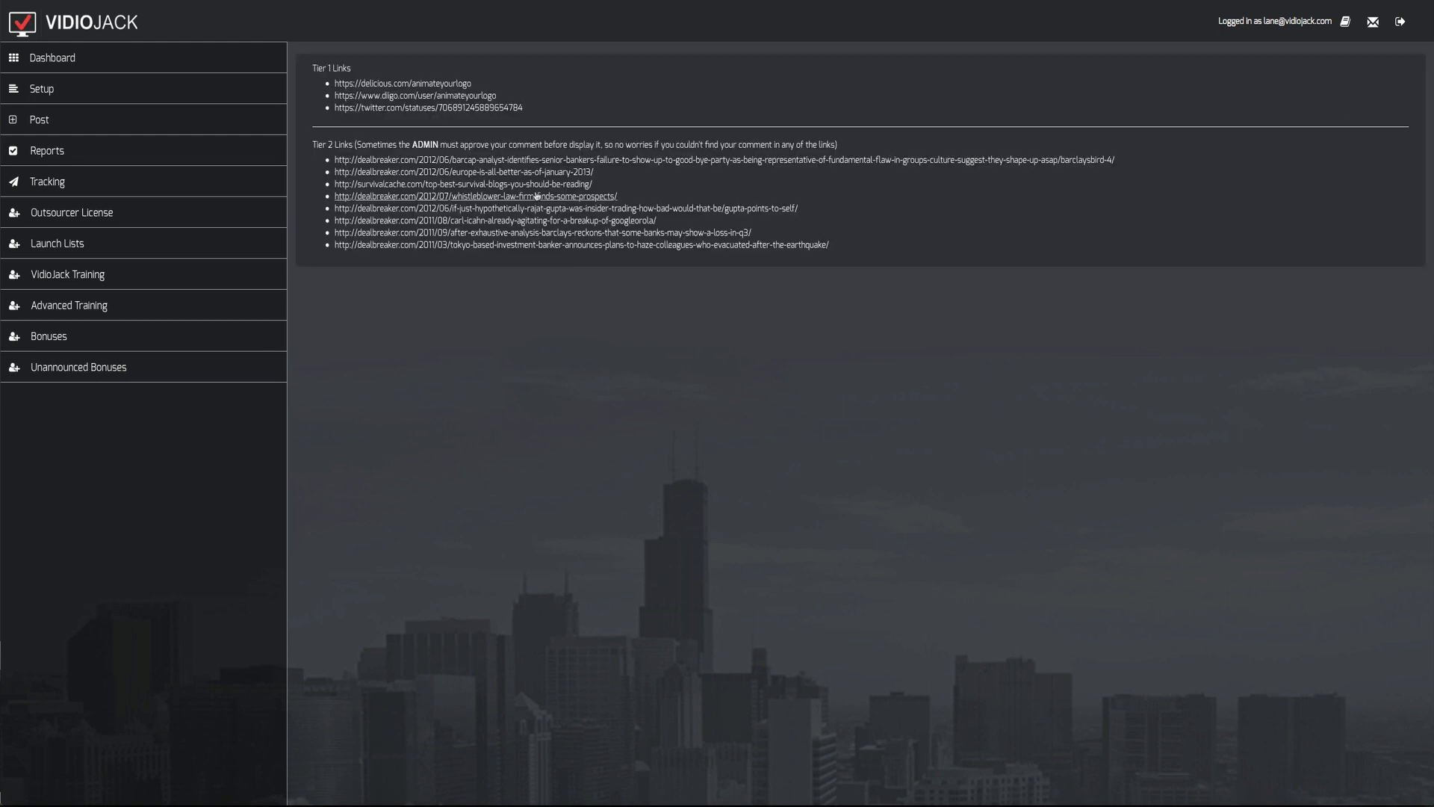
mouse_move(403, 83)
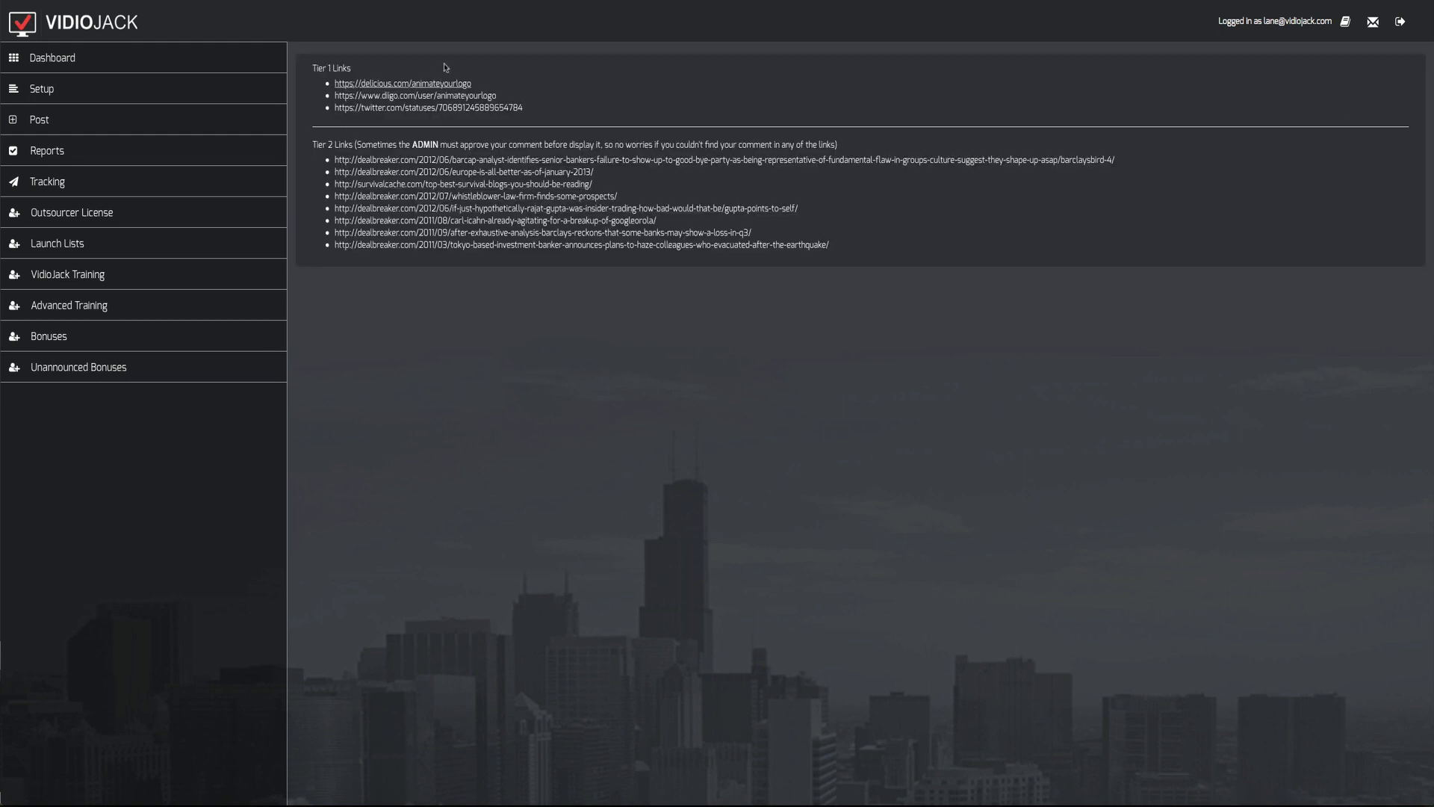
mouse_move(456, 122)
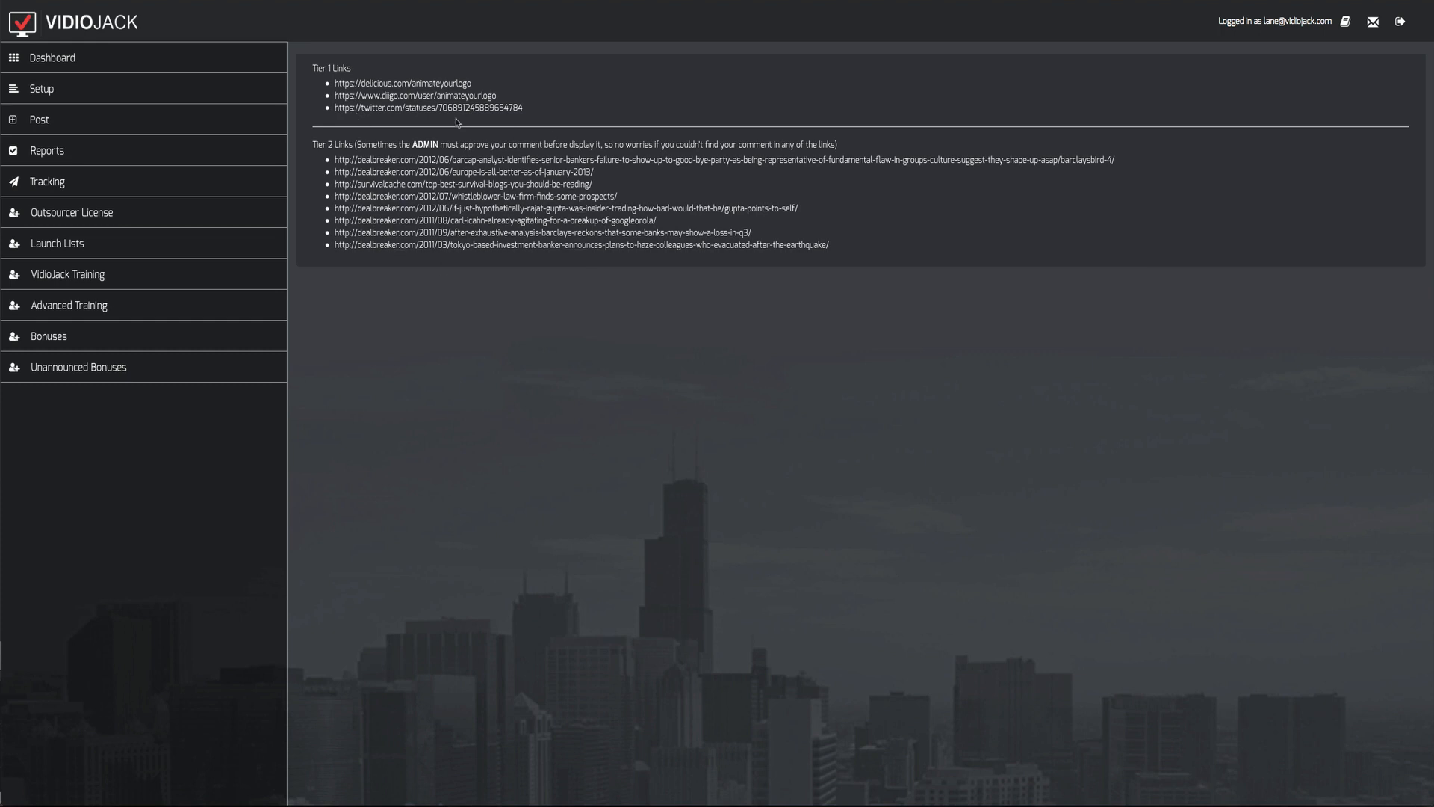
mouse_move(549, 113)
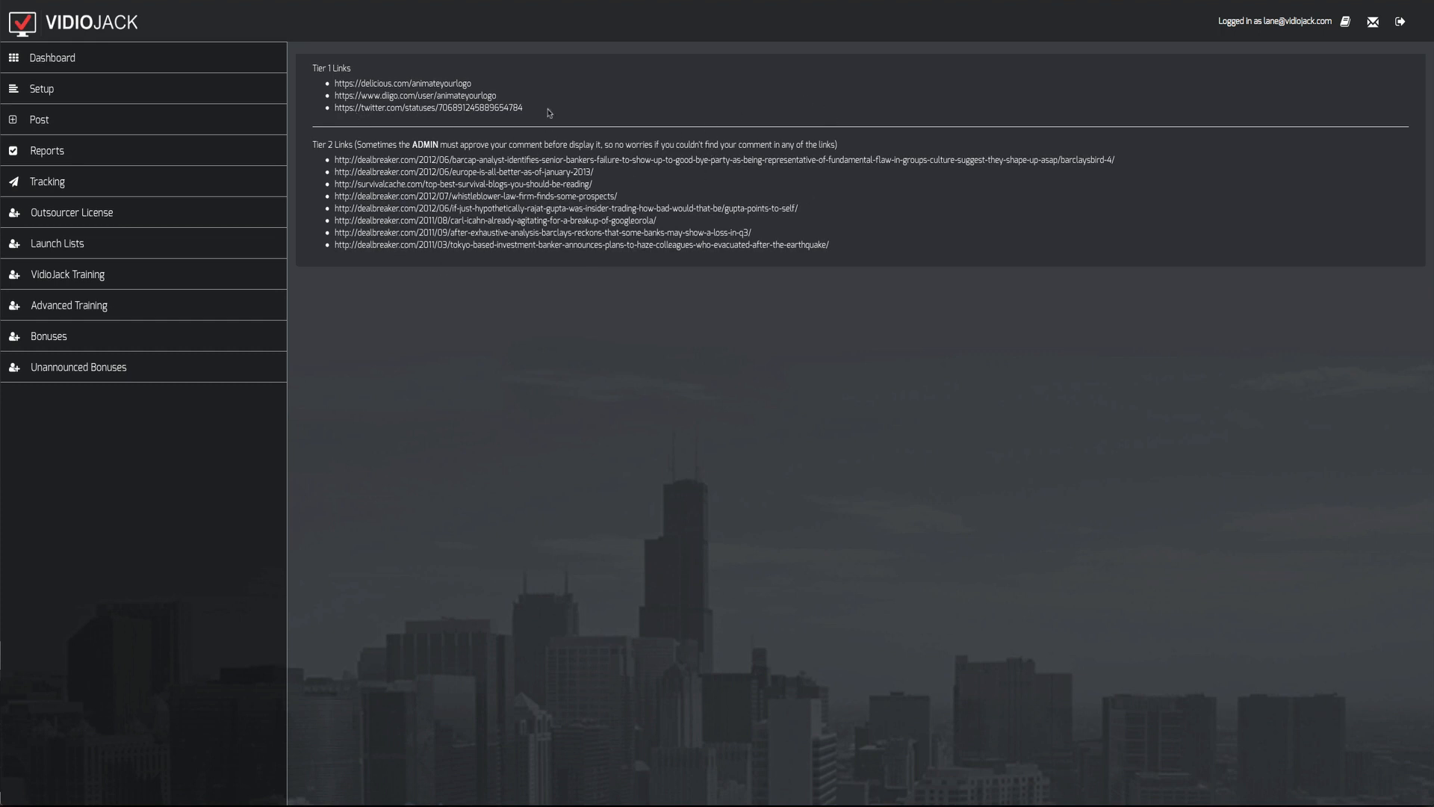
mouse_move(736, 232)
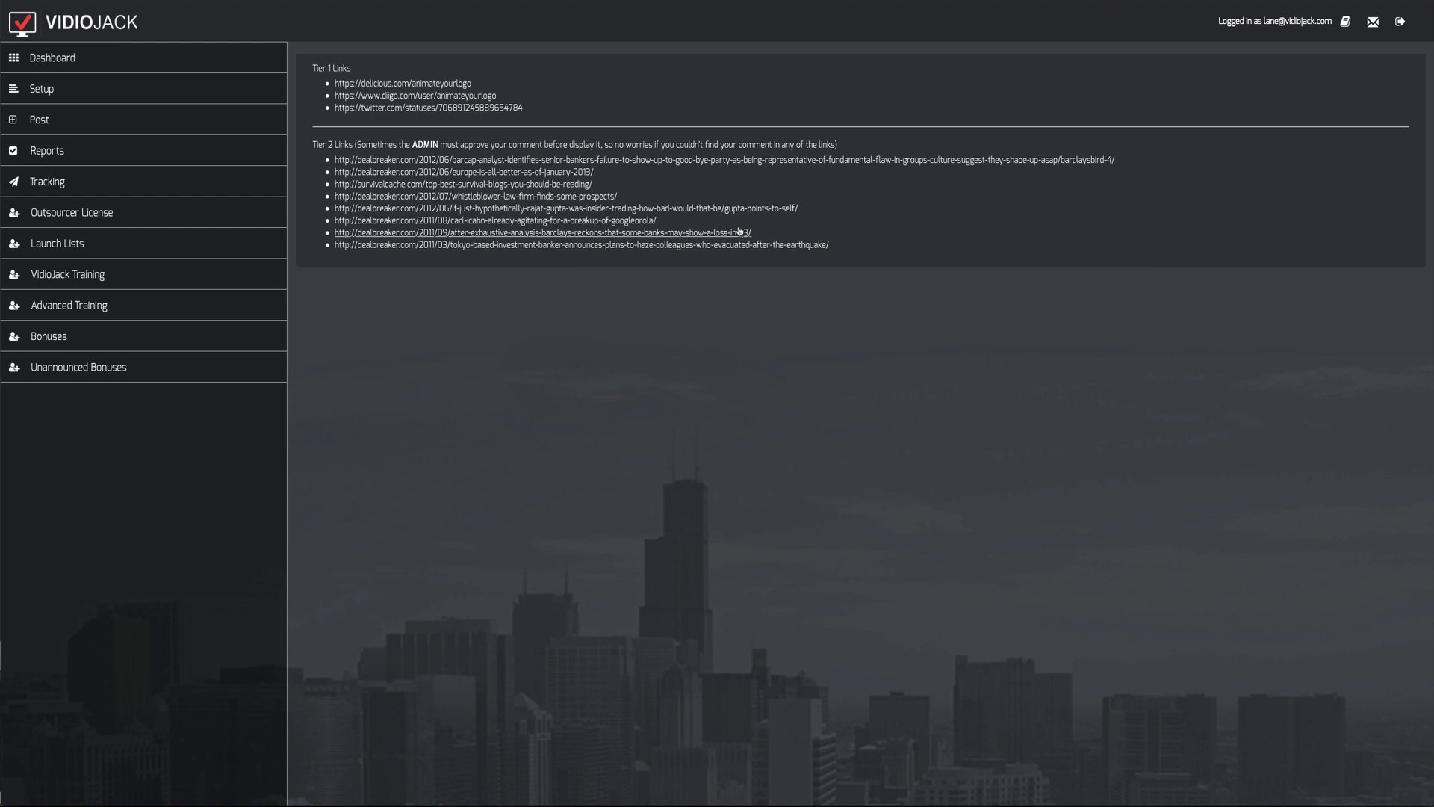
mouse_move(873, 254)
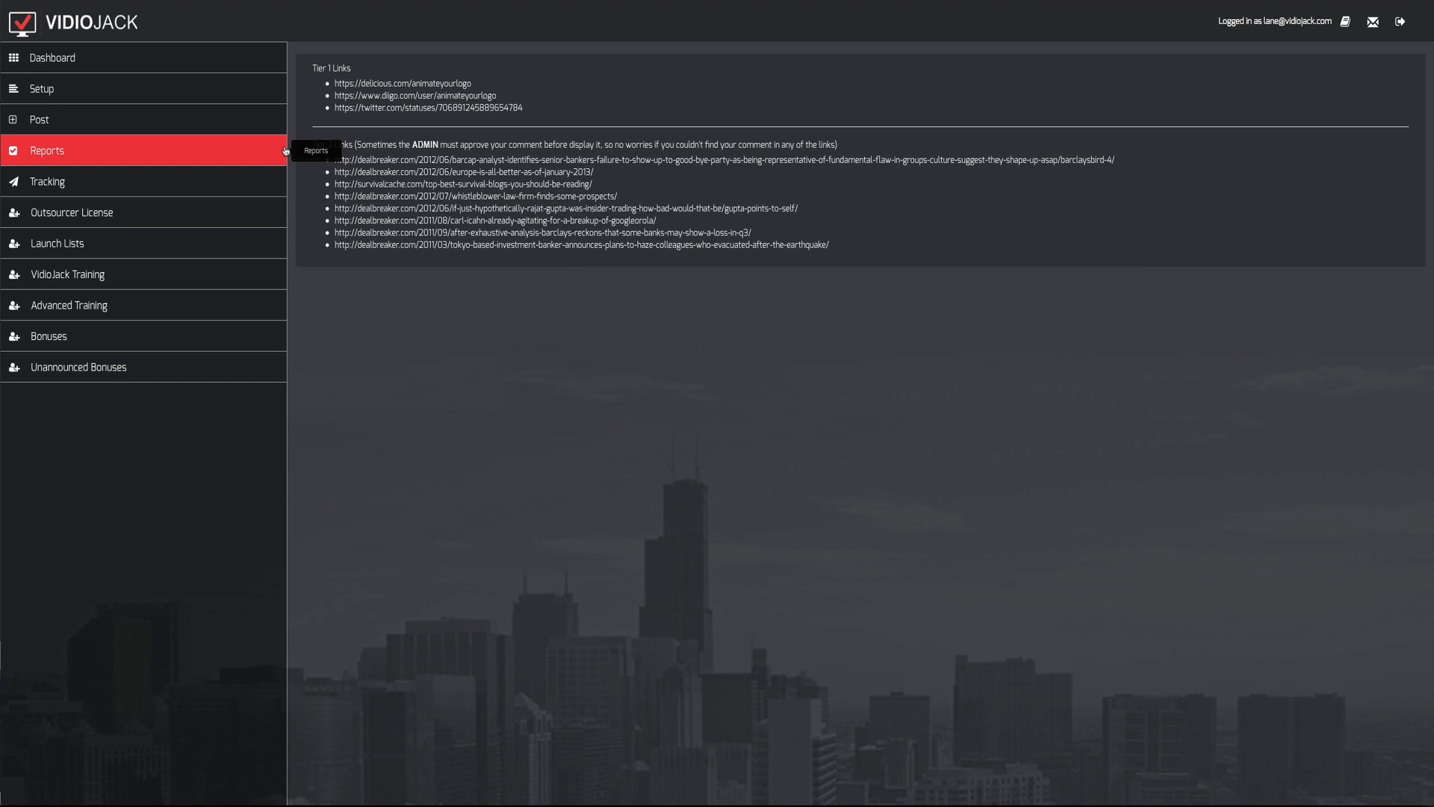
mouse_move(515, 156)
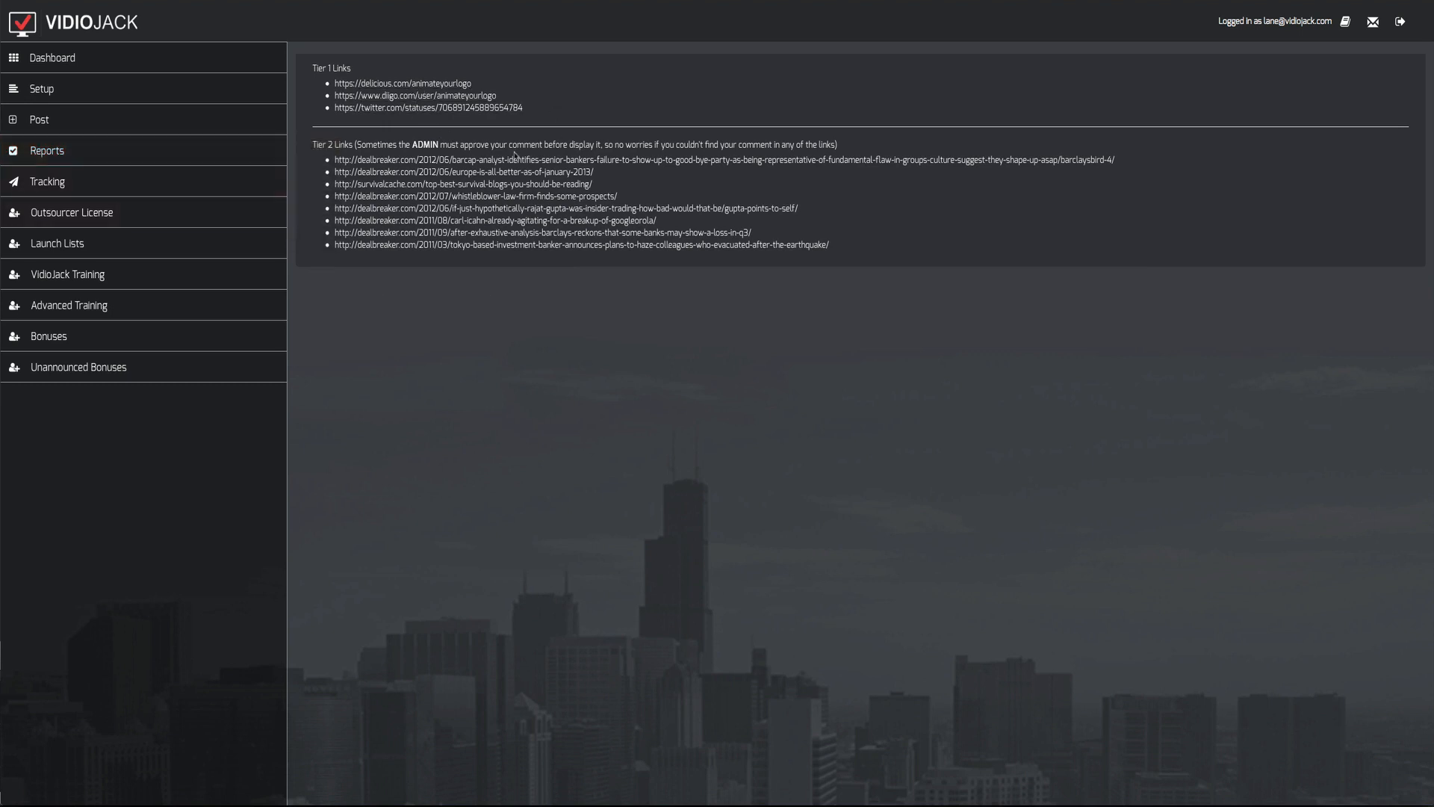
mouse_move(631, 153)
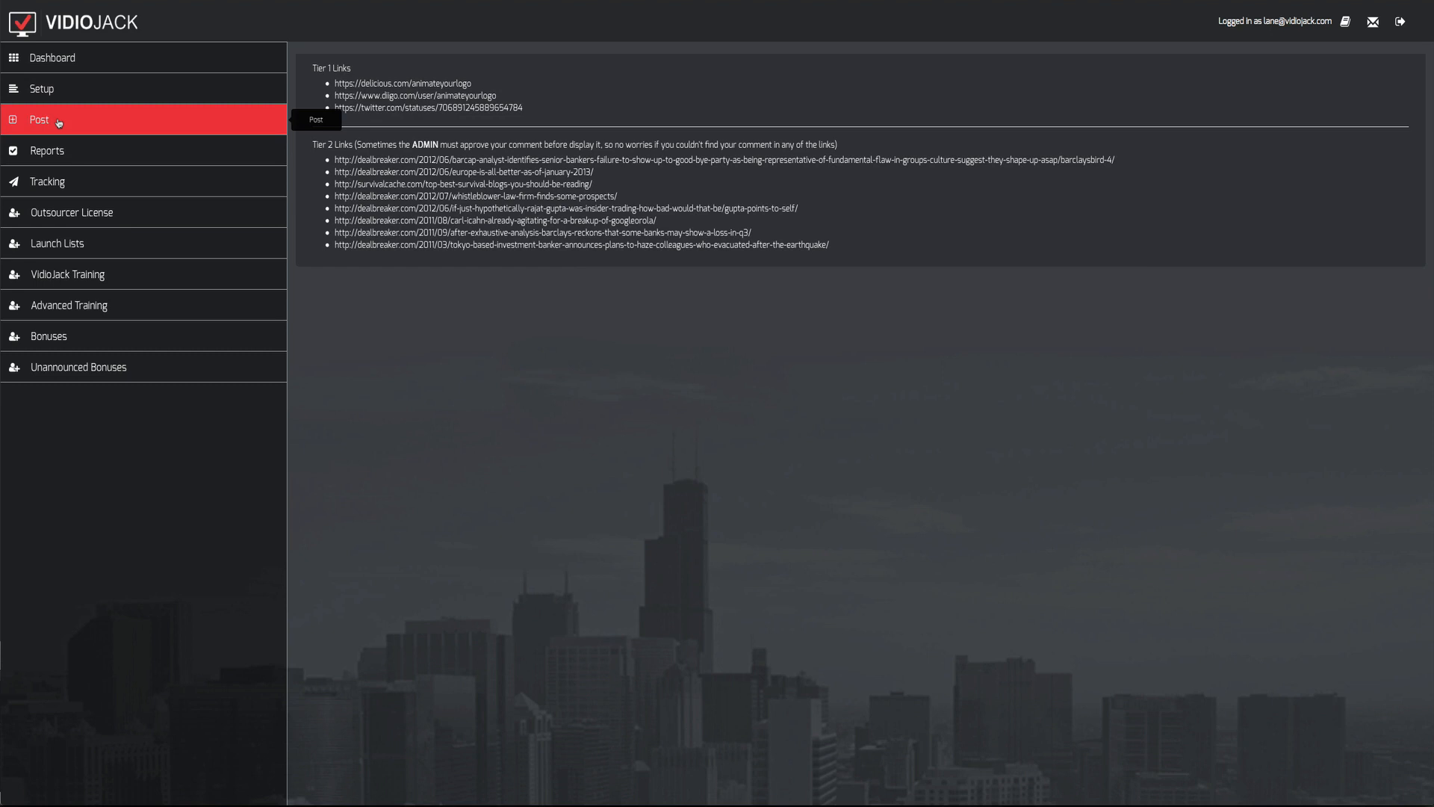
mouse_move(37, 209)
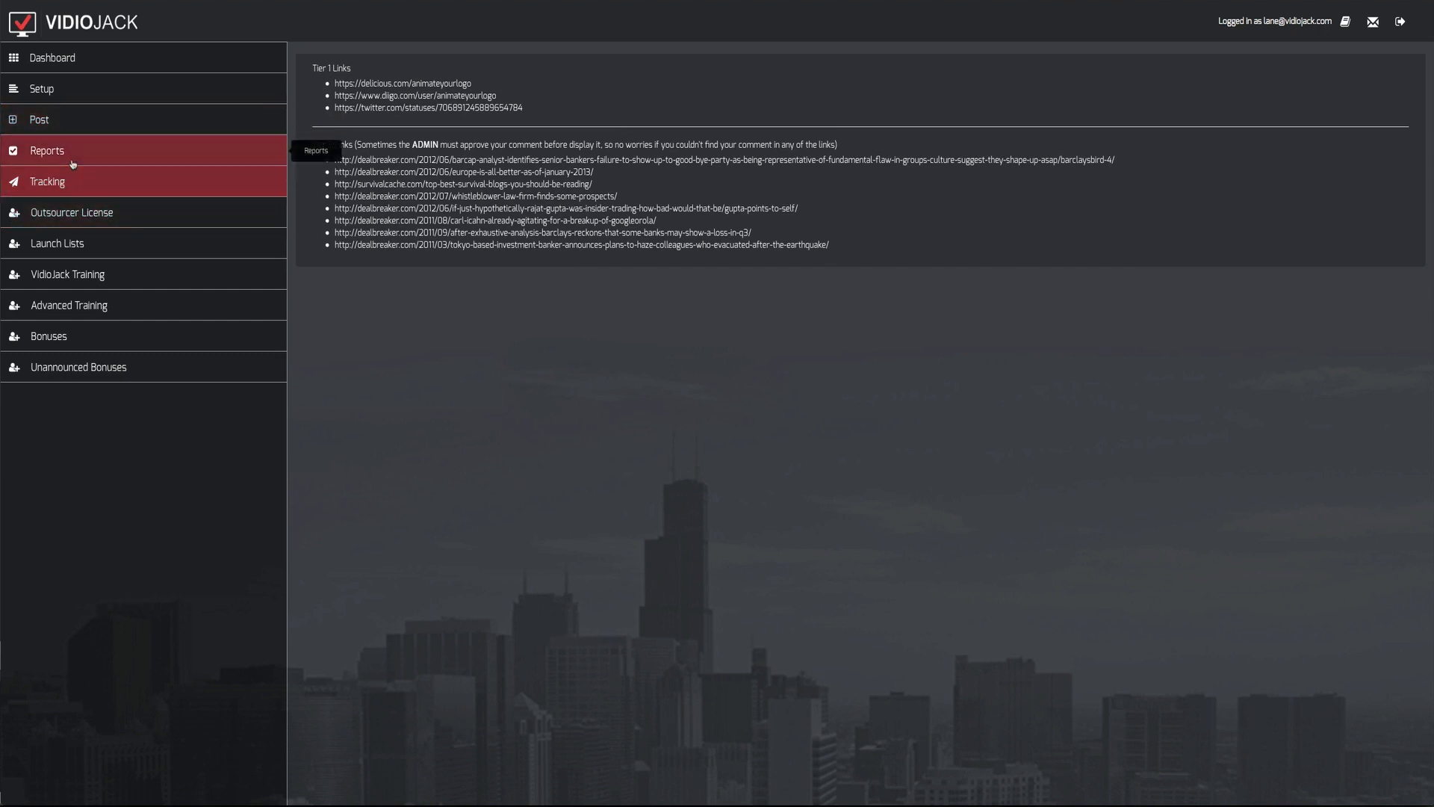
- Show the Rank Tracker with farr west dui ranked number 1 on Google and YouTube
left_click(46, 181)
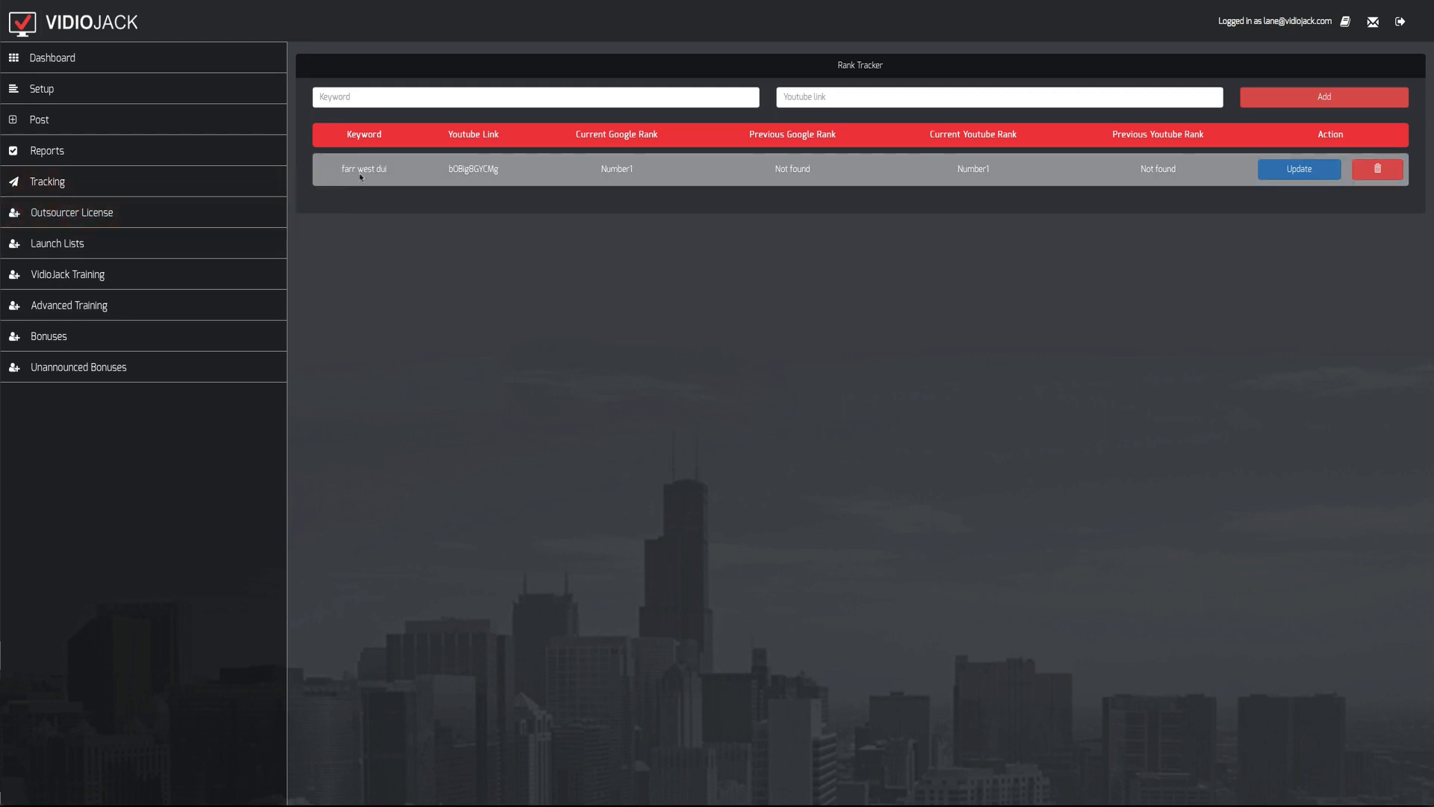
mouse_move(627, 148)
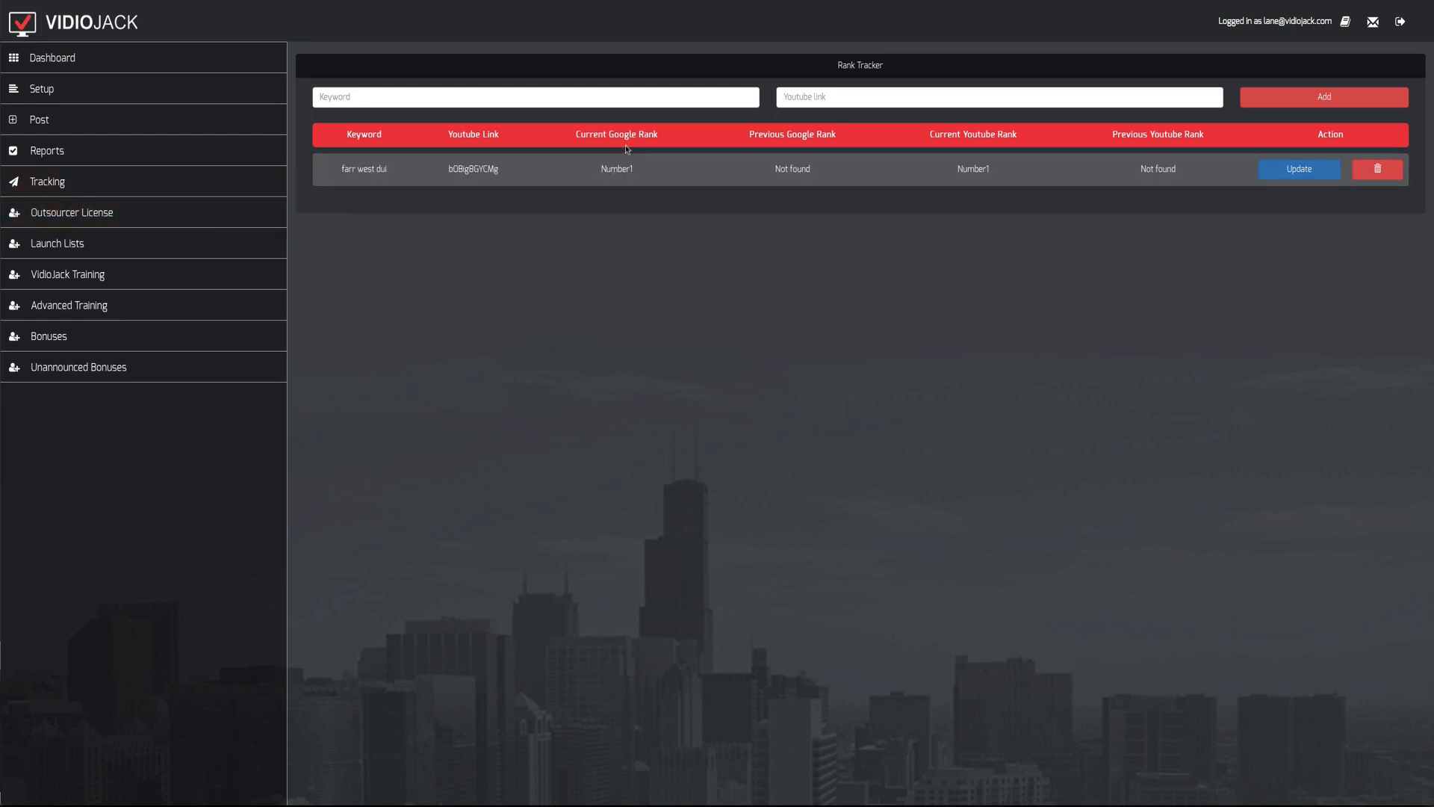
mouse_move(816, 150)
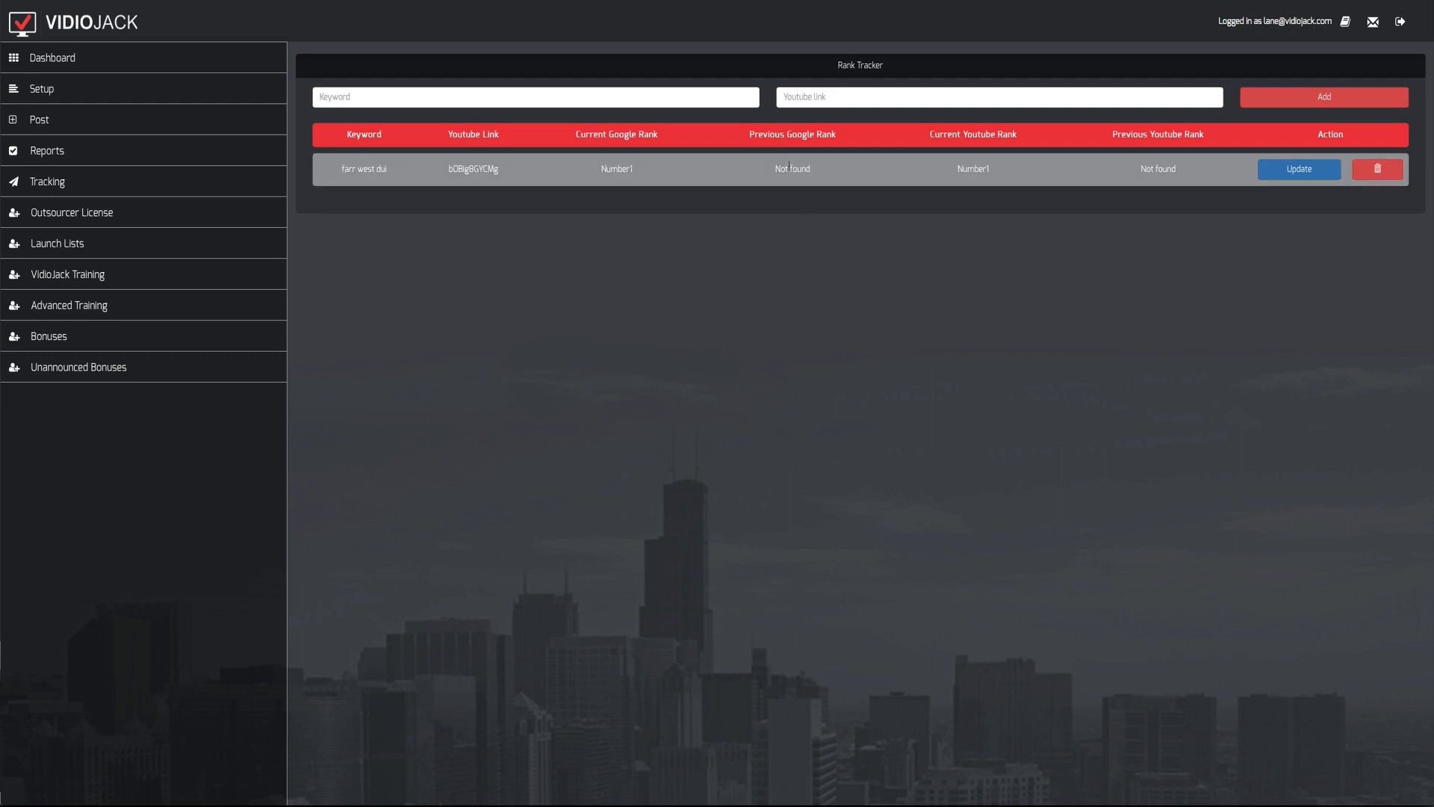
mouse_move(882, 147)
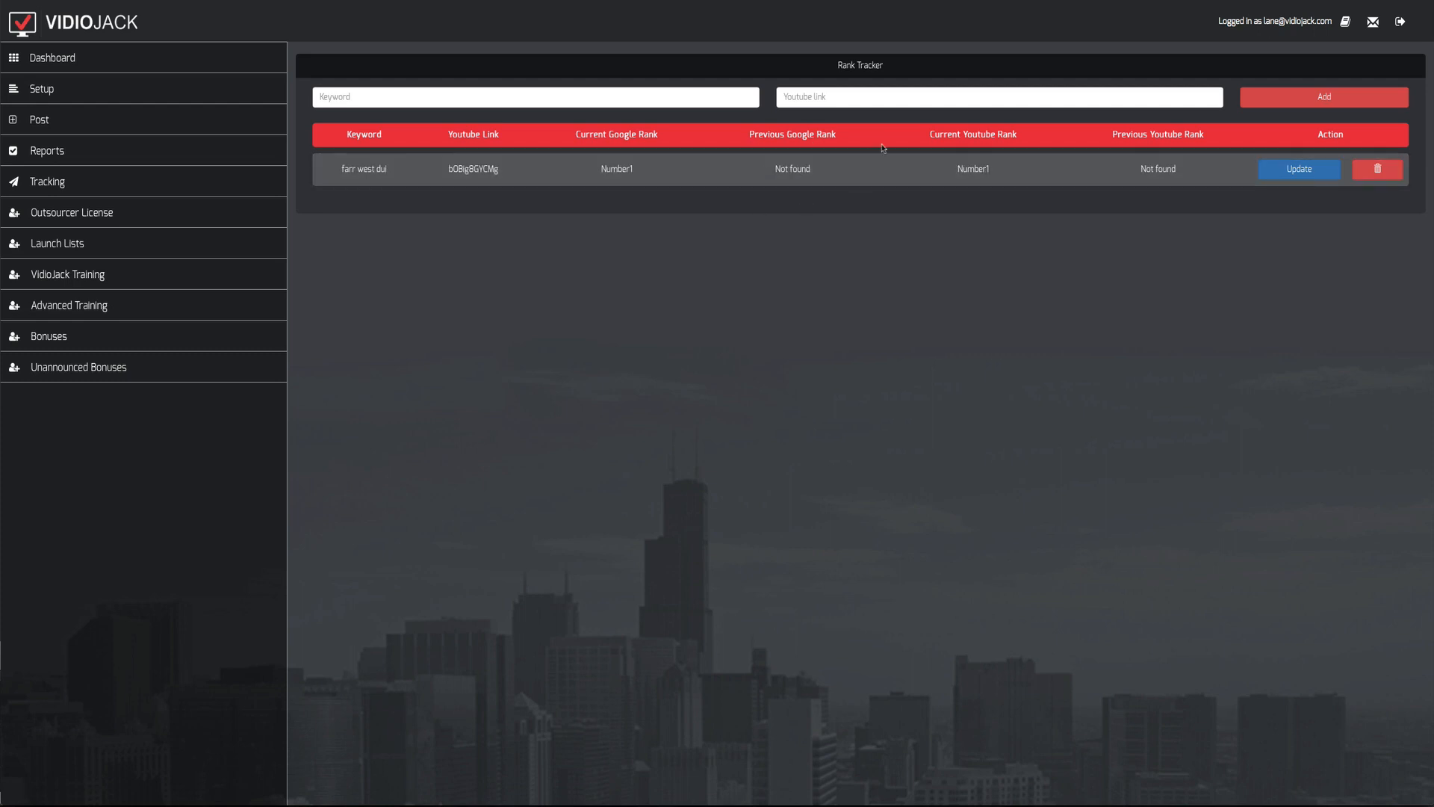
mouse_move(1203, 240)
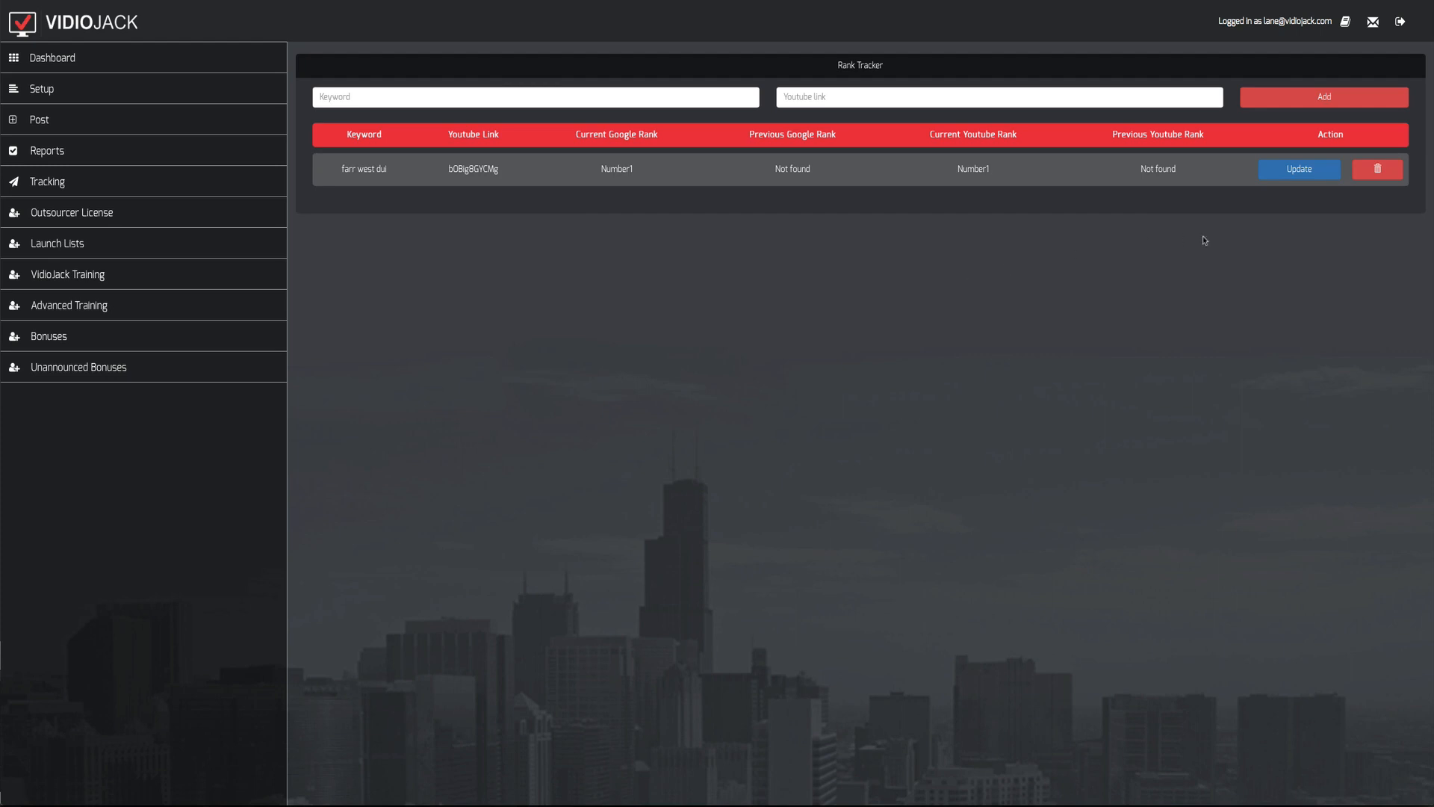
mouse_move(372, 388)
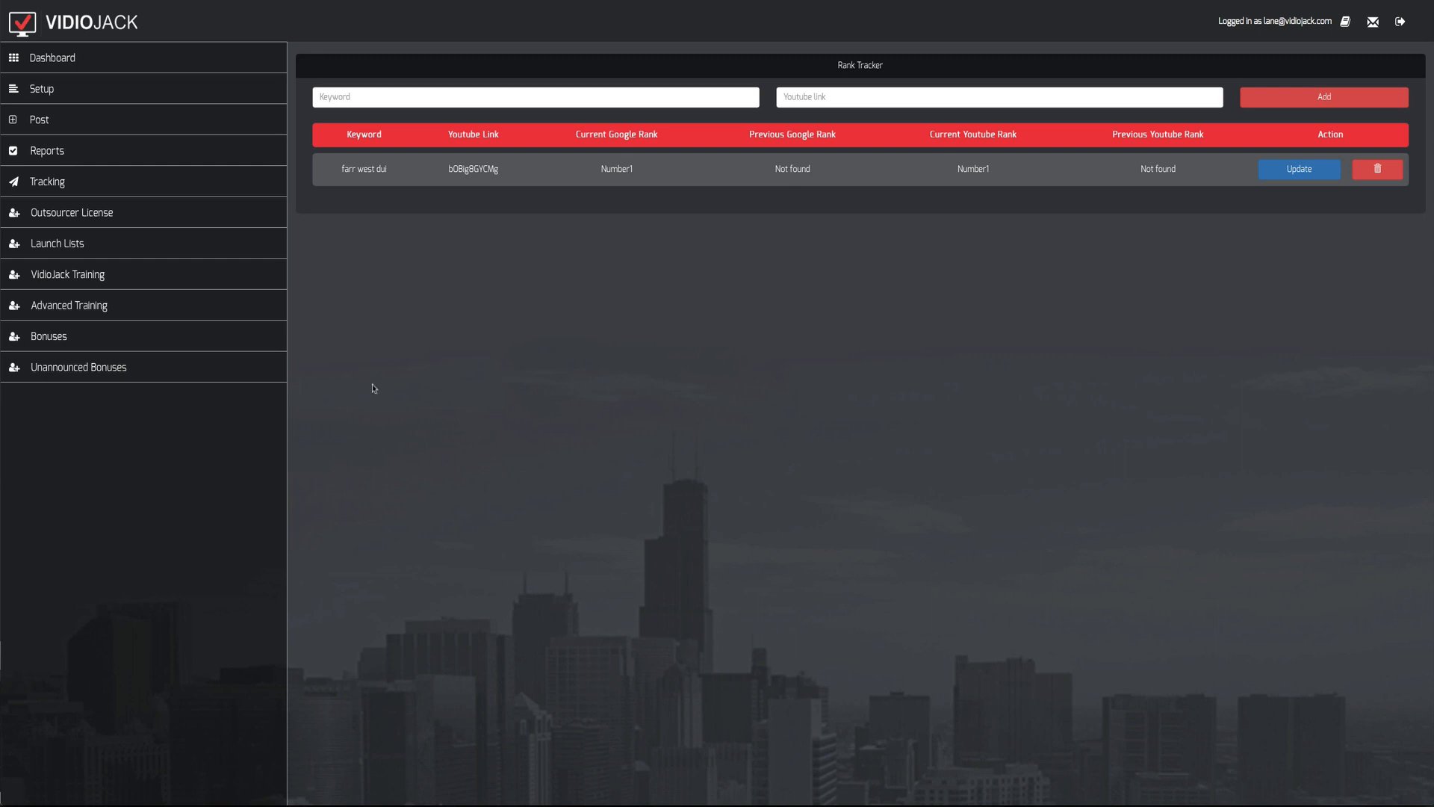
mouse_move(142, 273)
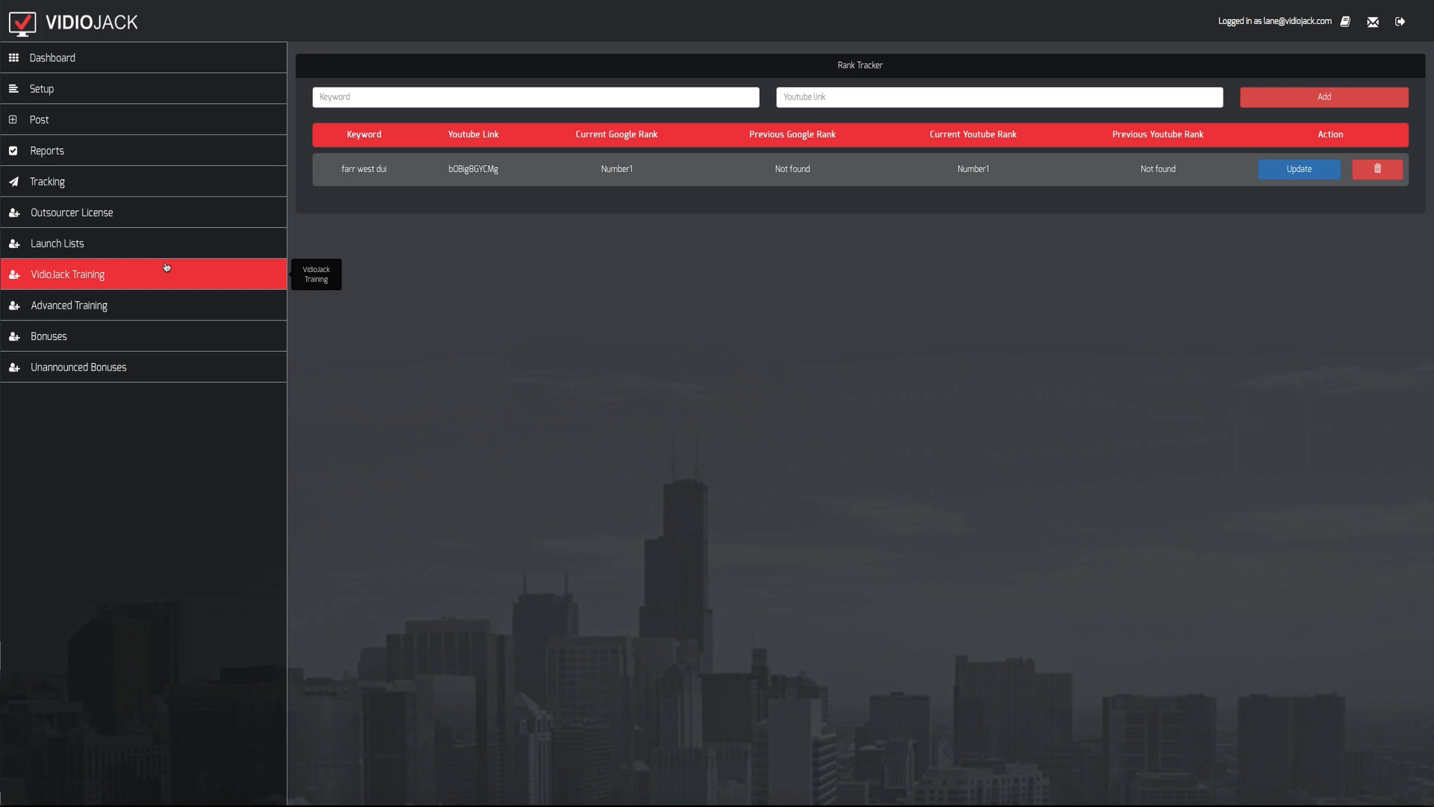
mouse_move(180, 512)
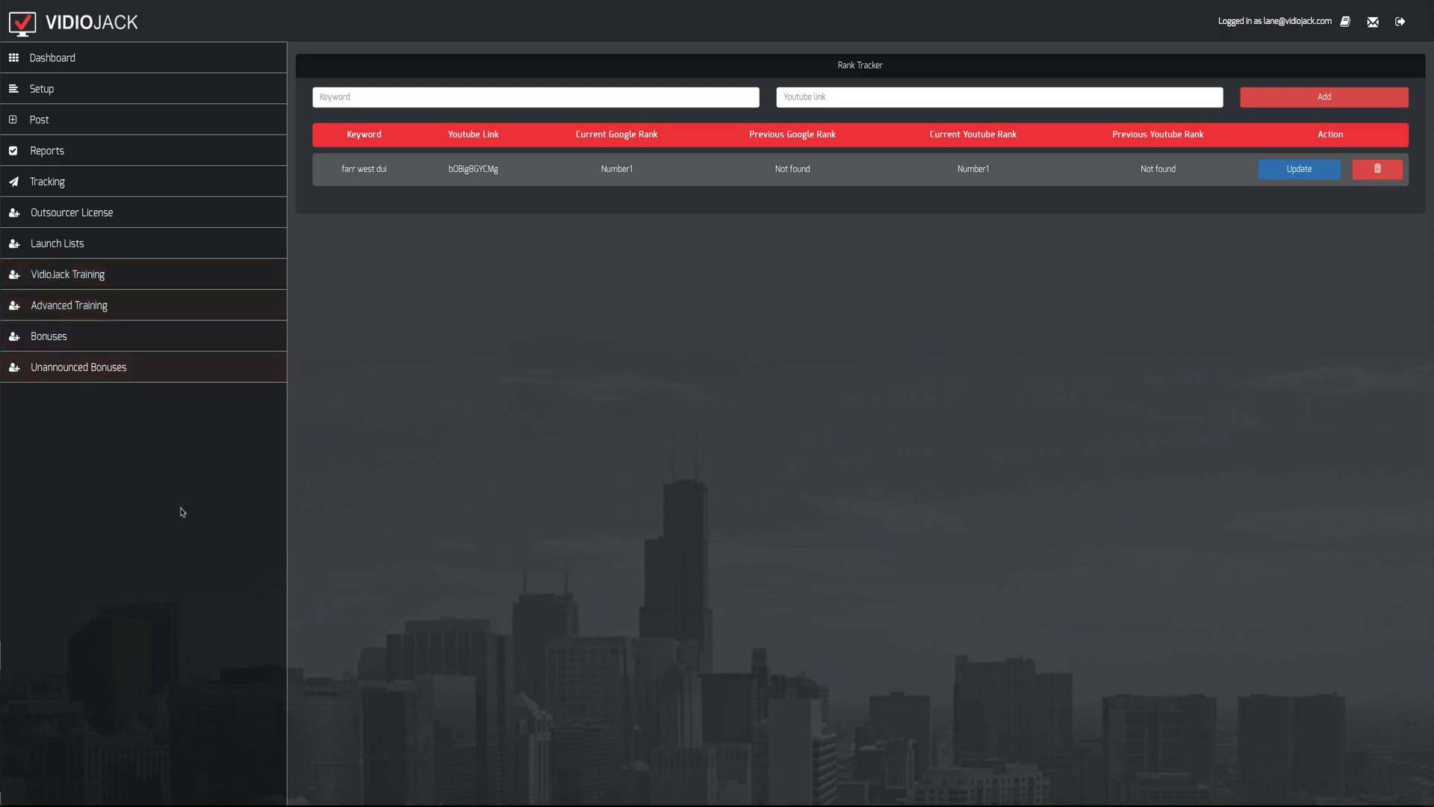
mouse_move(105, 351)
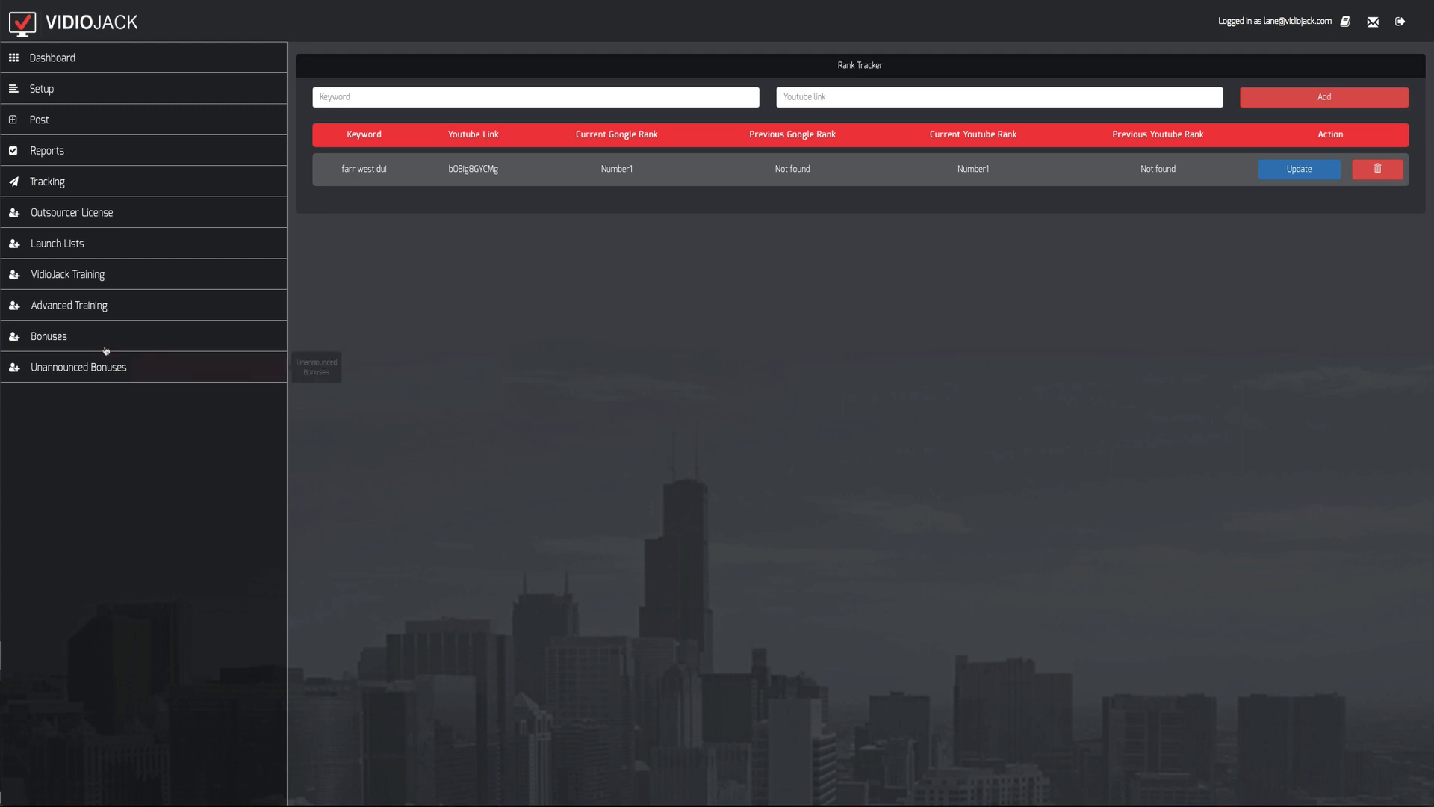
mouse_move(91, 304)
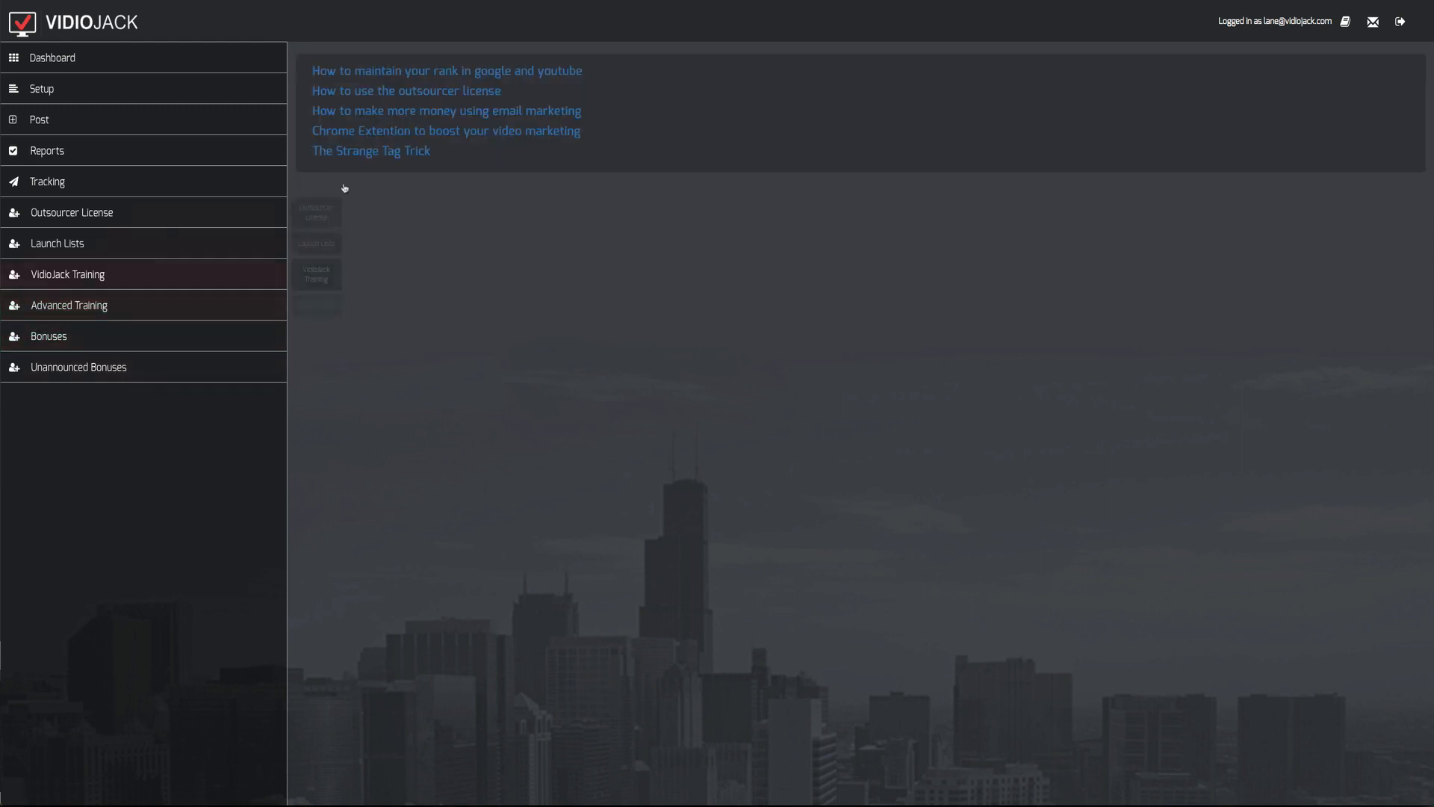
mouse_move(529, 82)
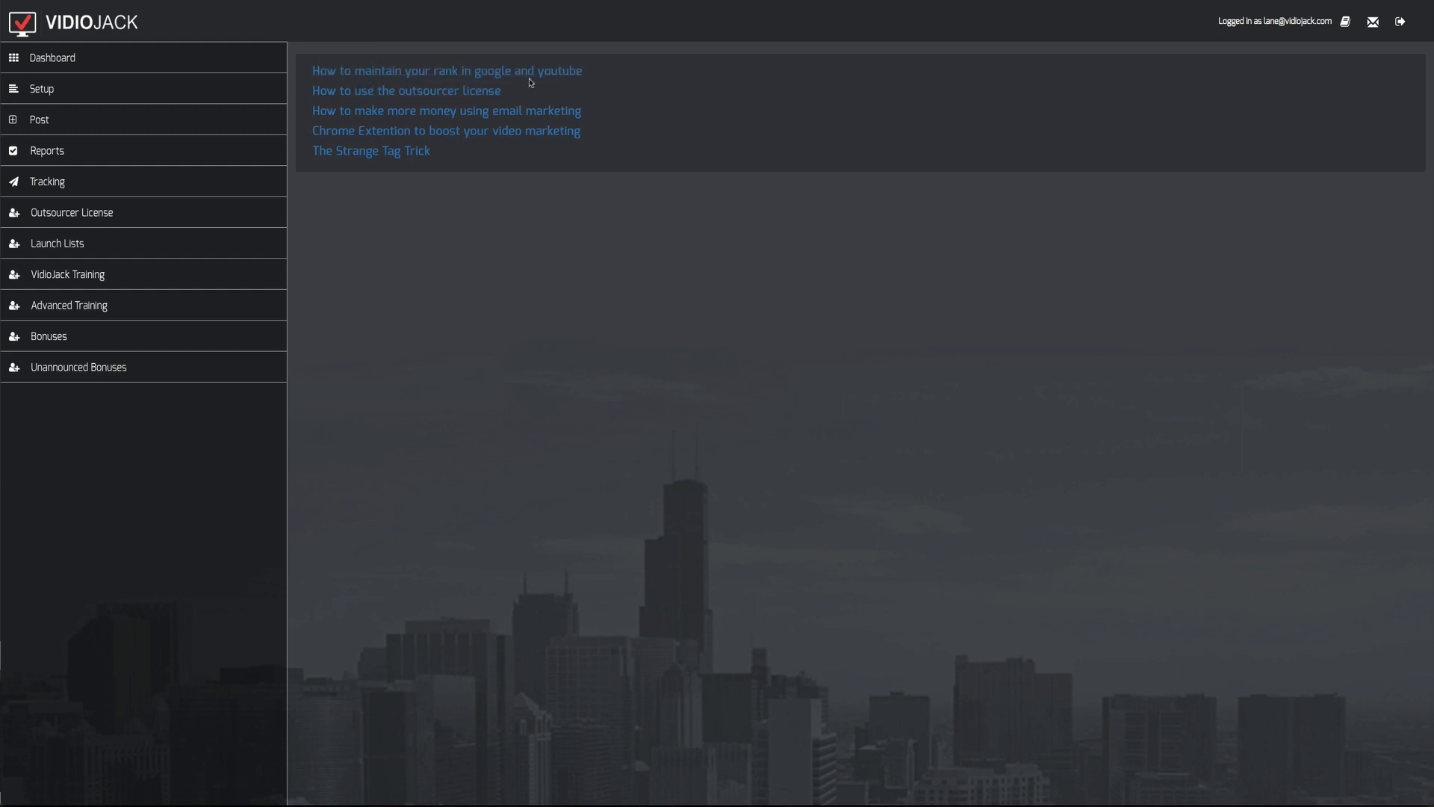
mouse_move(343, 123)
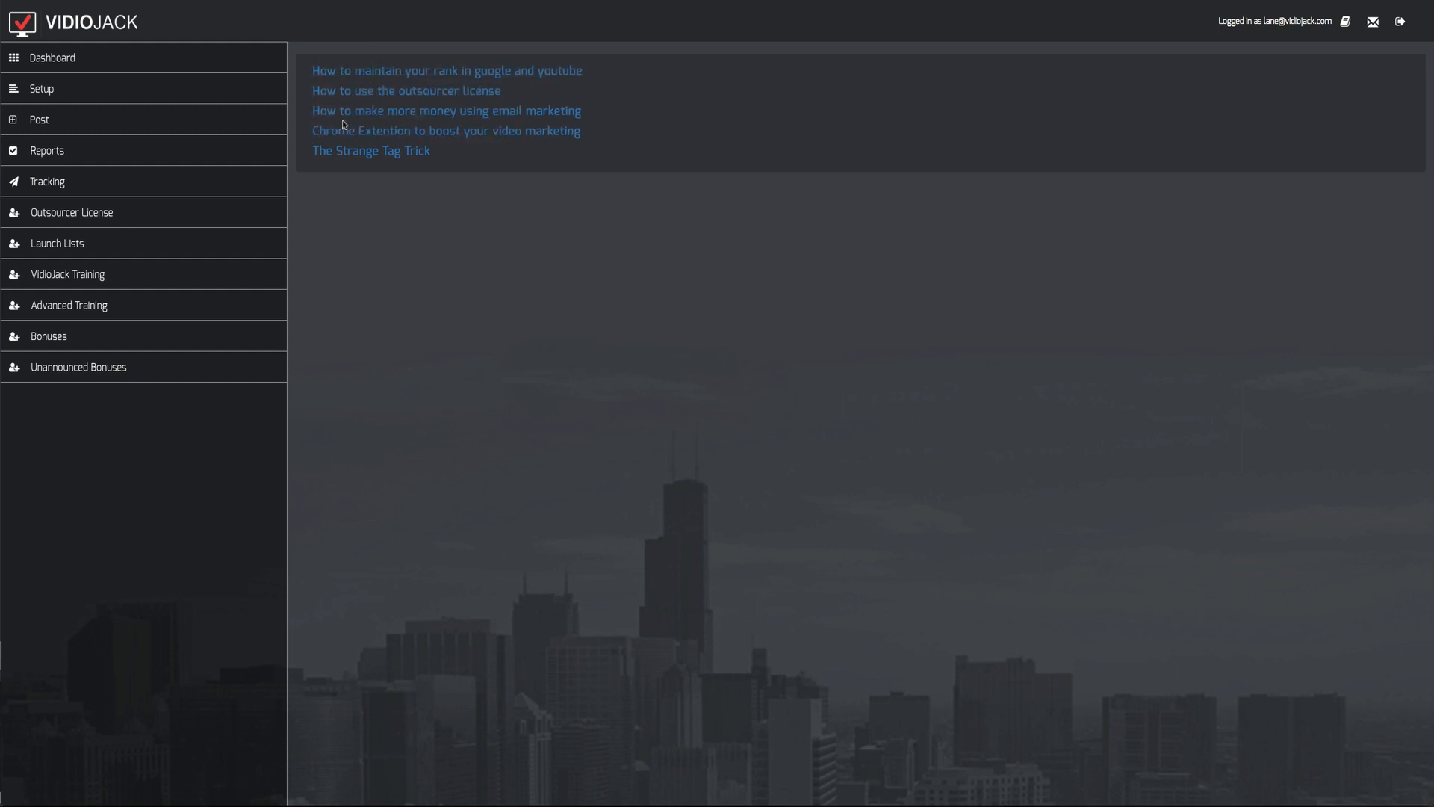
mouse_move(320, 165)
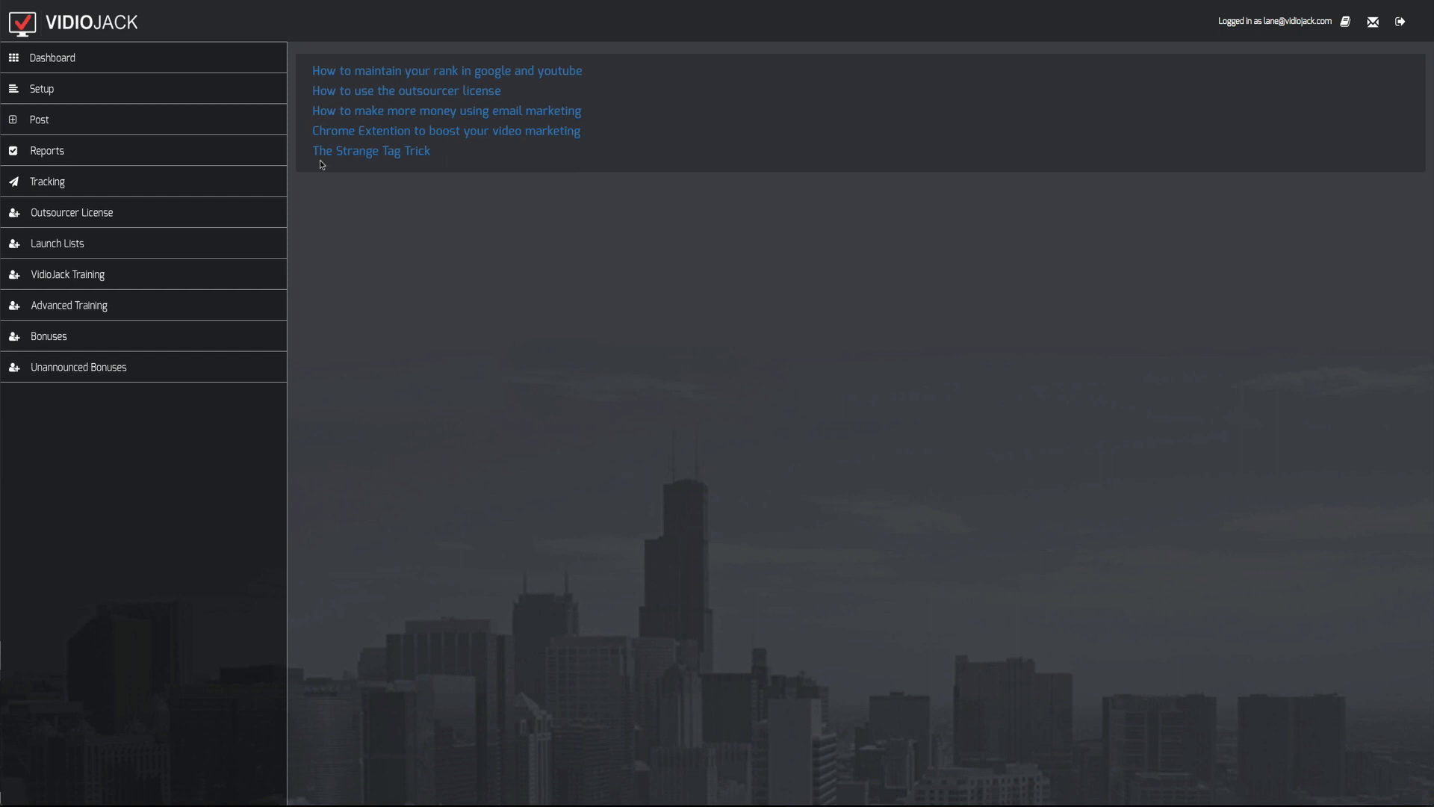
mouse_move(392, 163)
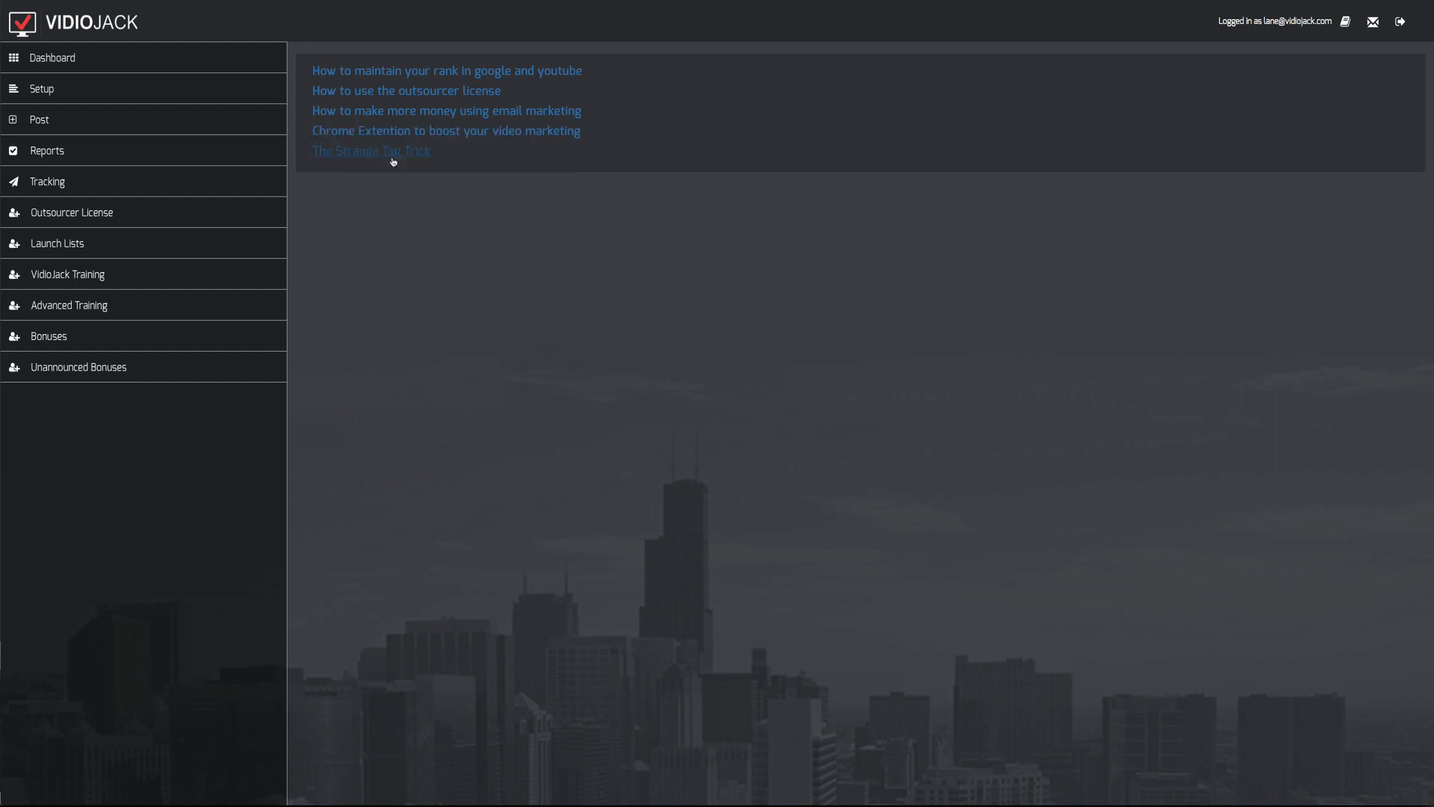
mouse_move(368, 403)
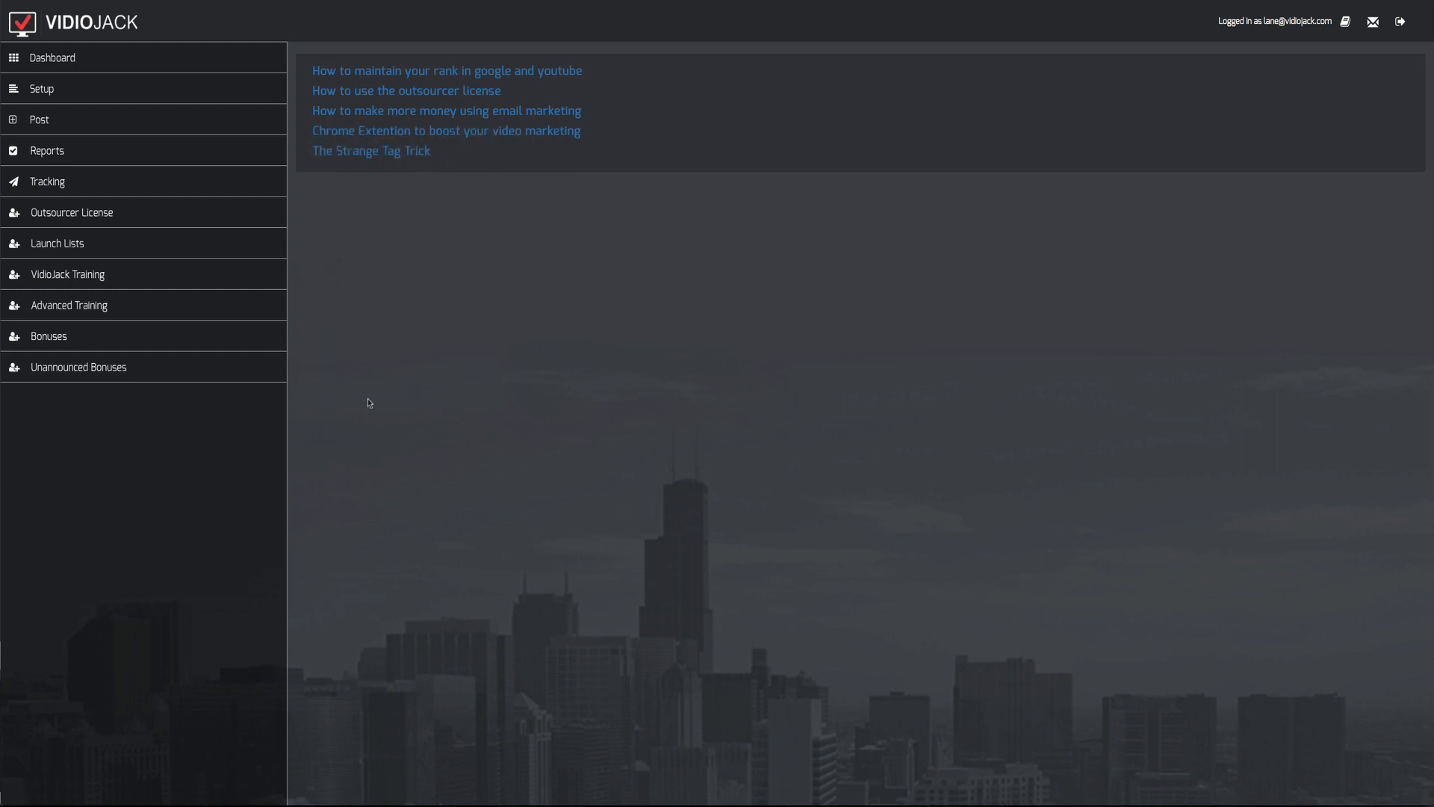
left_click(68, 275)
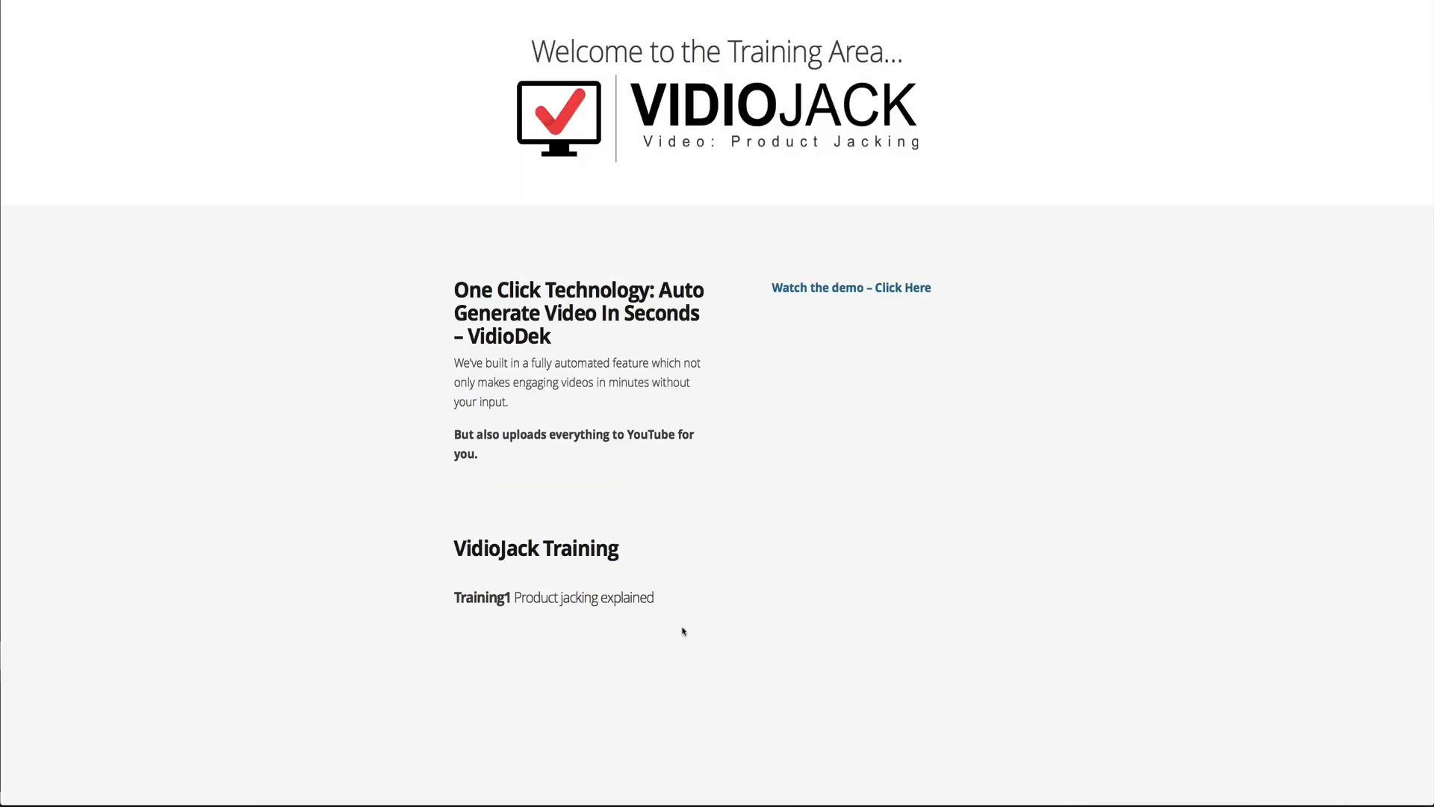
scroll("down", 3)
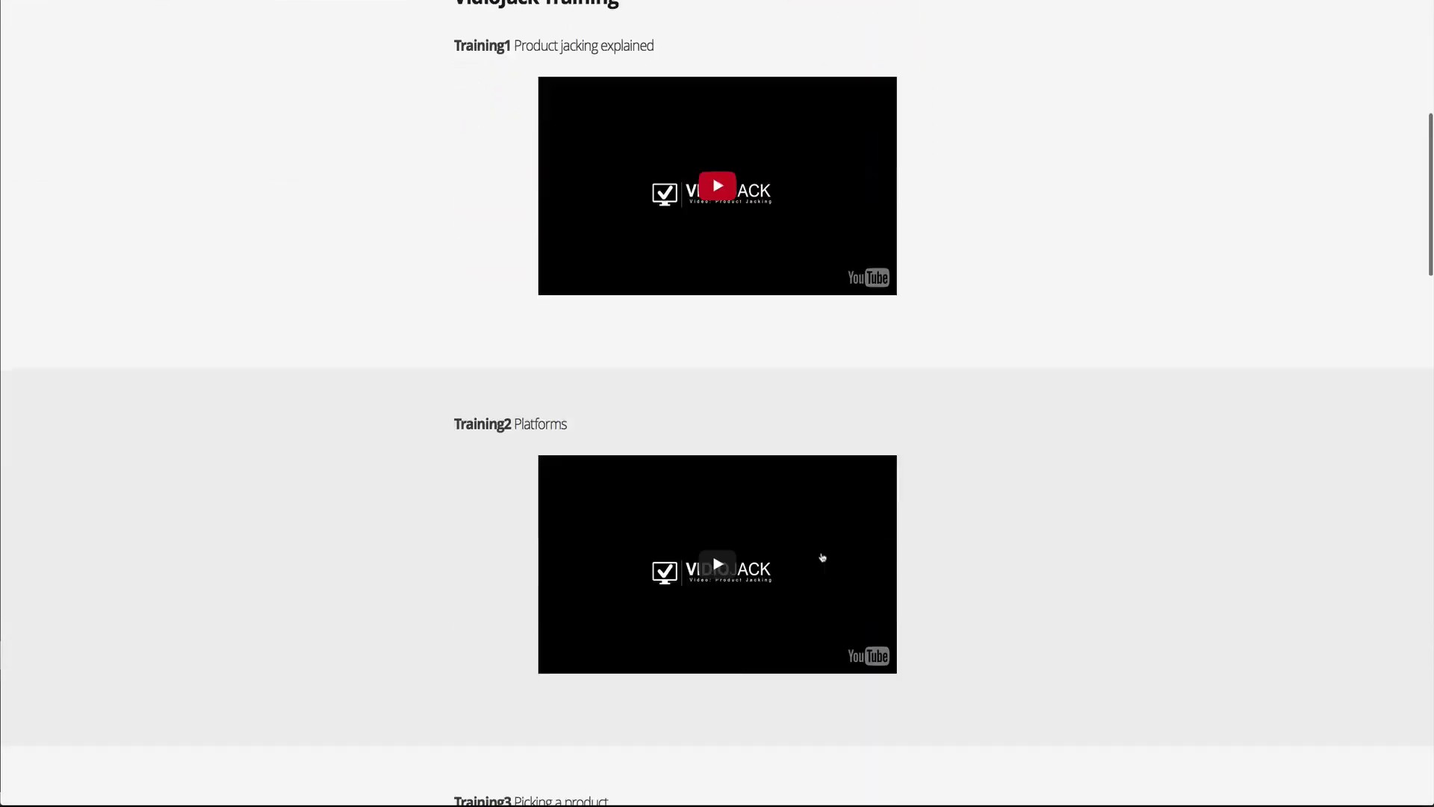
scroll("up", 3)
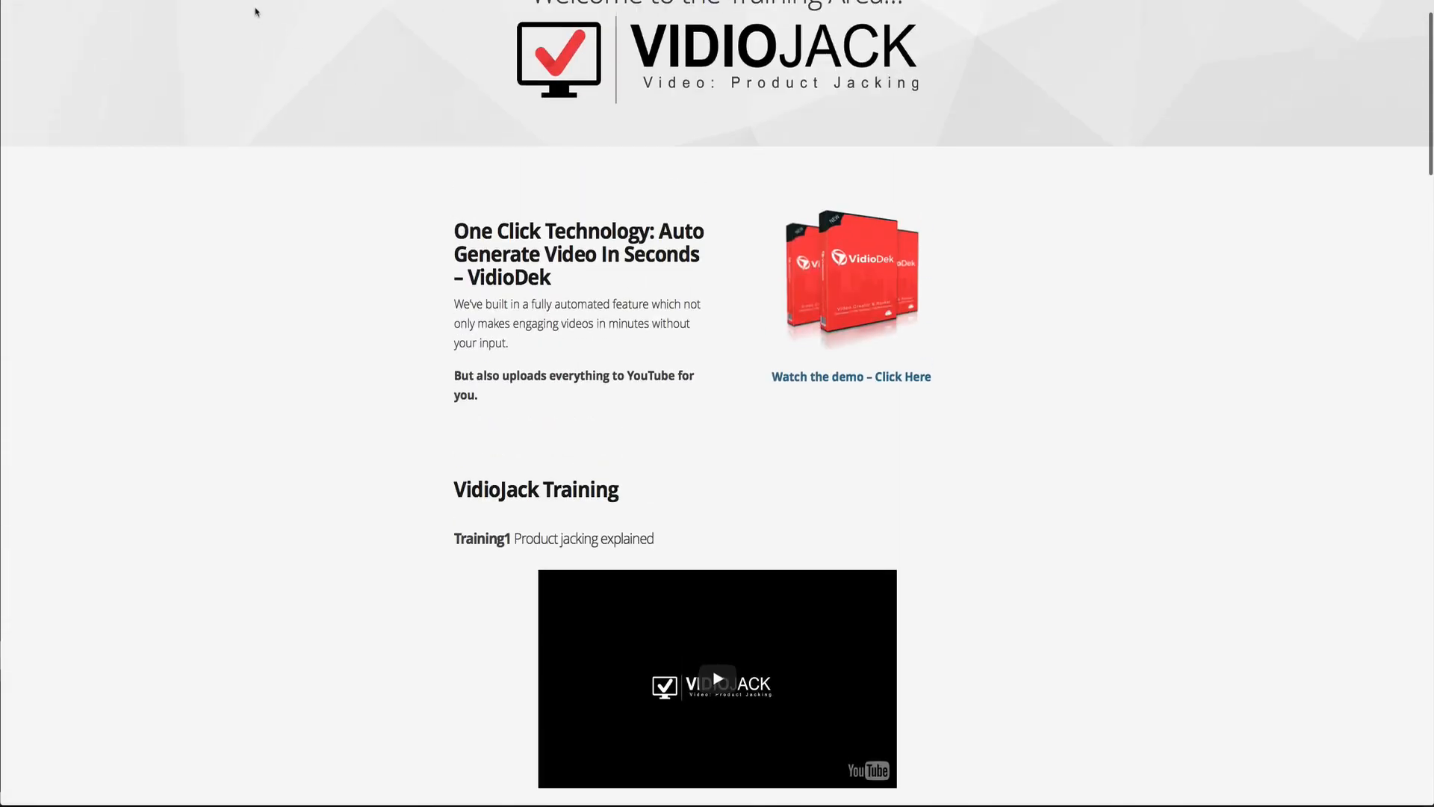
- Go back from the training area to the member area's tutorials list
left_click(57, 244)
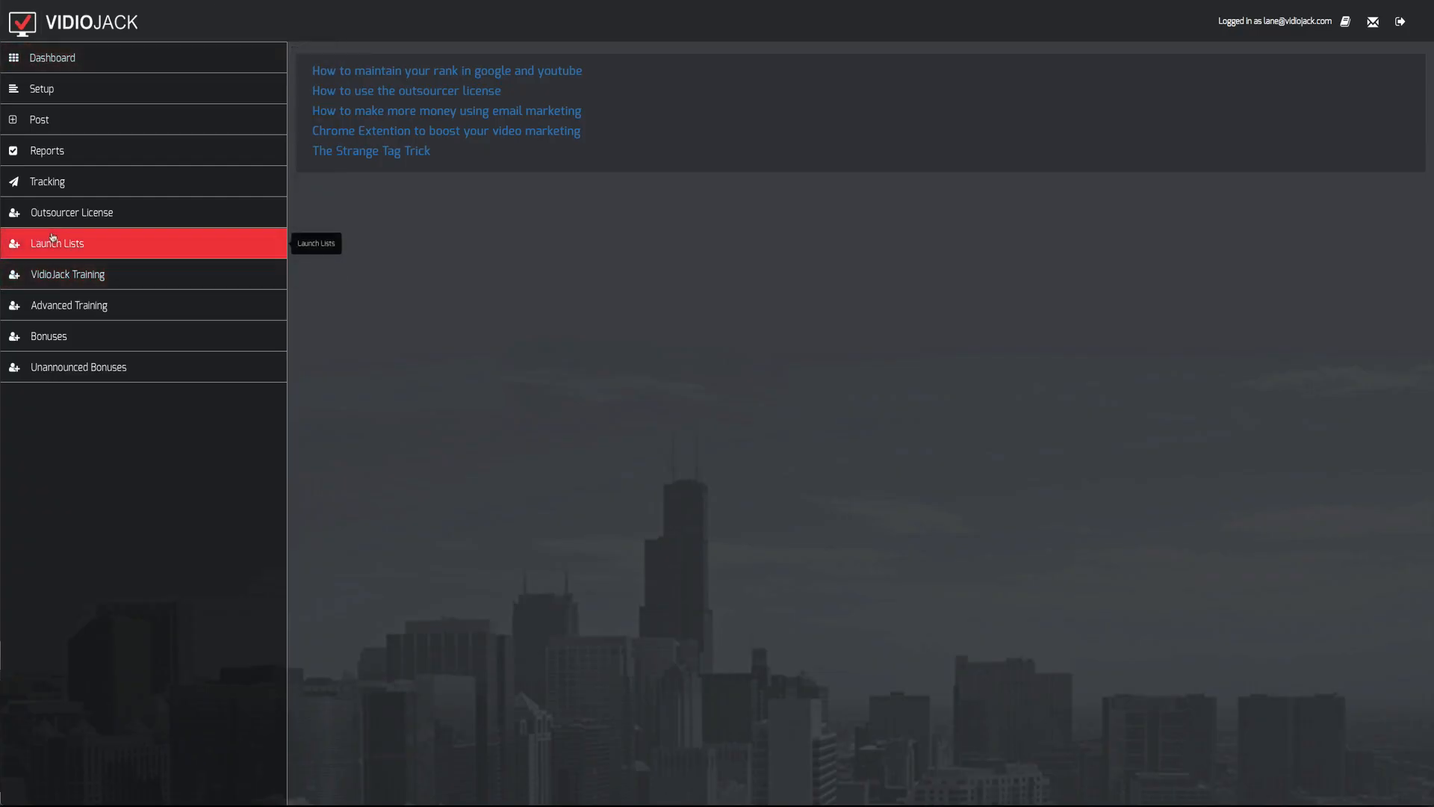
mouse_move(73, 254)
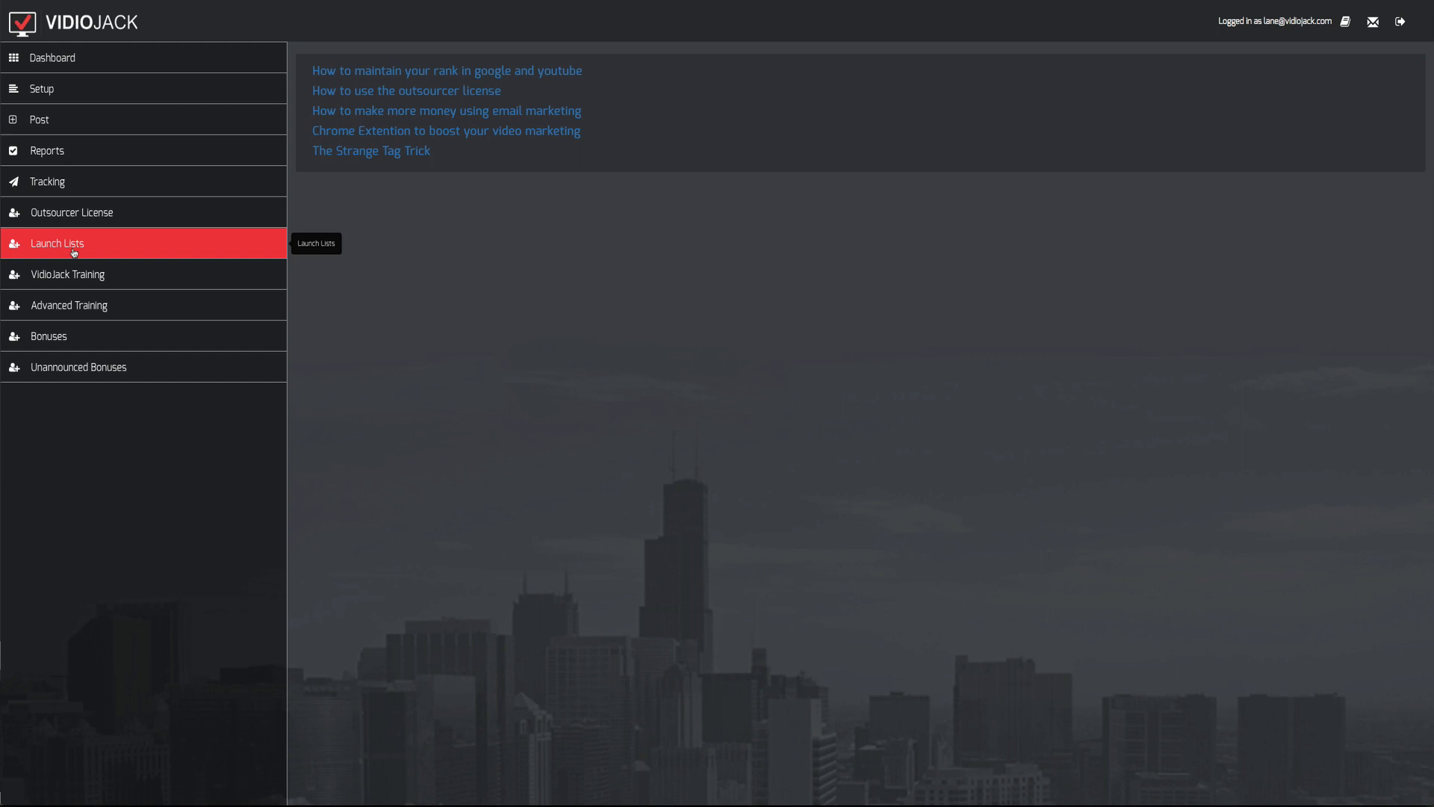
mouse_move(74, 247)
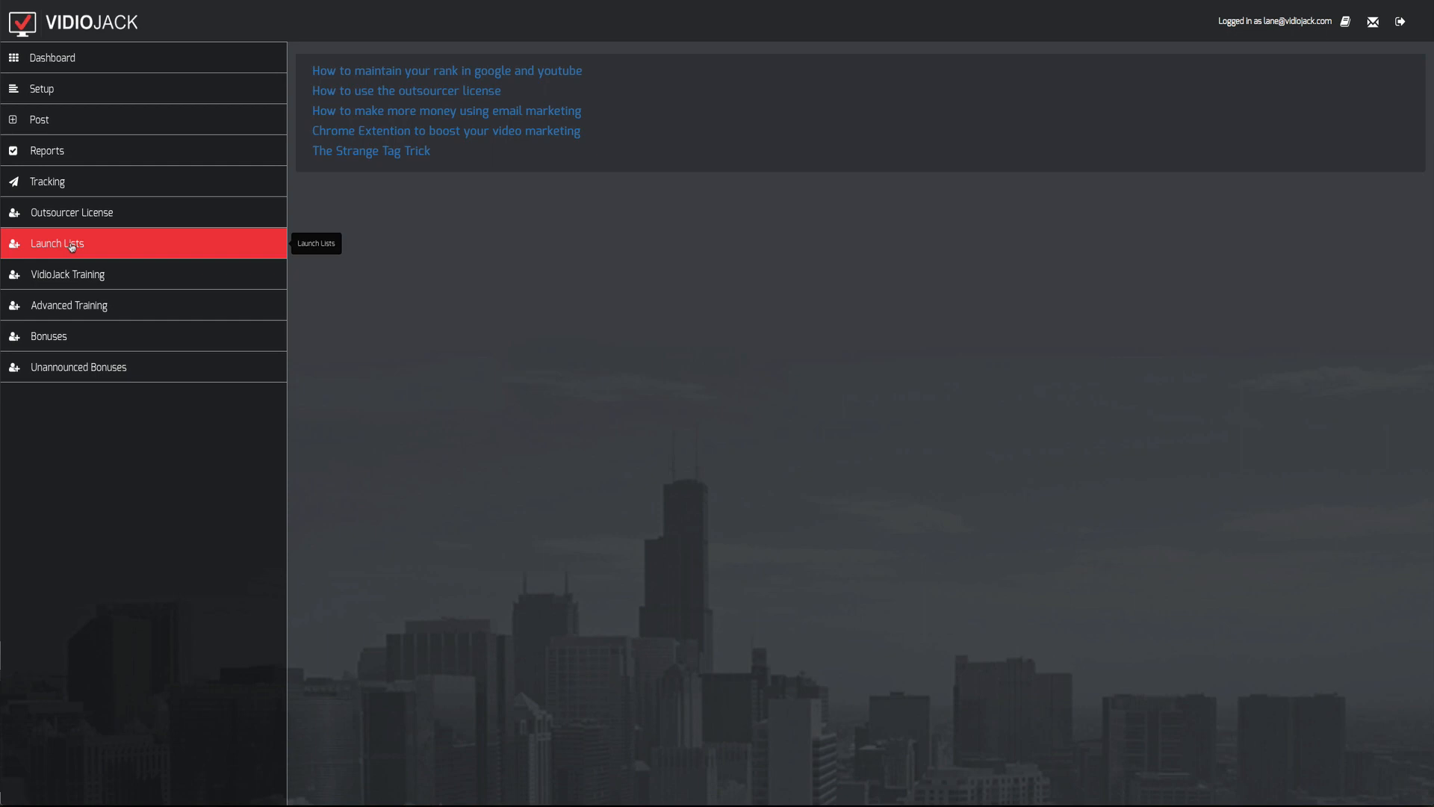
- Browse the Launch Lists table and view June Ashley's Infographics E-Commerce launch on MunchEye
left_click(58, 242)
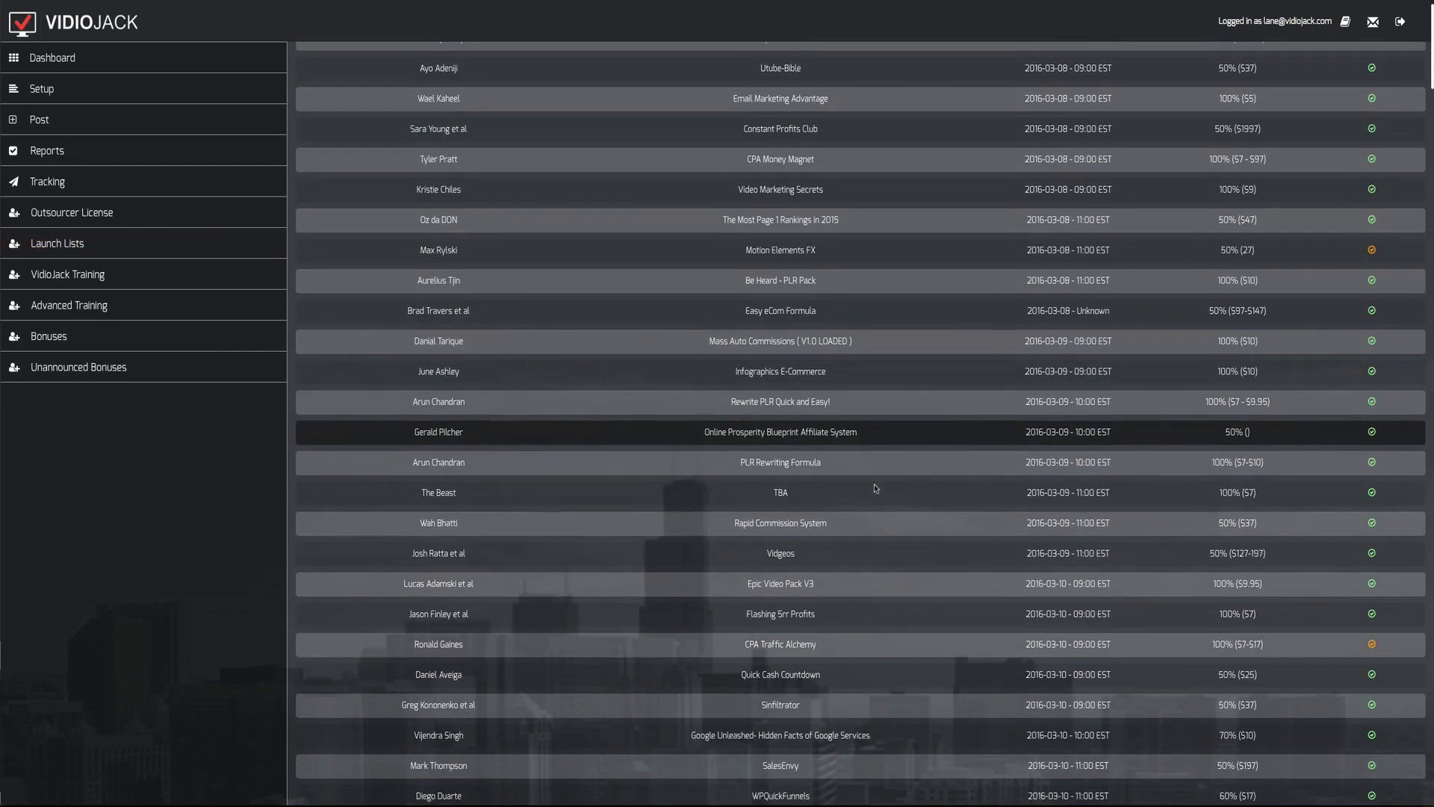
scroll("down", 3)
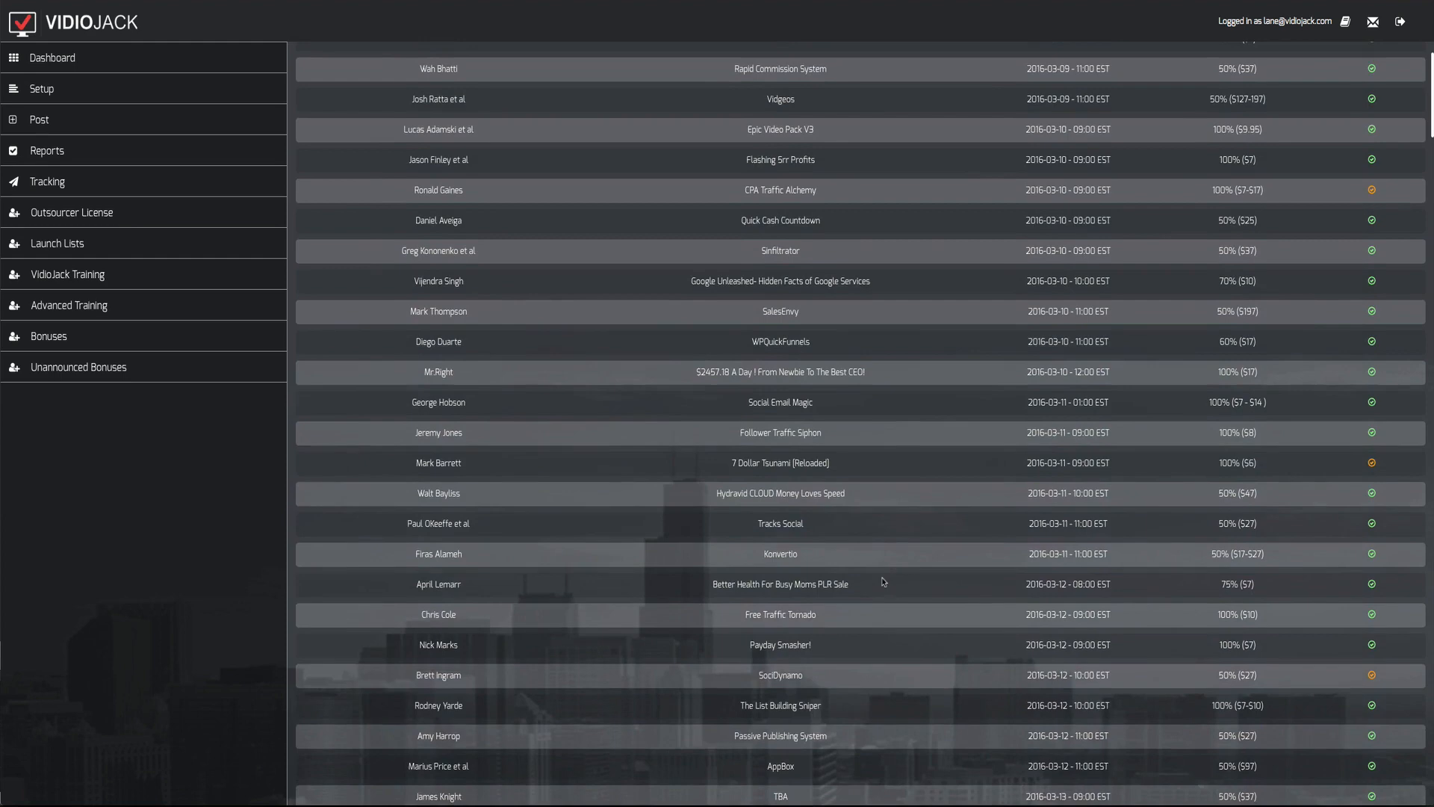
scroll("down", 3)
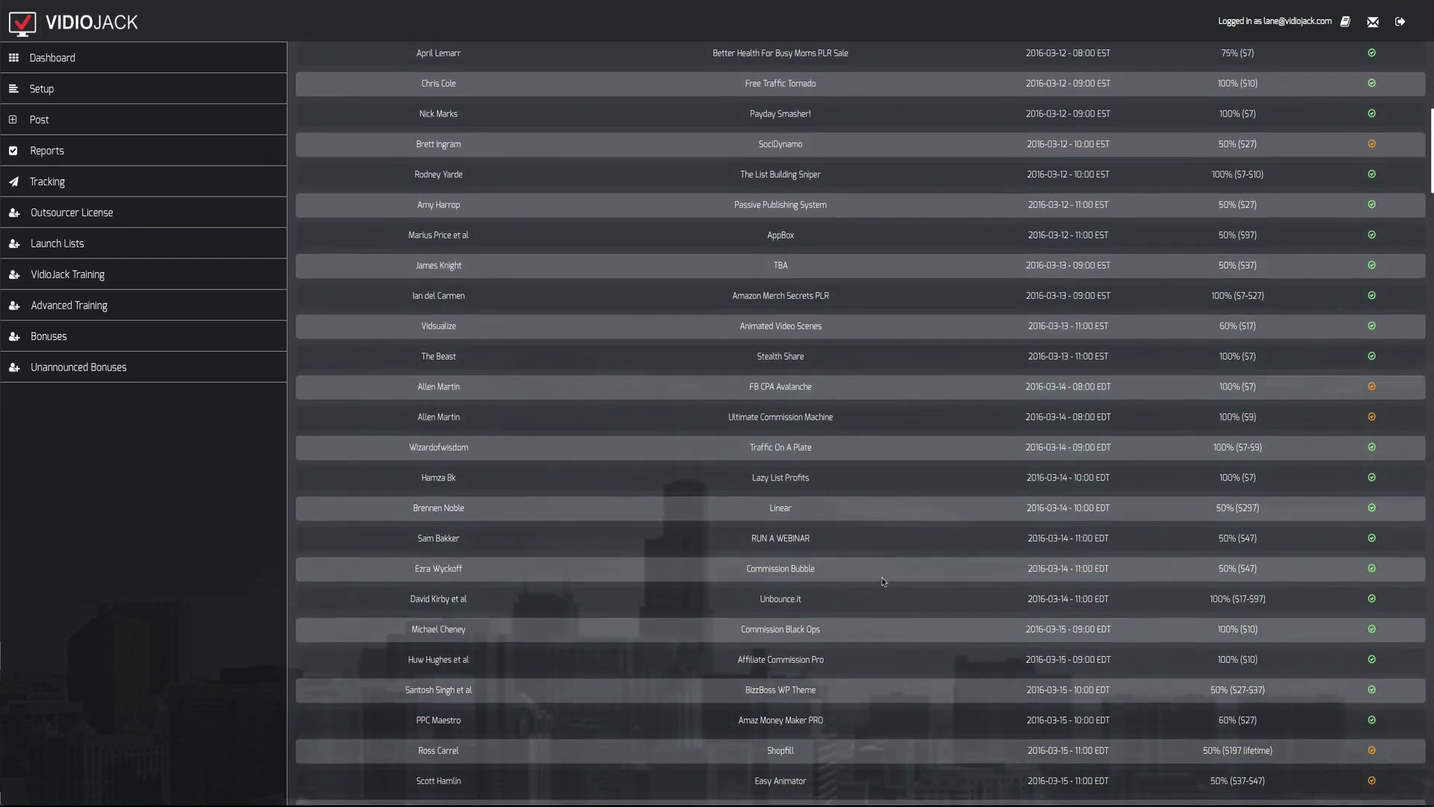
scroll("down", 3)
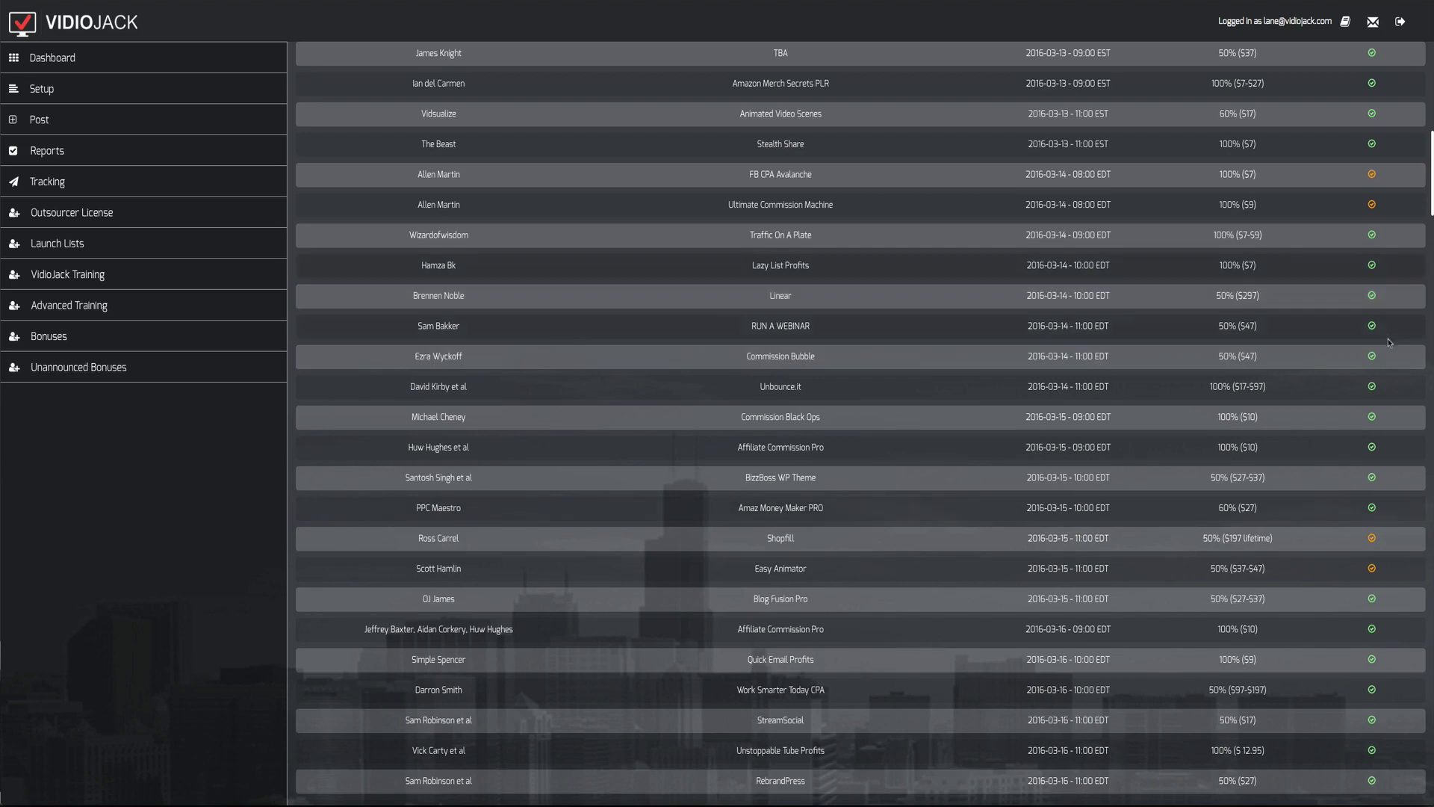
scroll("up", 3)
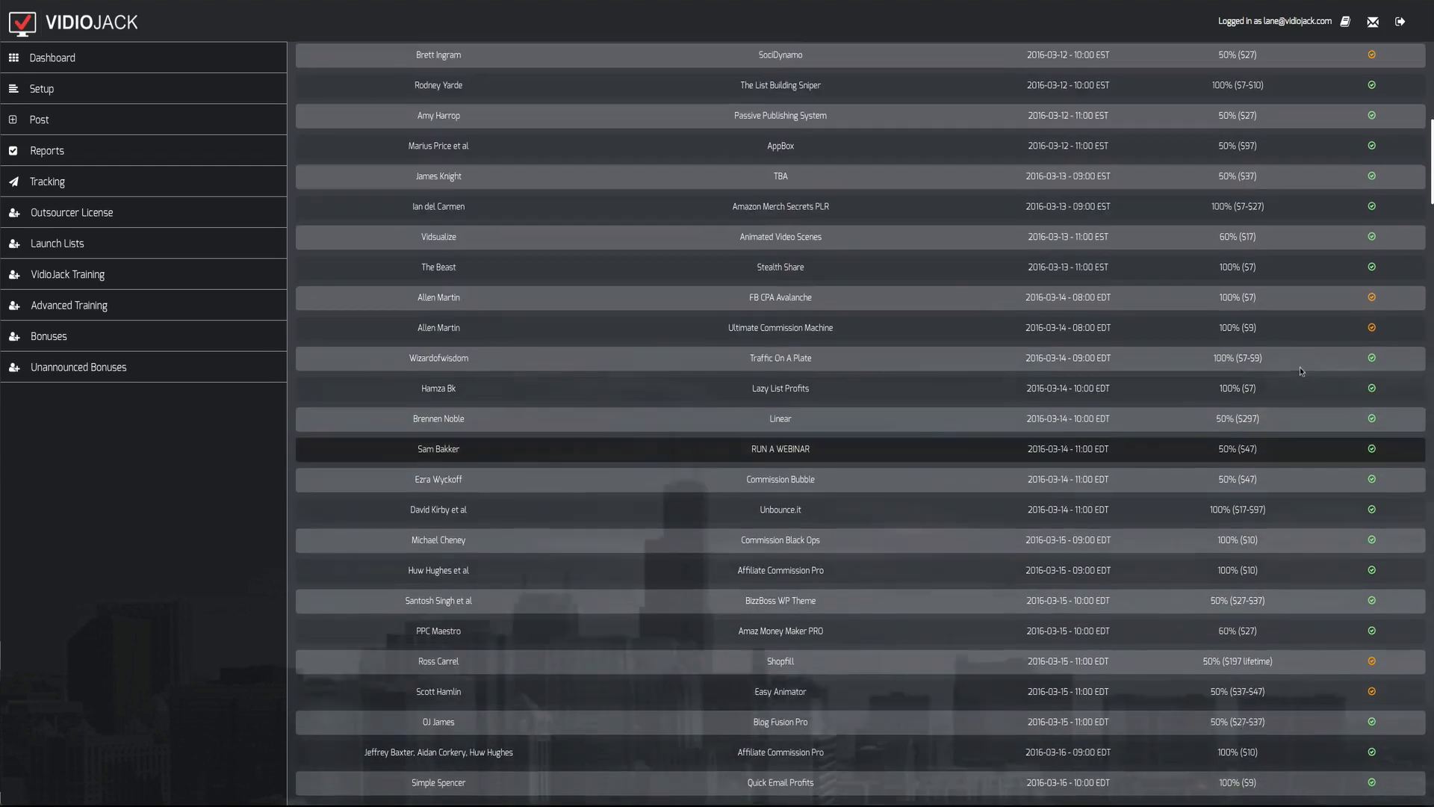
scroll("up", 3)
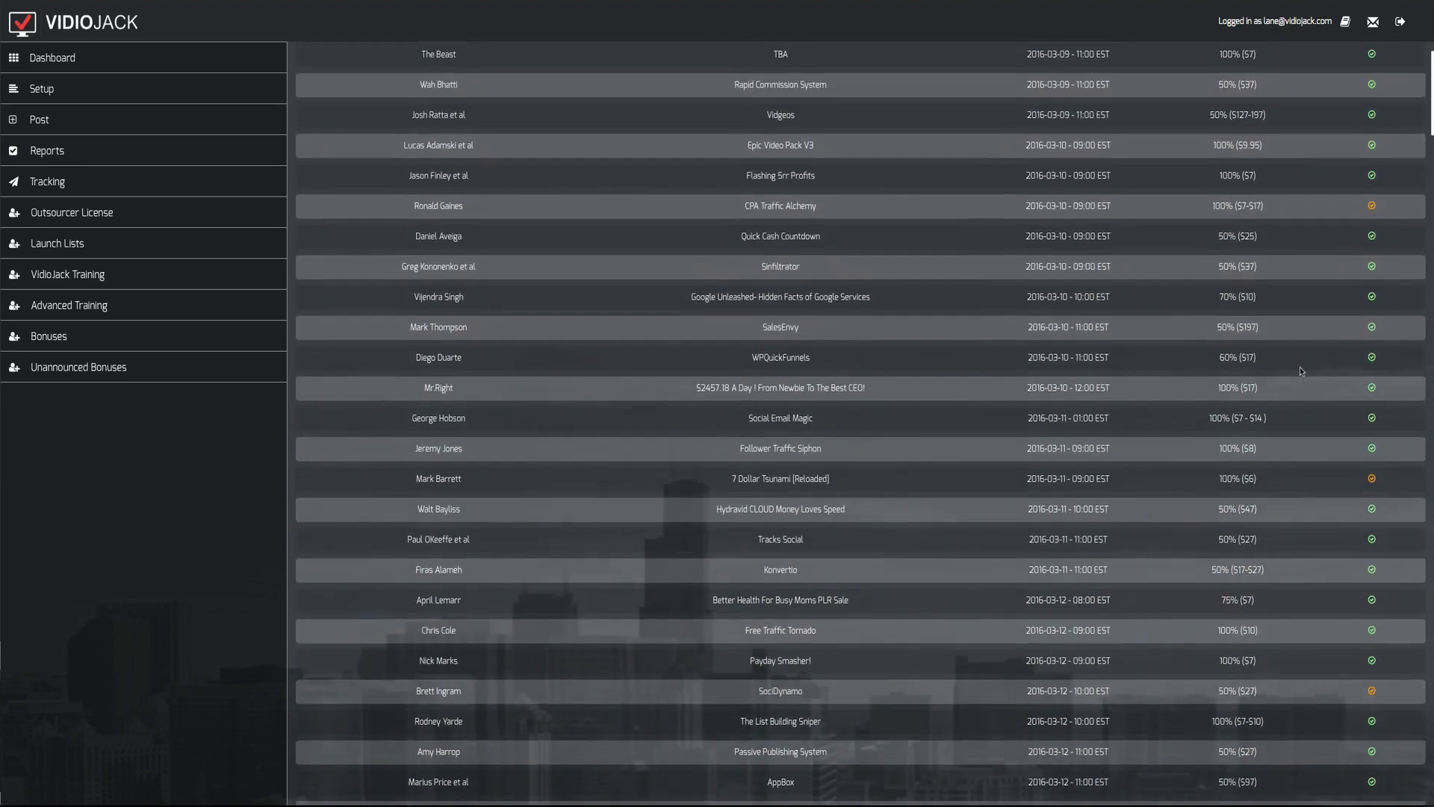
scroll("up", 3)
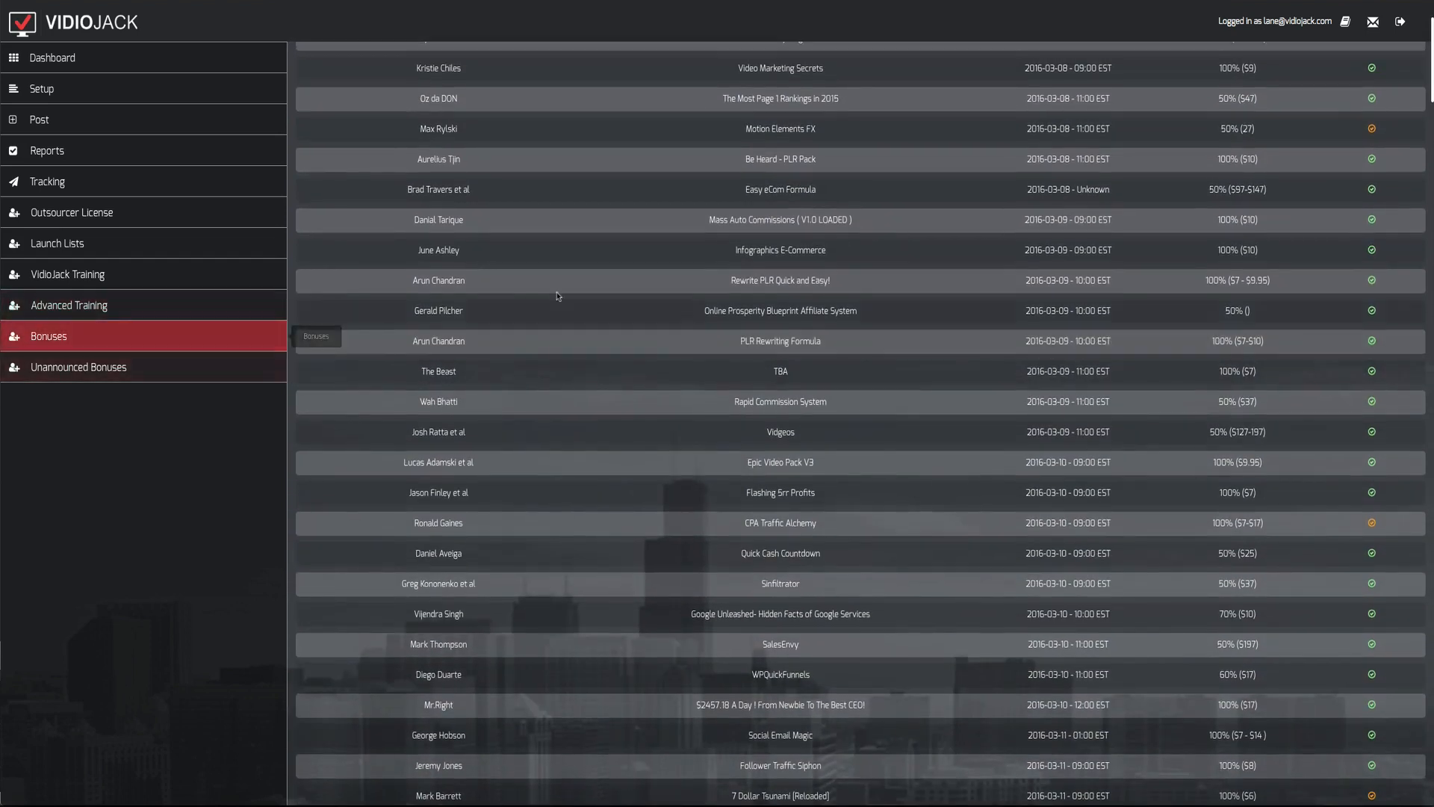
scroll("up", 3)
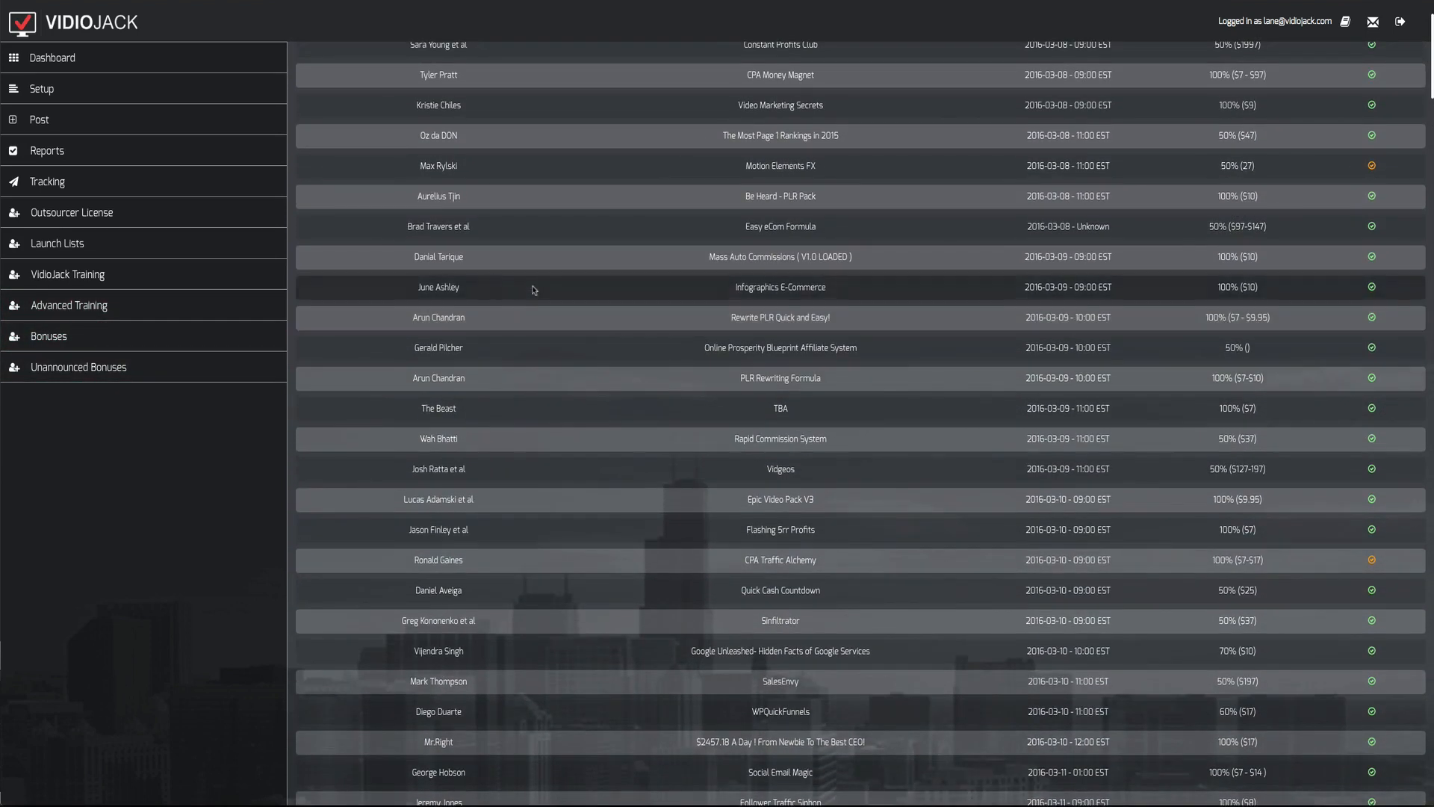
mouse_move(1040, 297)
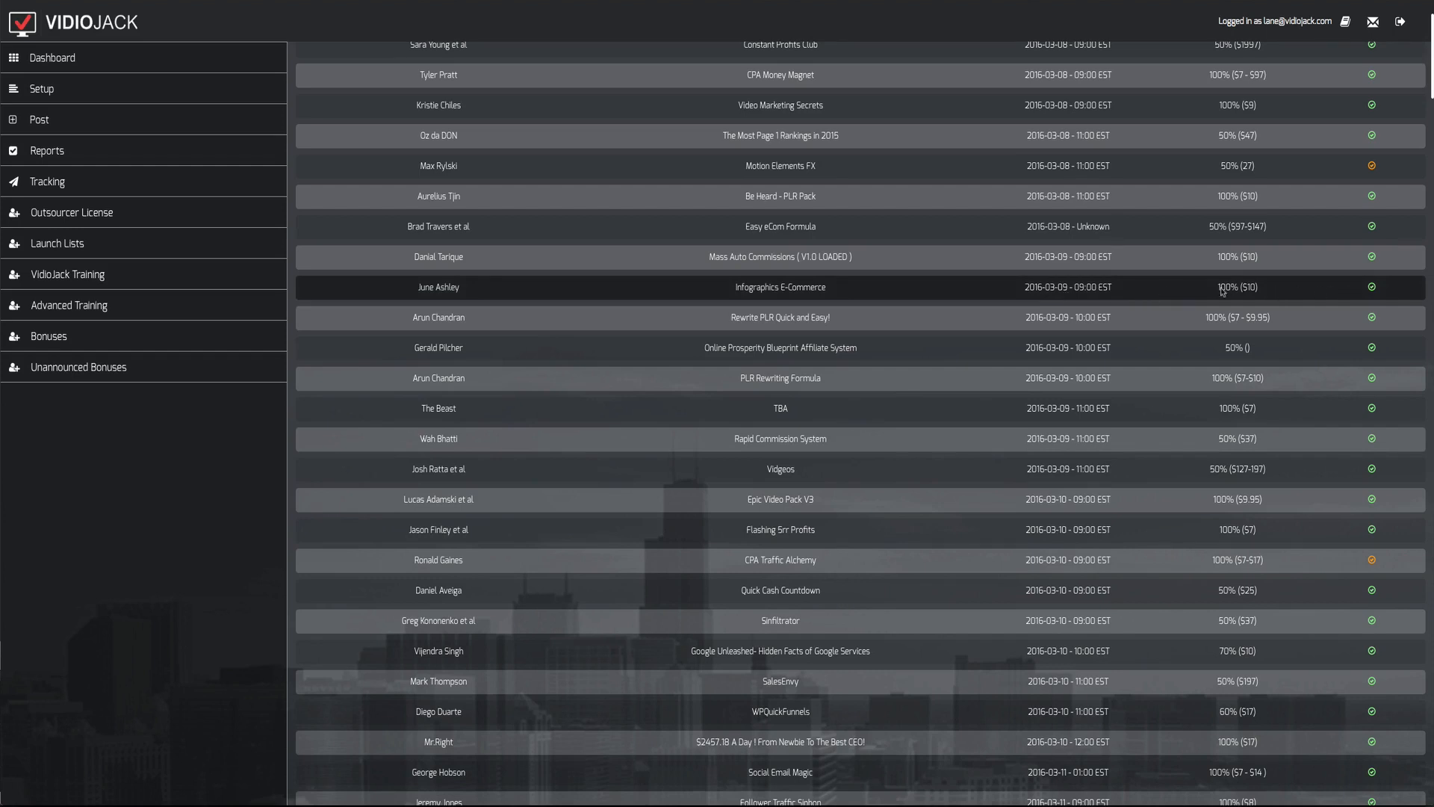
left_click(779, 286)
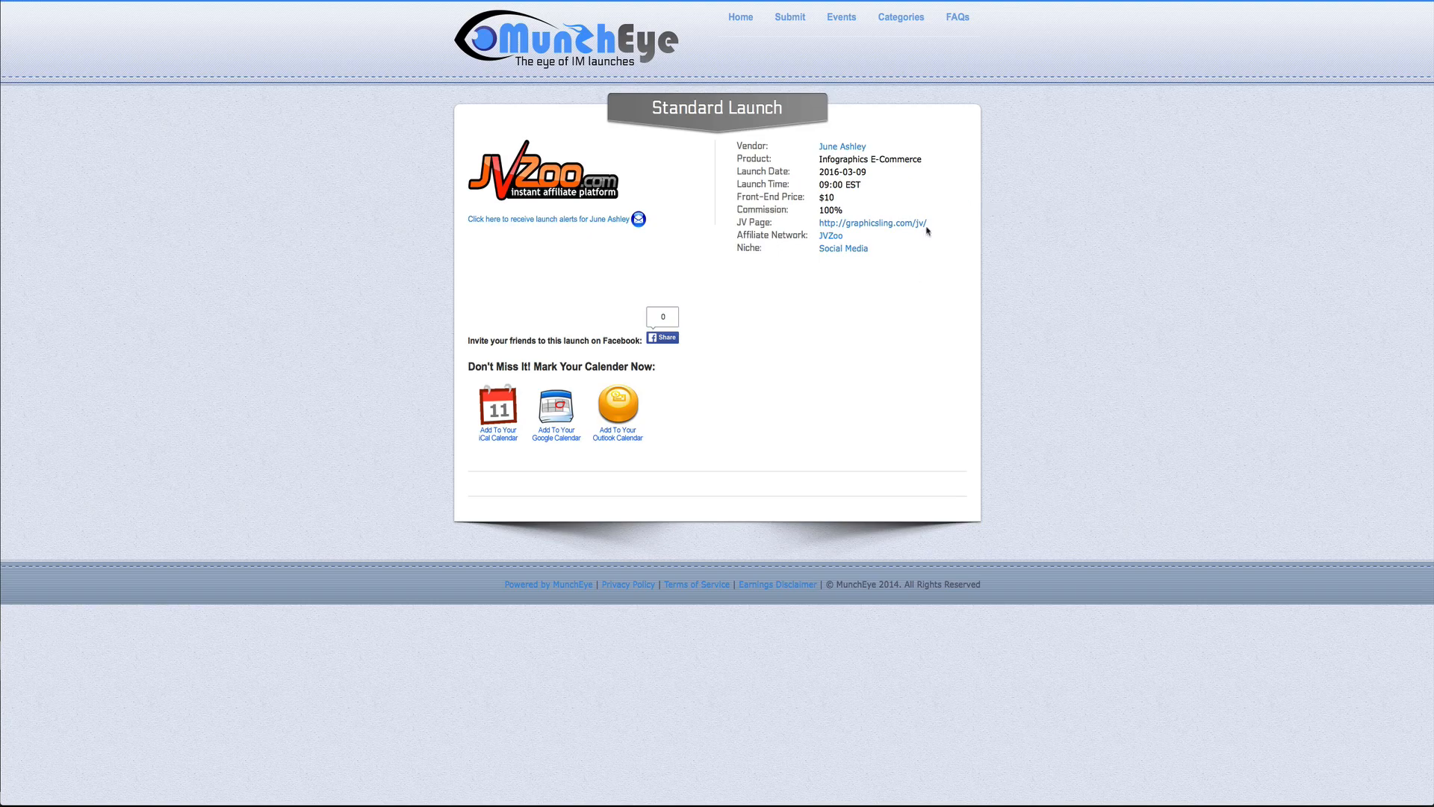
mouse_move(481, 211)
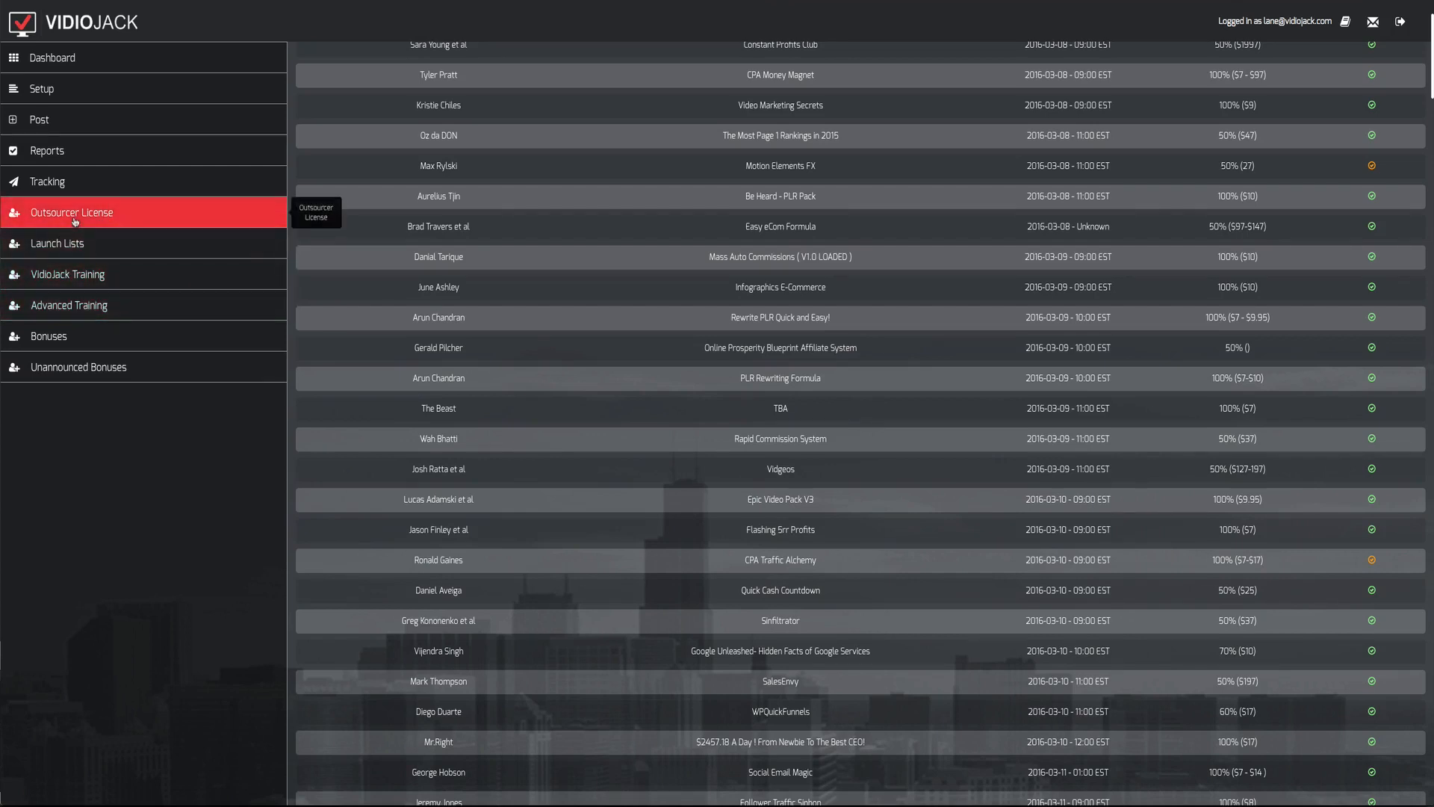
mouse_move(164, 305)
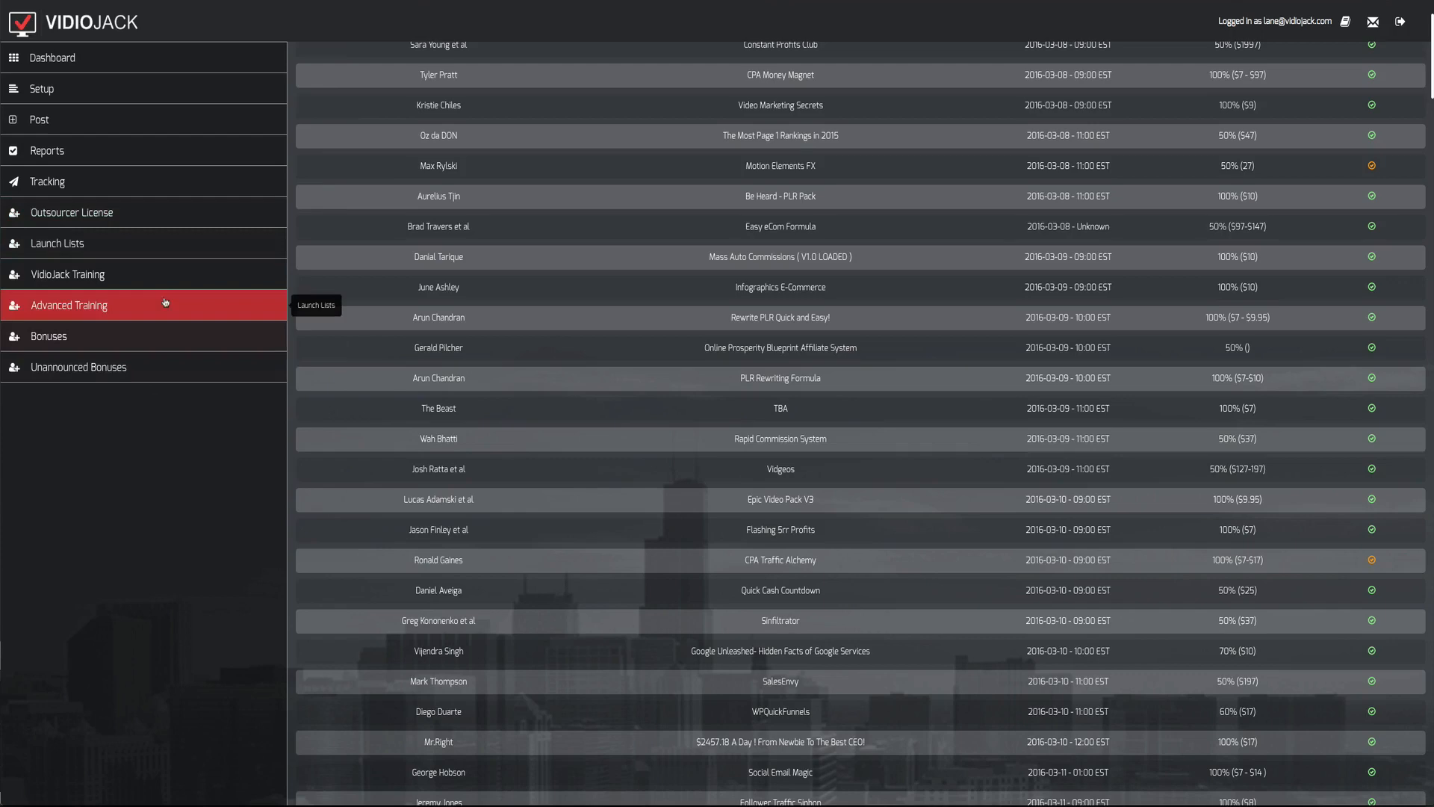
- Scroll the launch list back to its top showing vendor and commission columns
scroll("up", 3)
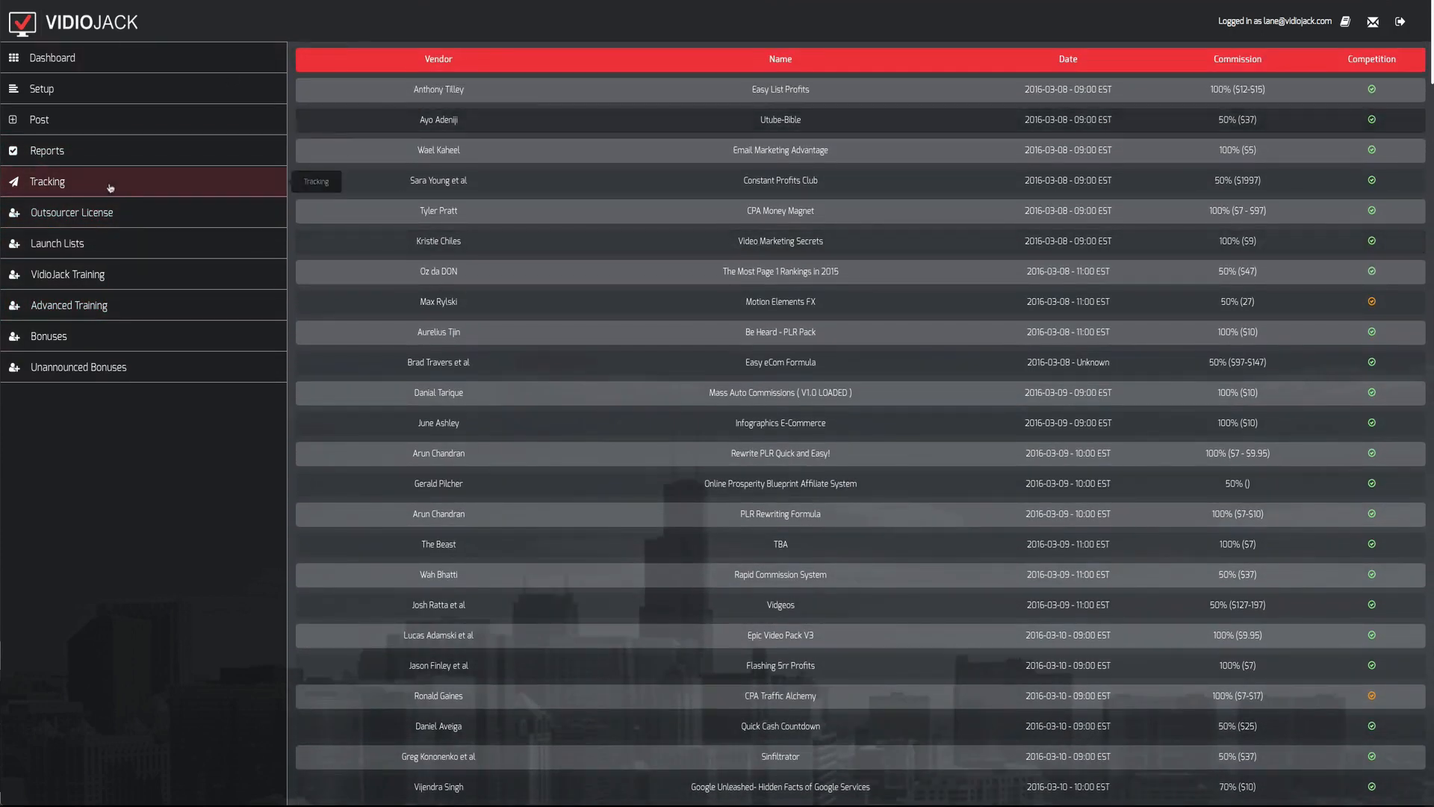
- Bring up the empty Add New Post form with title, body, video link, tags and scheduling fields
left_click(39, 118)
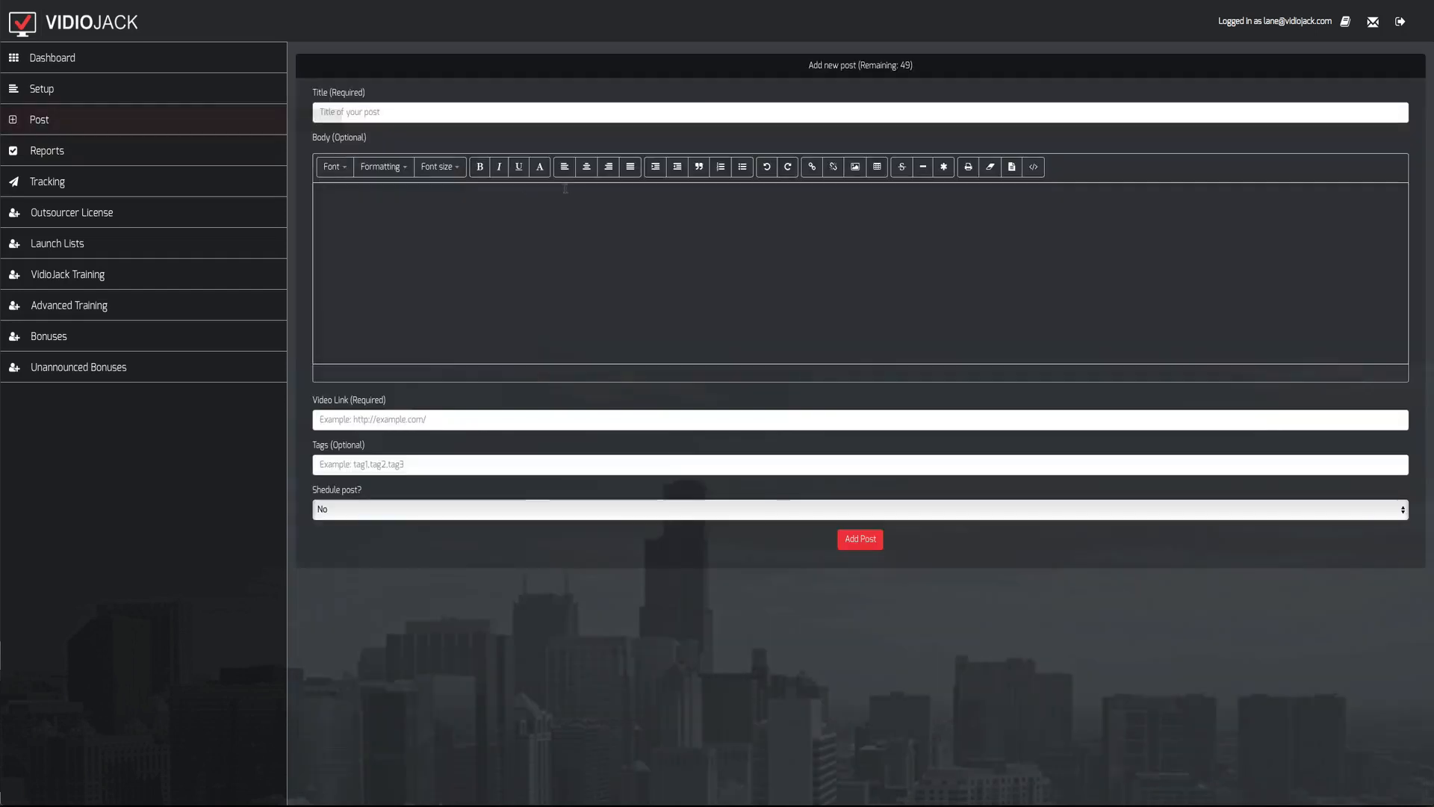
mouse_move(404, 408)
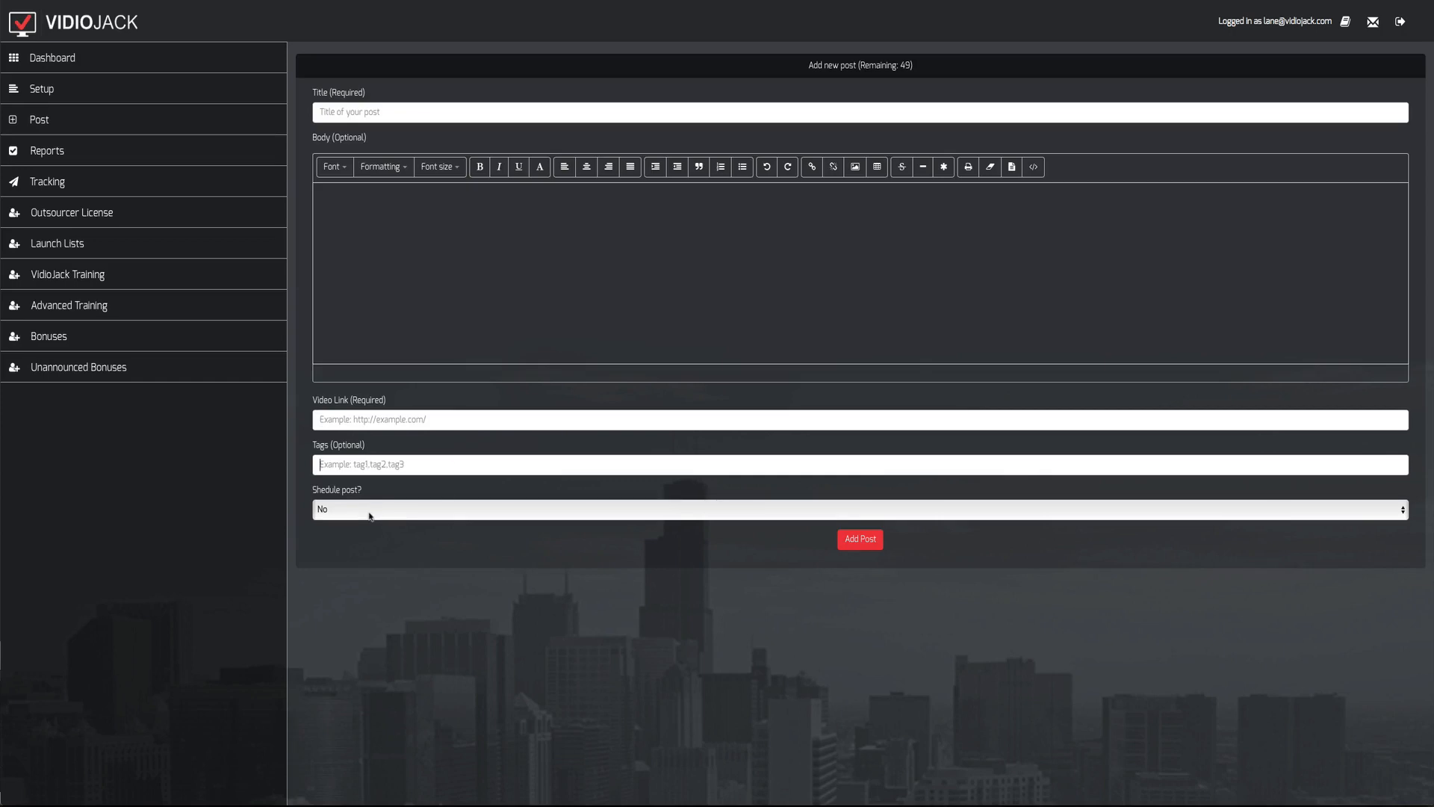
mouse_move(521, 479)
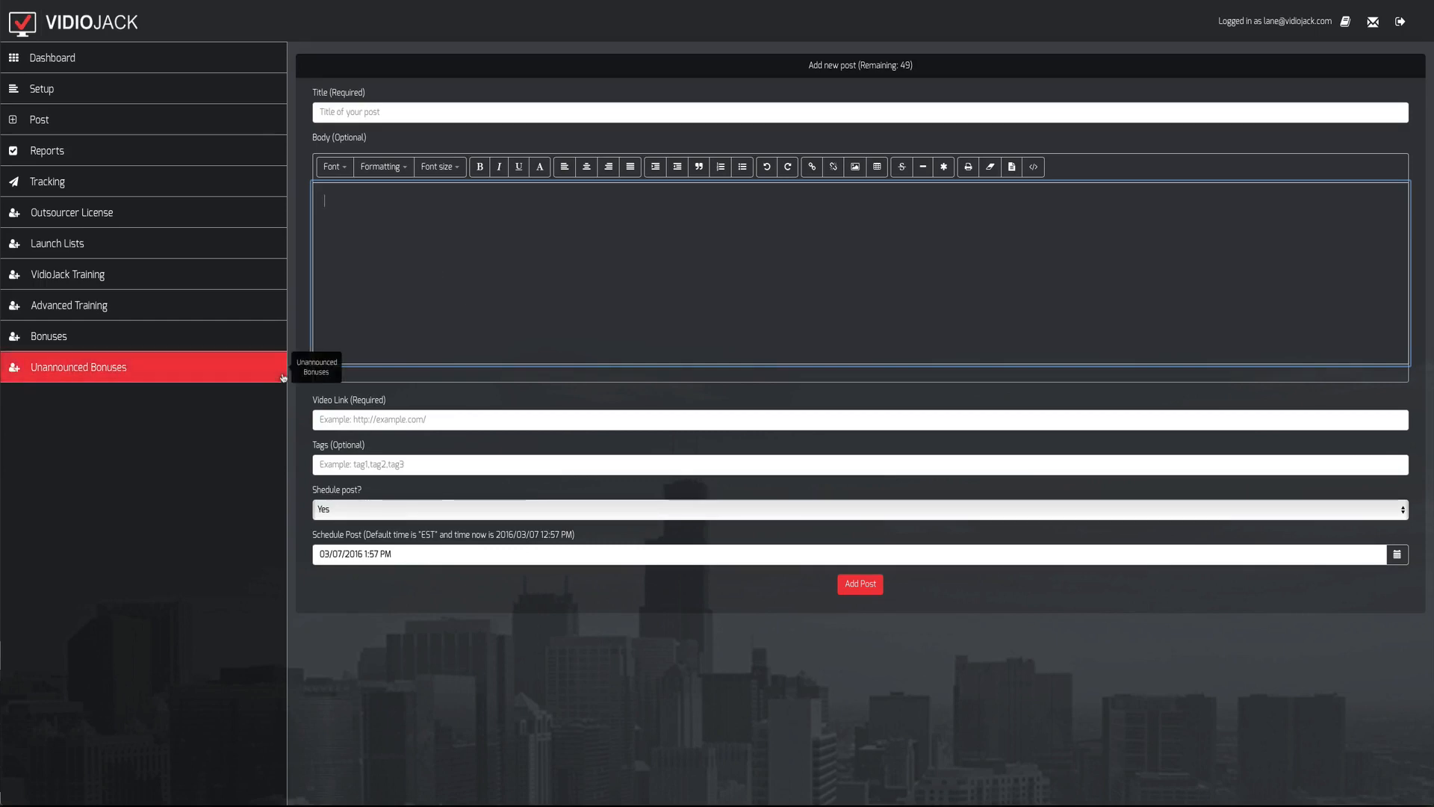
mouse_move(265, 379)
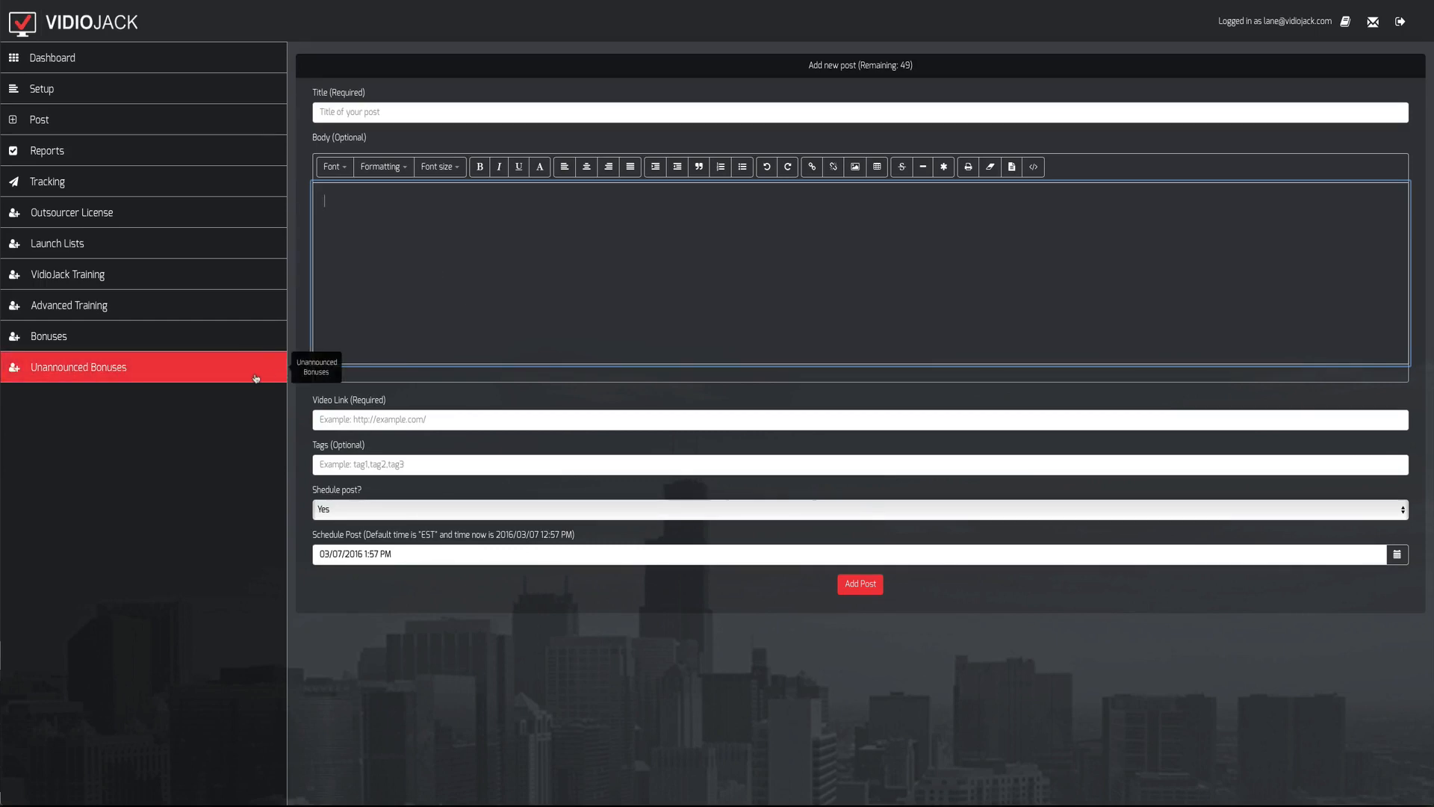
mouse_move(421, 126)
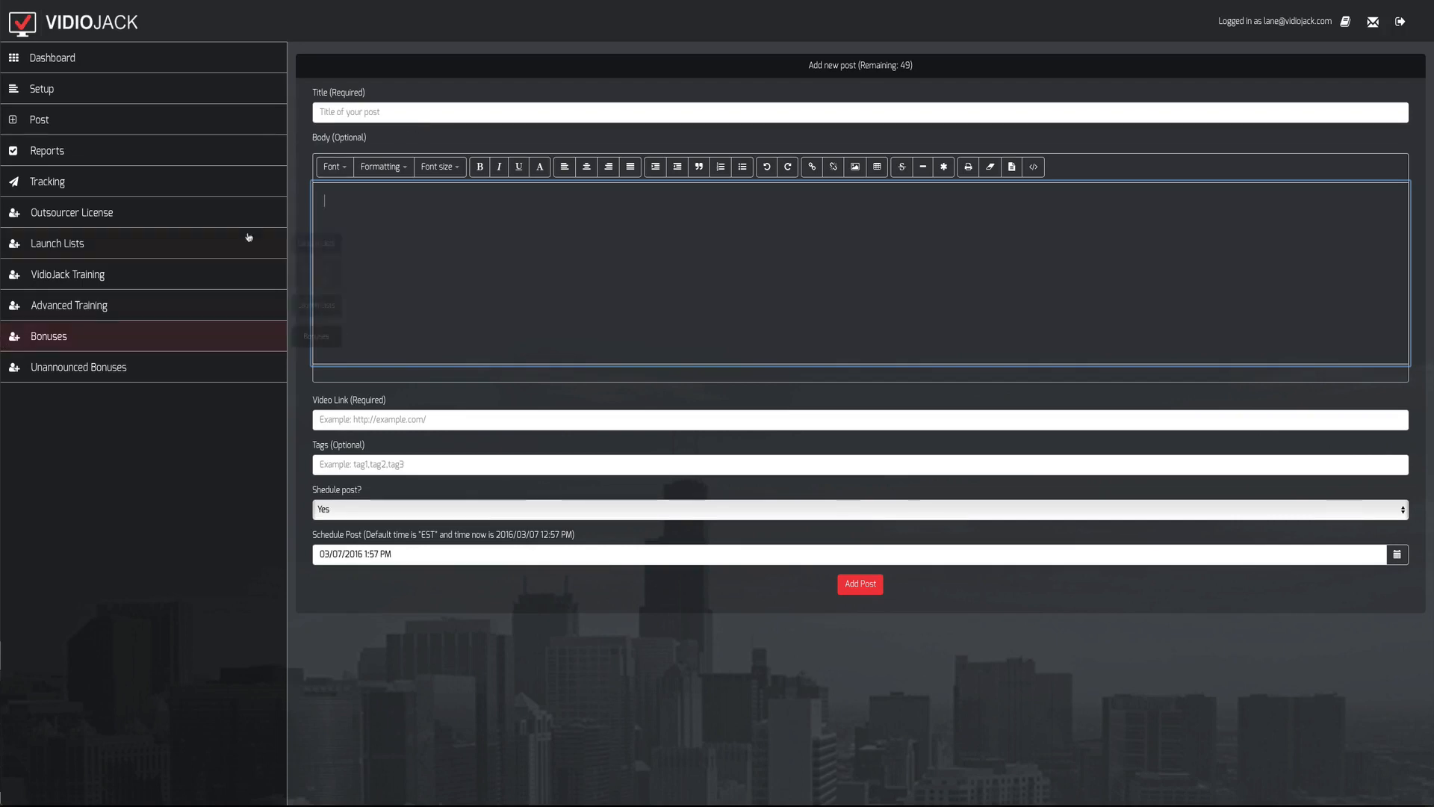
mouse_move(261, 317)
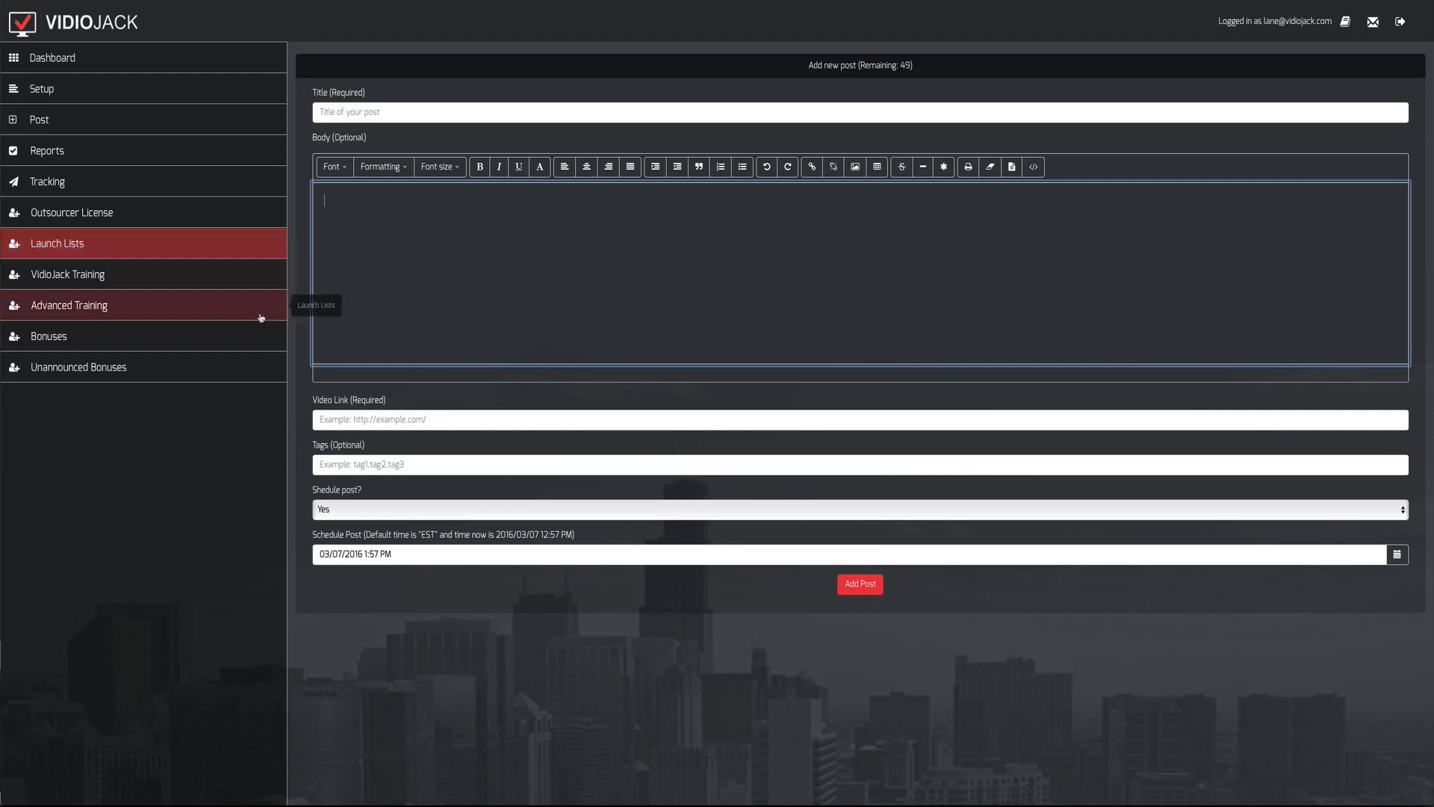
mouse_move(642, 425)
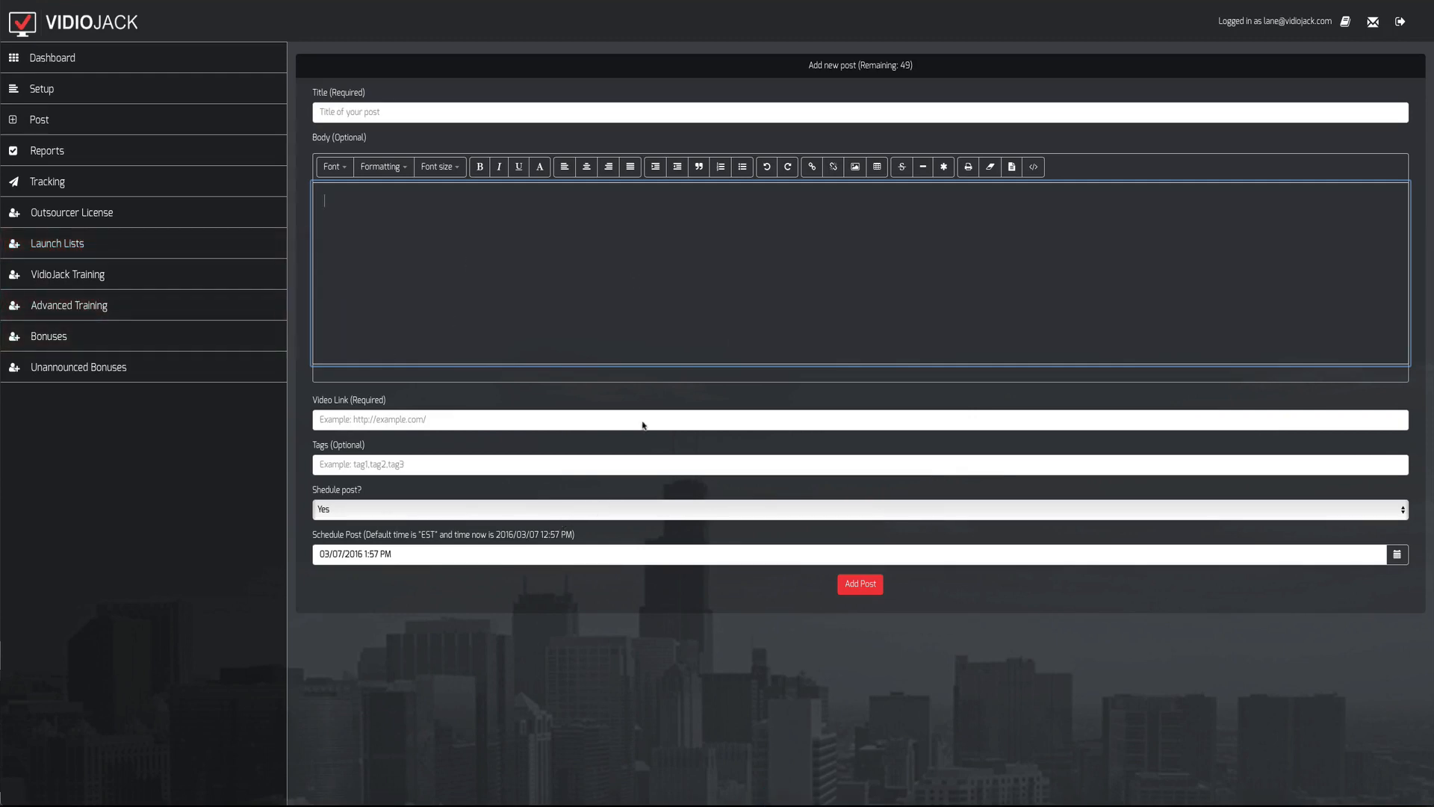
mouse_move(691, 337)
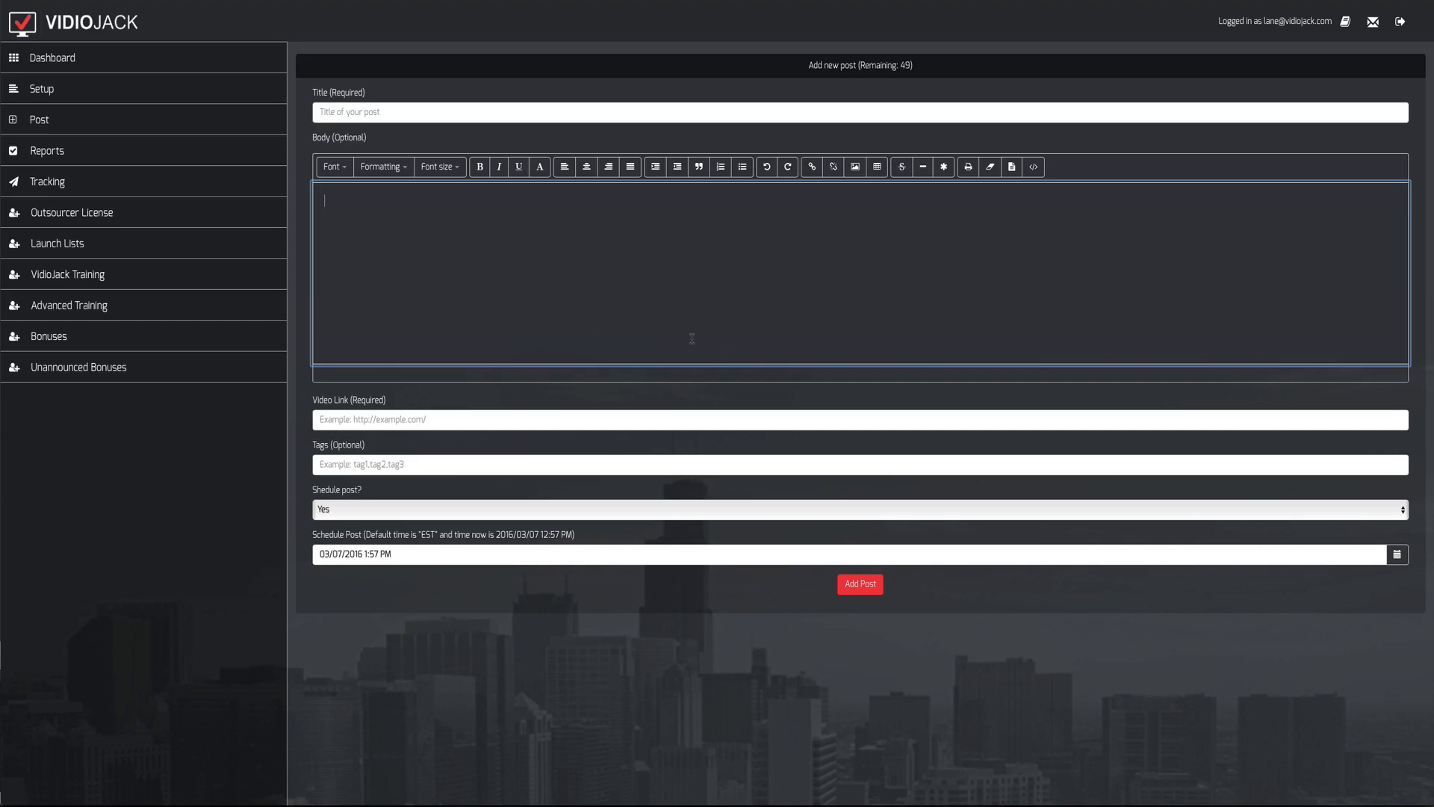
mouse_move(618, 339)
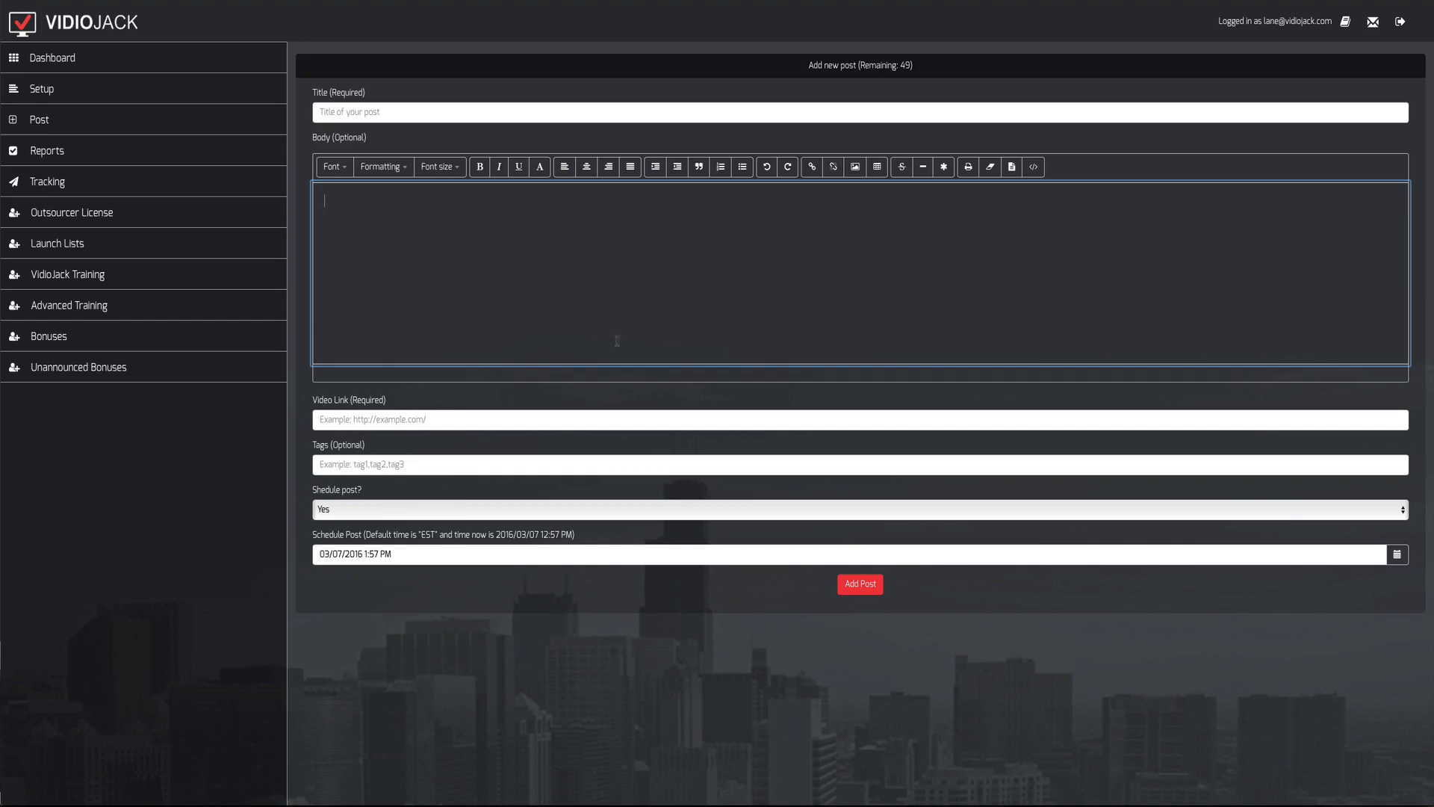
mouse_move(87, 537)
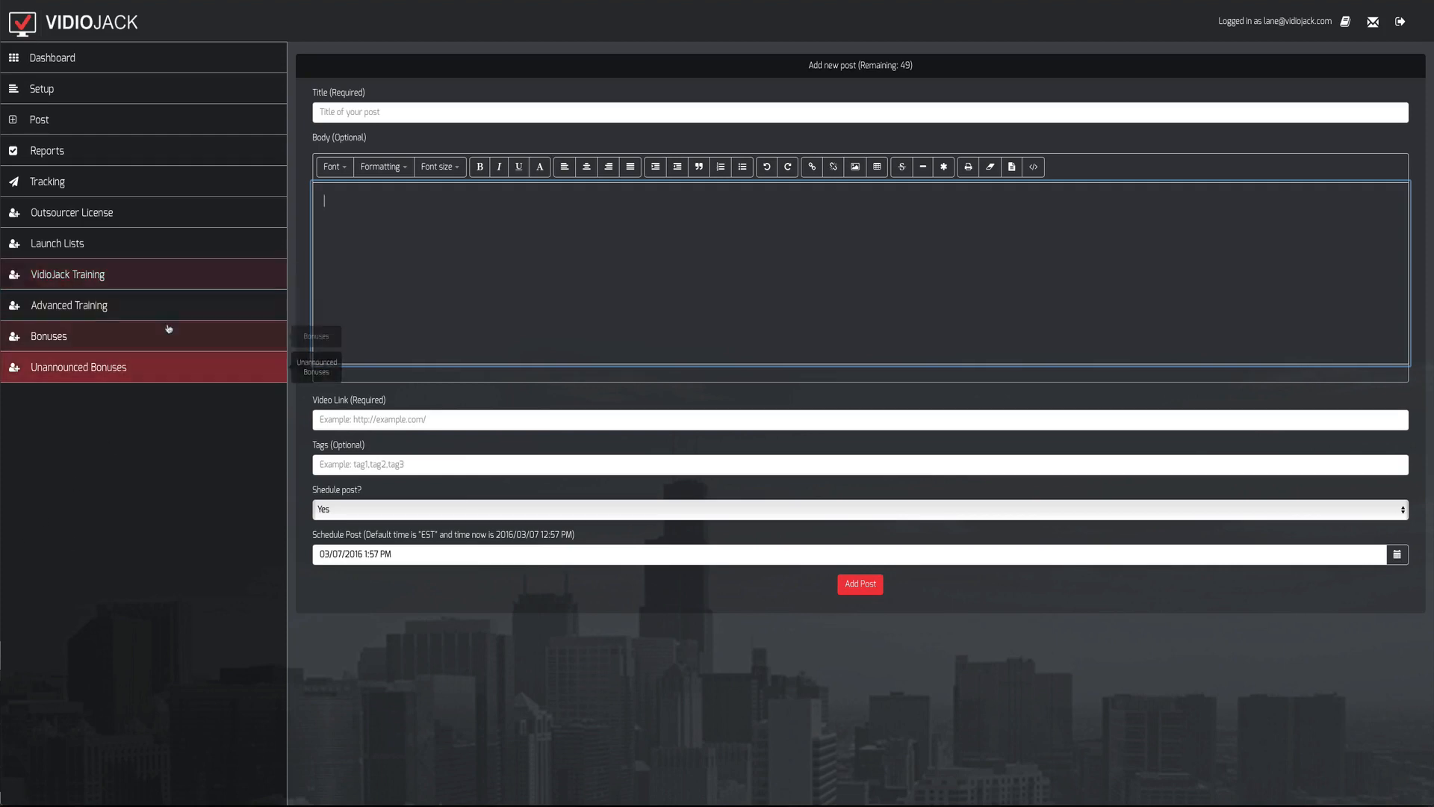
mouse_move(118, 447)
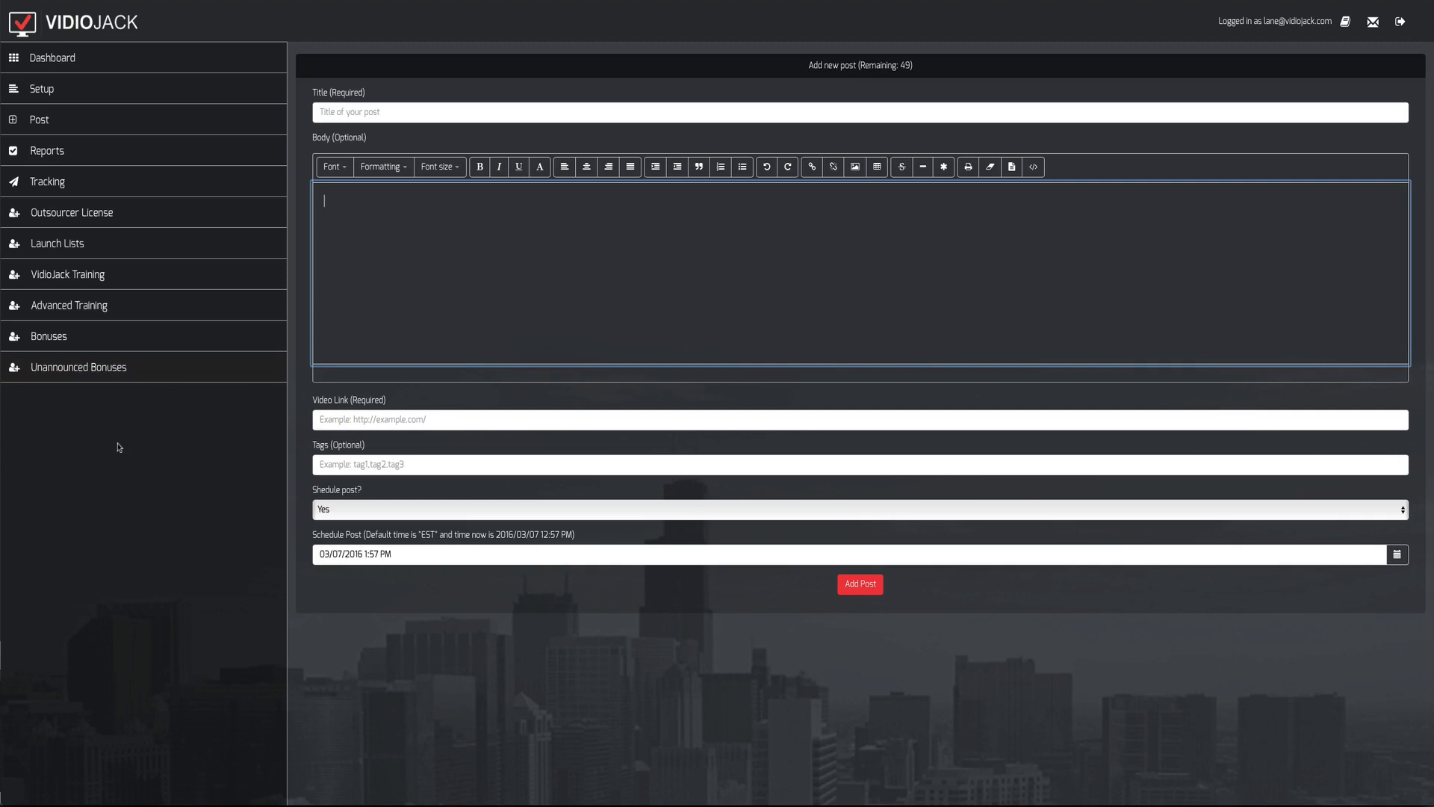
mouse_move(173, 390)
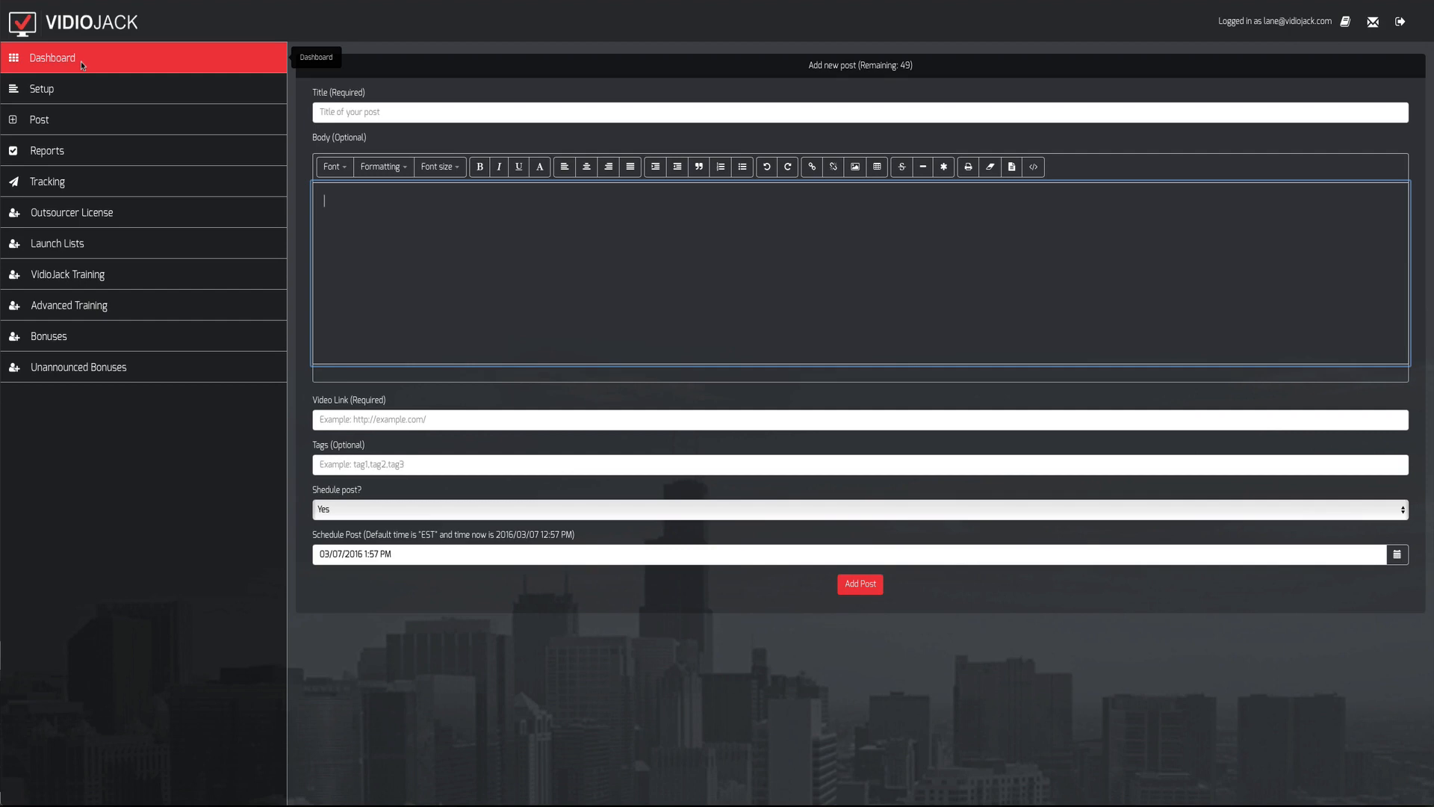
mouse_move(226, 217)
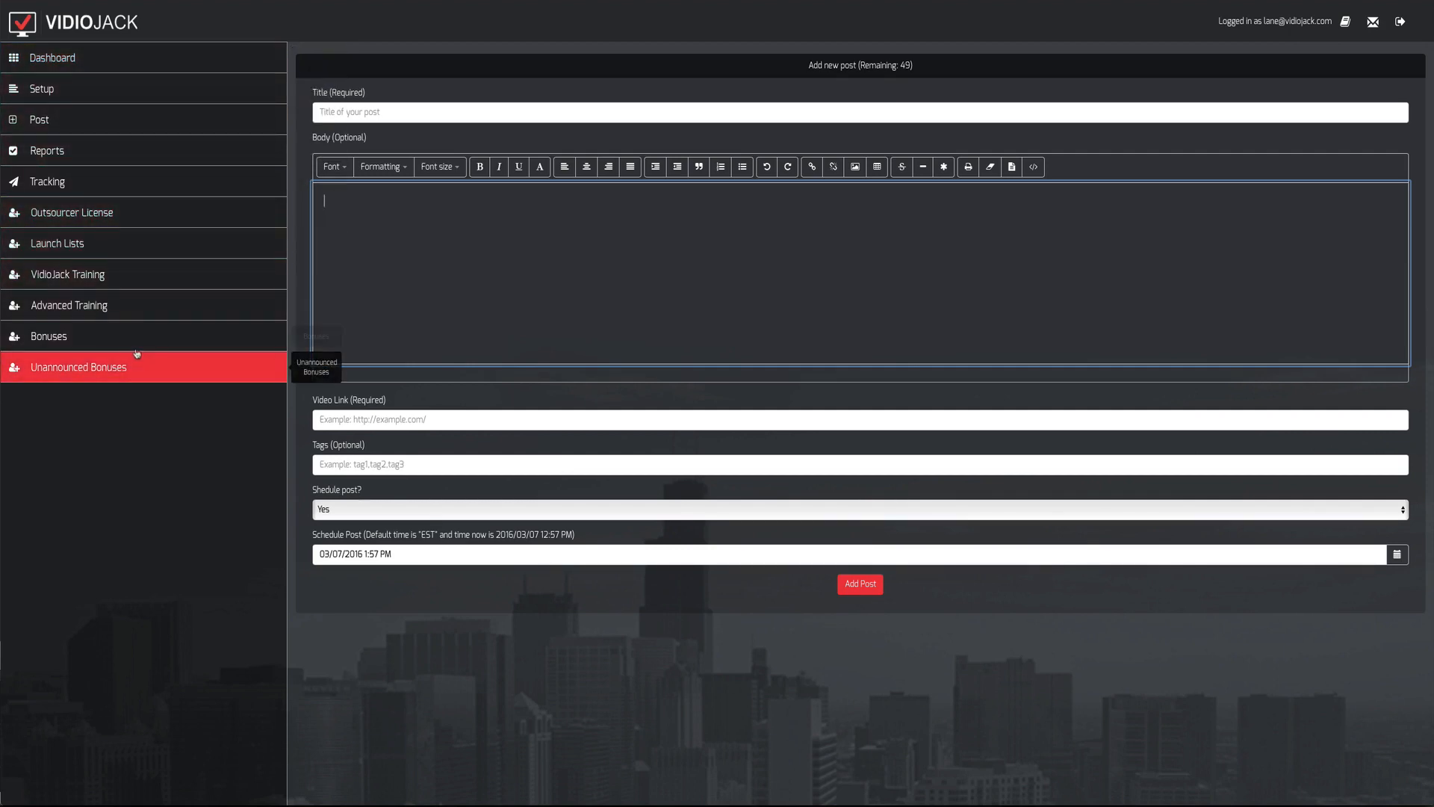
mouse_move(92, 340)
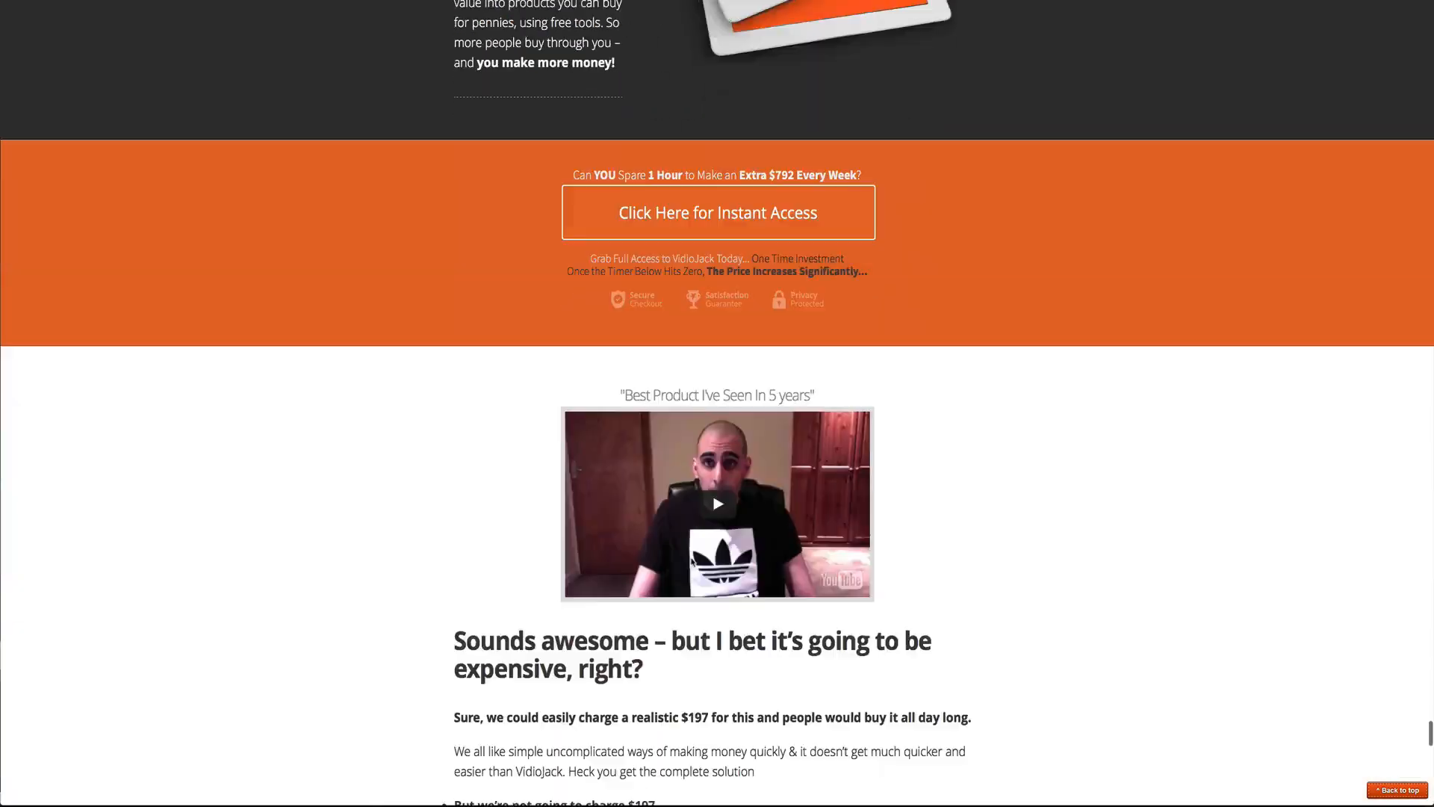
- Scroll the sales page through the Basic, Pro and Lite pricing tiers and back to the feature highlights
scroll("down", 3)
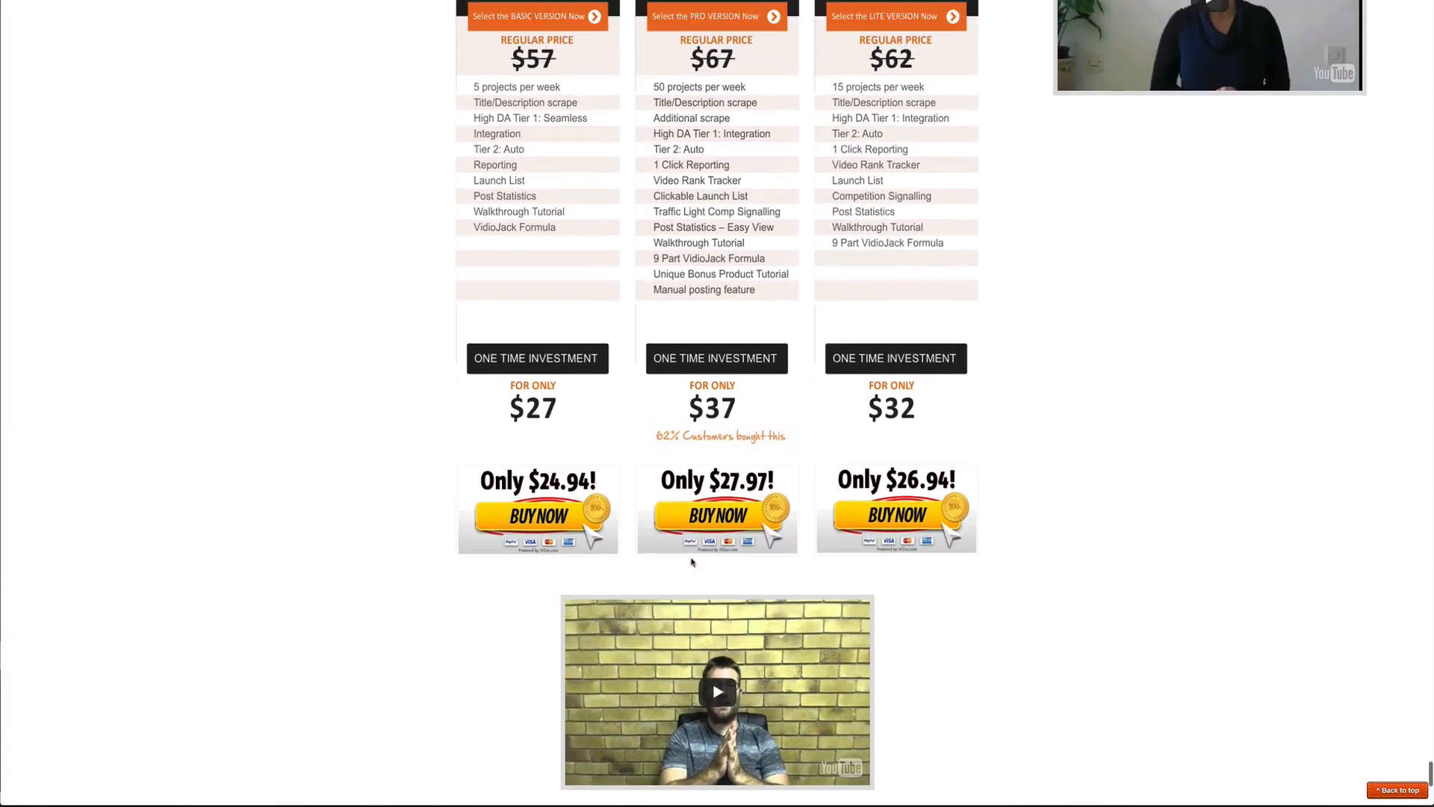
scroll("up", 3)
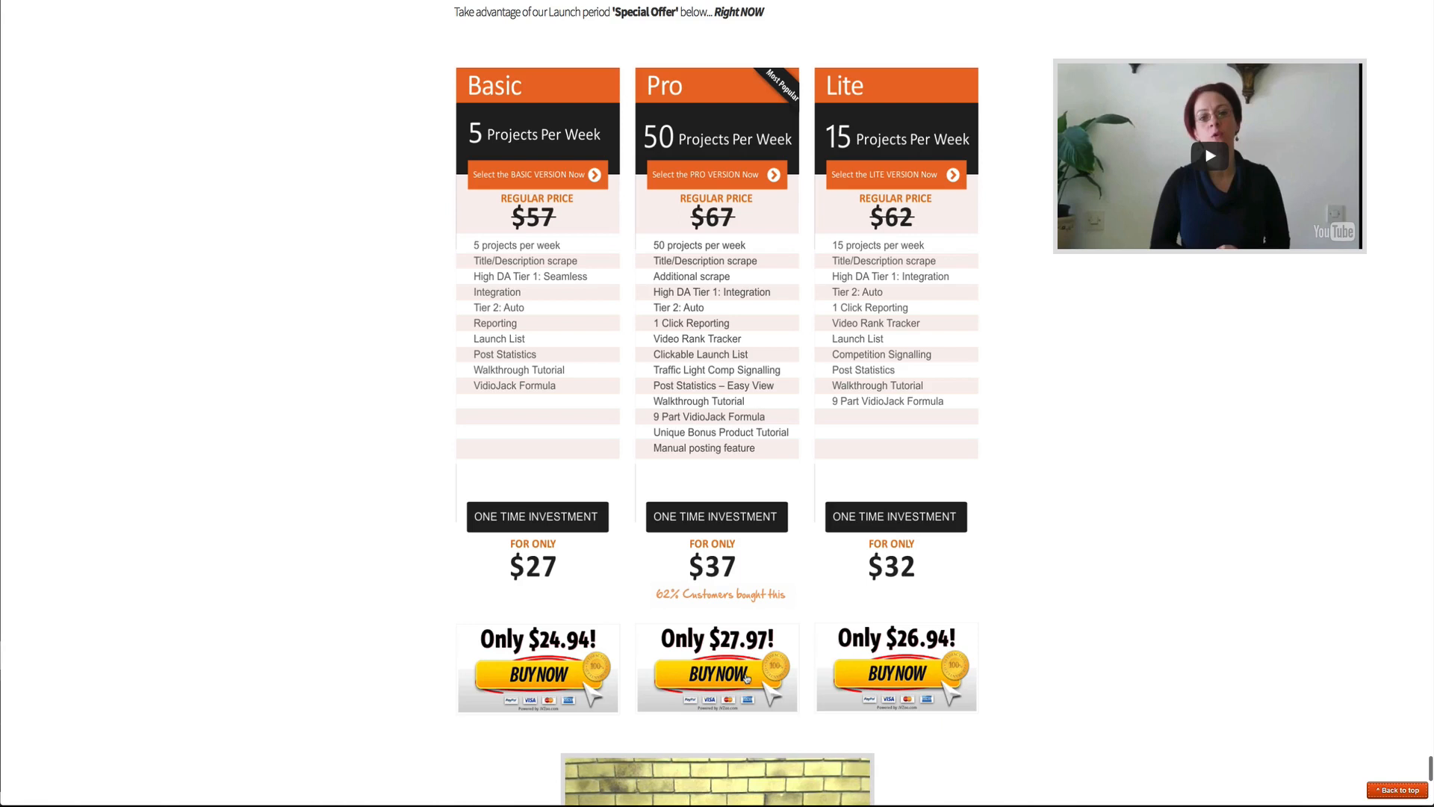
mouse_move(725, 623)
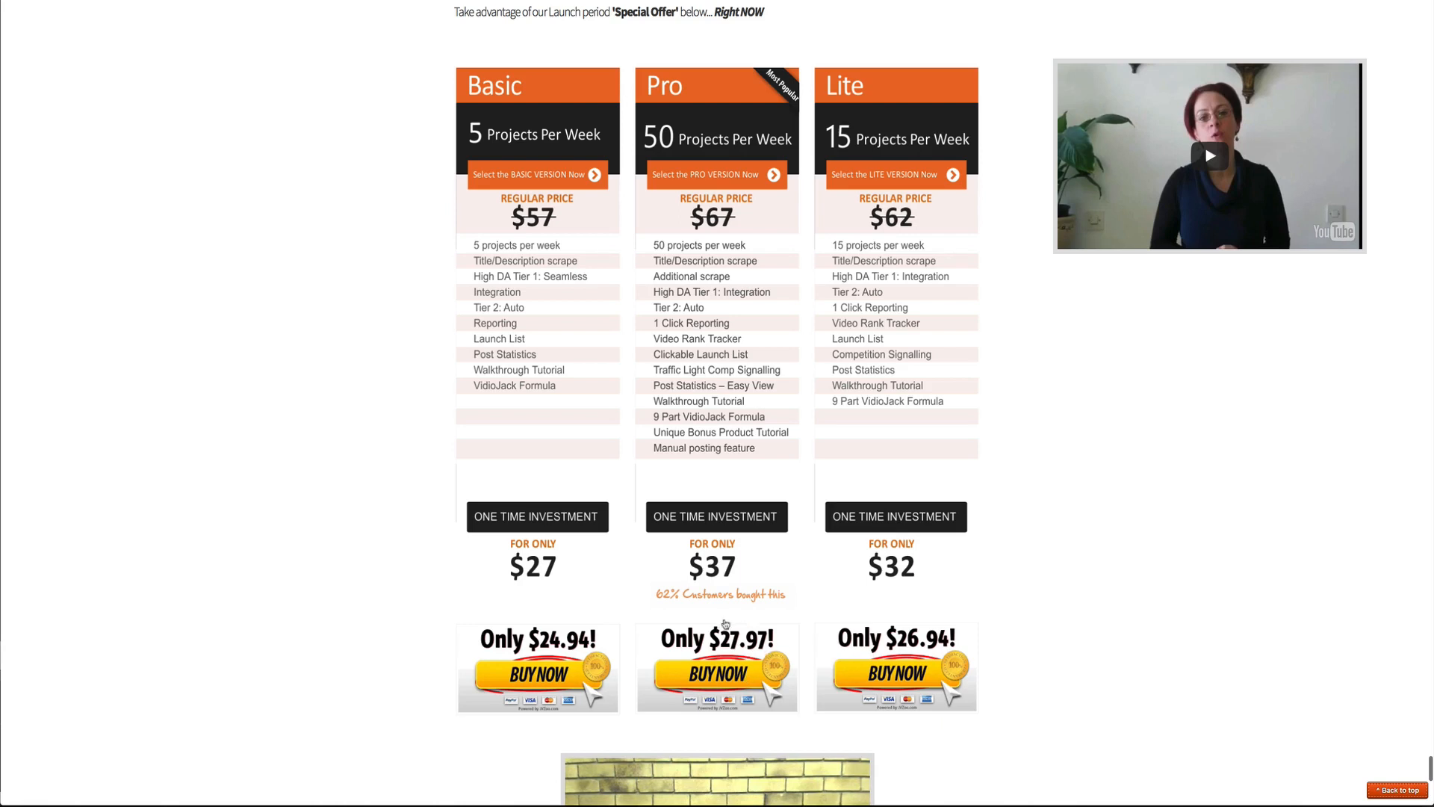
scroll("down", 3)
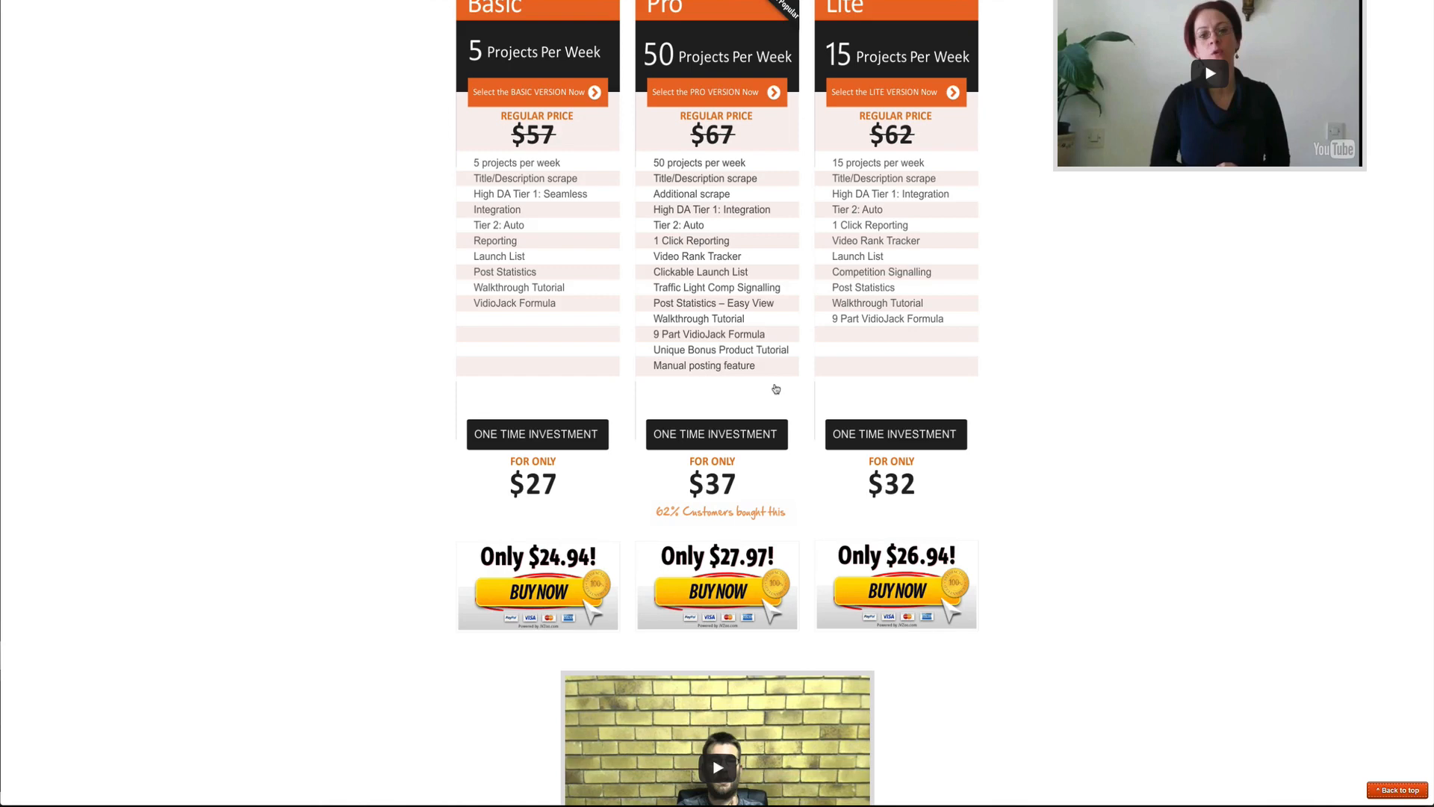
mouse_move(688, 458)
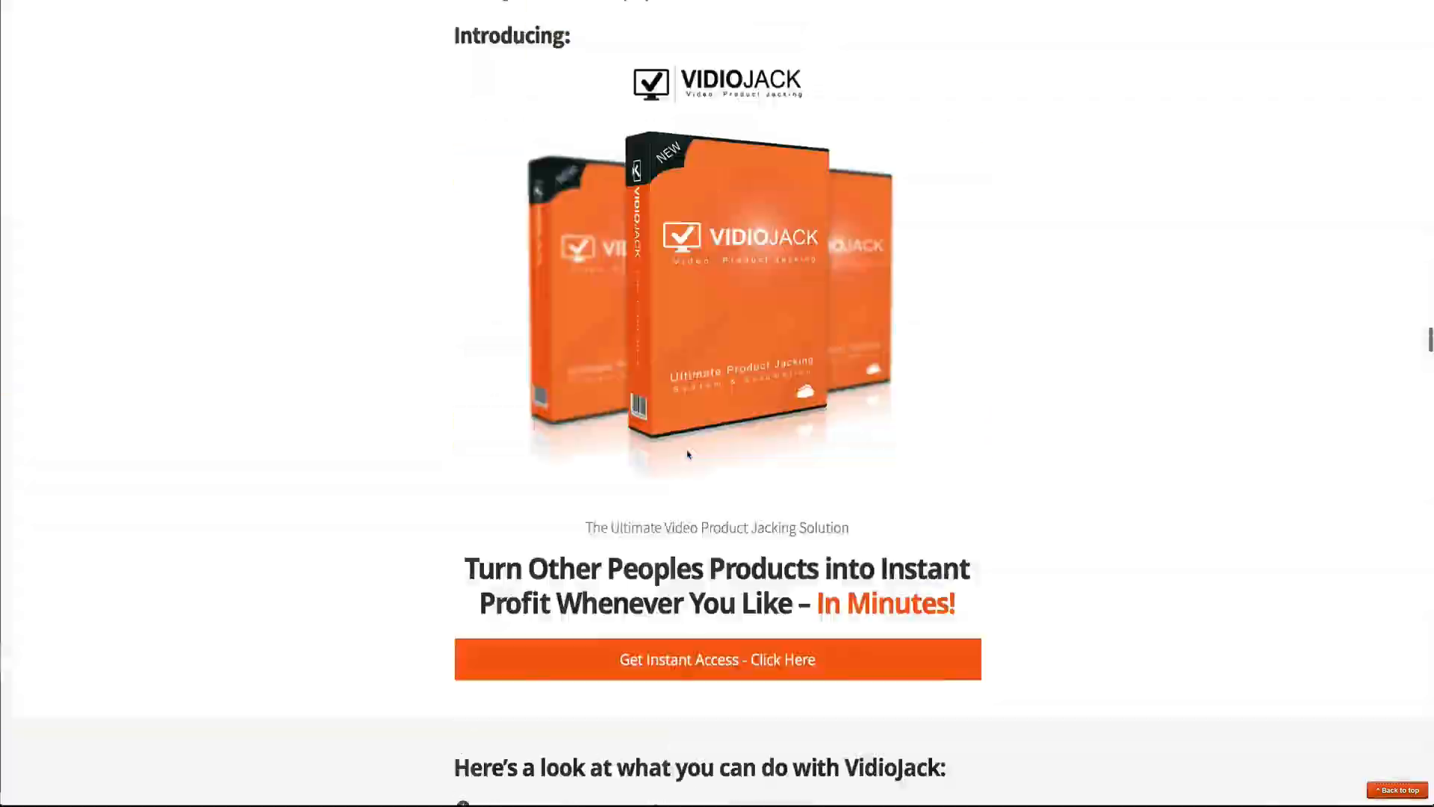
scroll("up", 3)
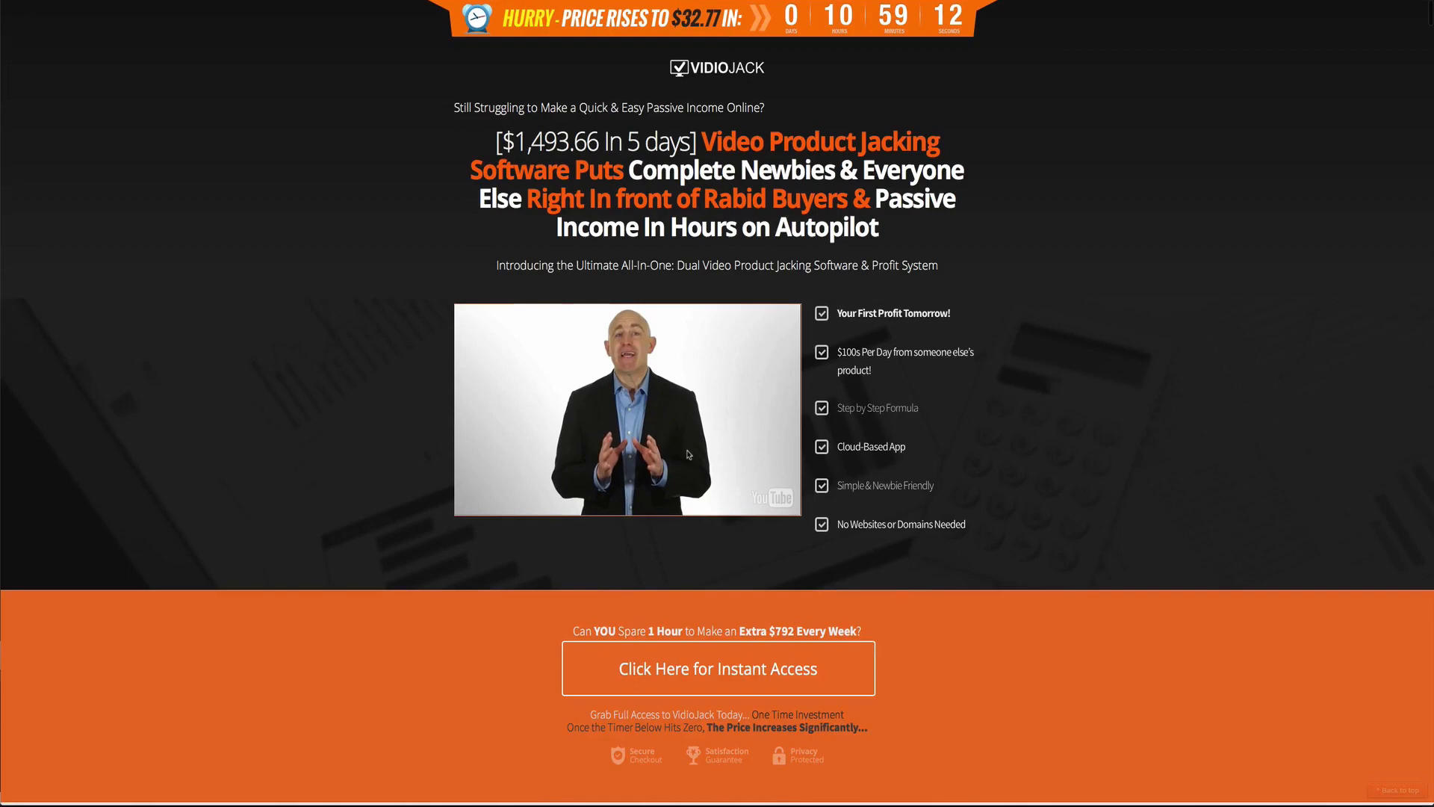
scroll("down", 3)
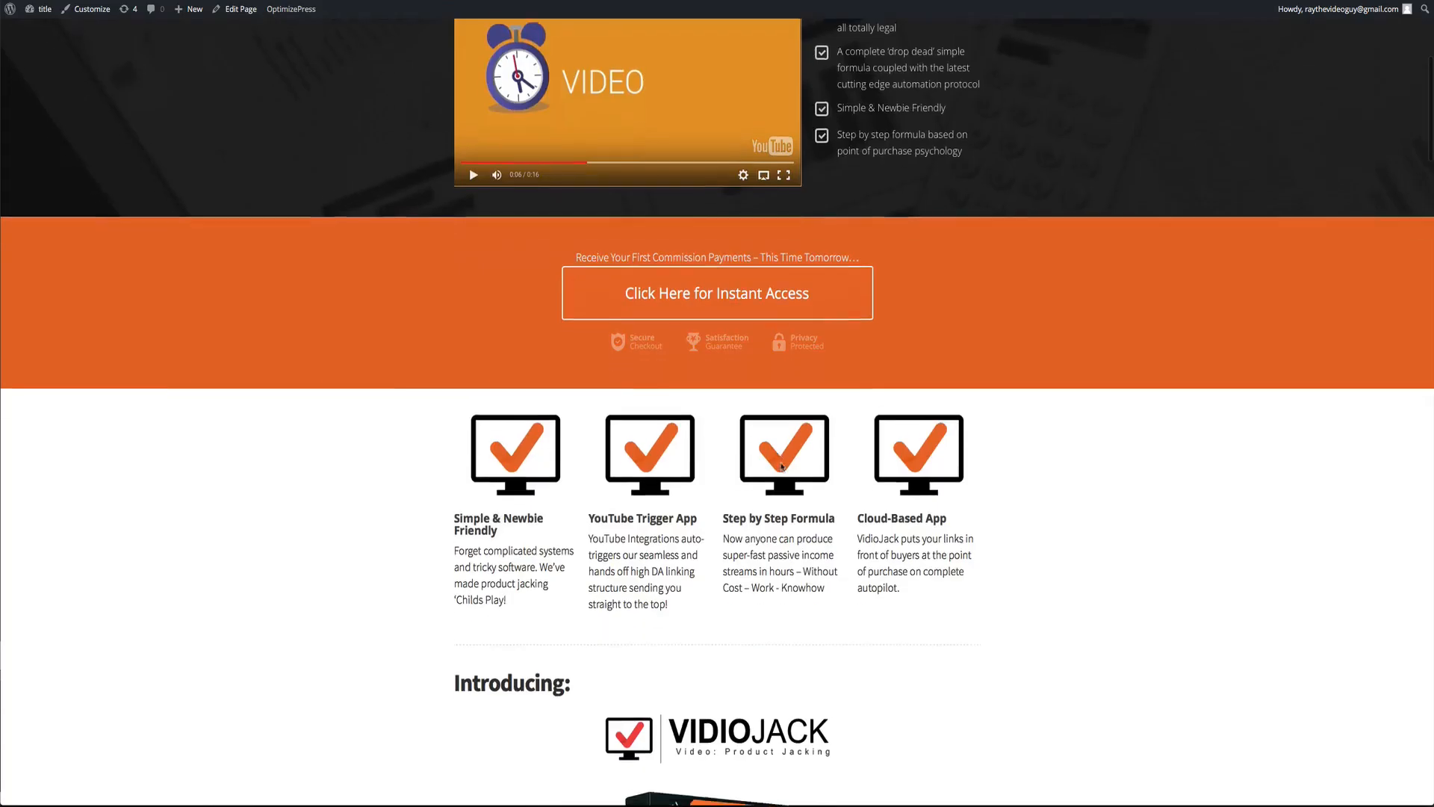
scroll("down", 3)
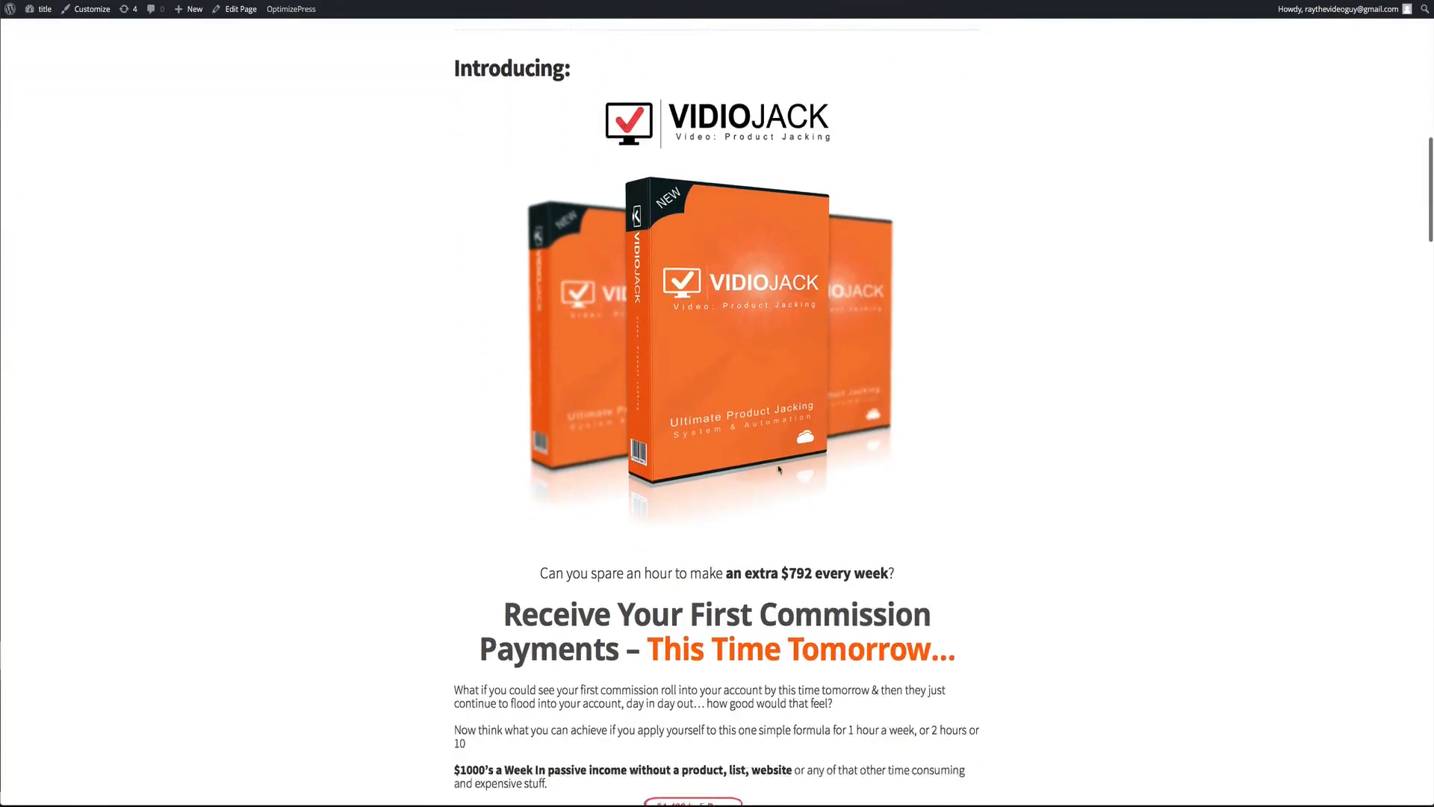
scroll("down", 3)
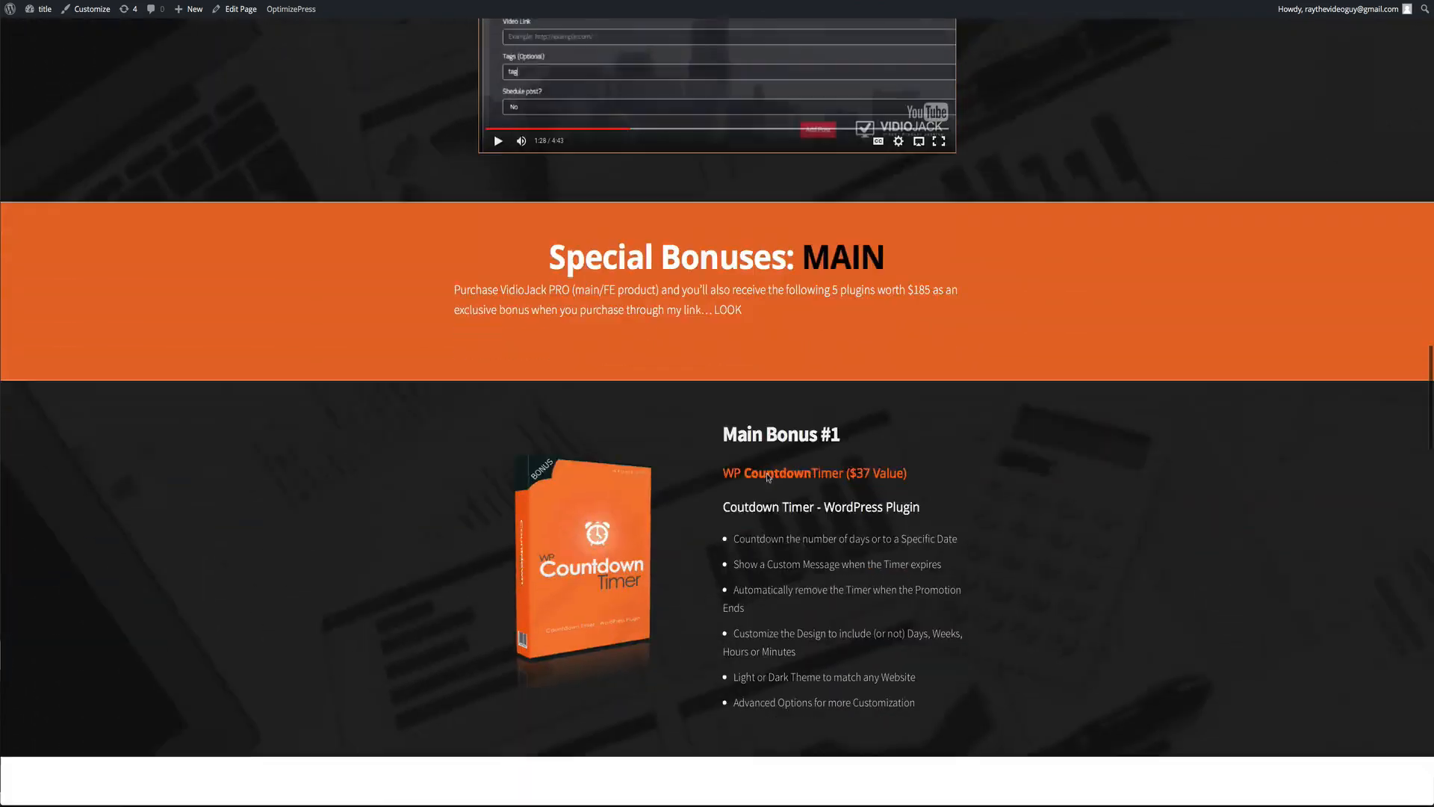
scroll("down", 3)
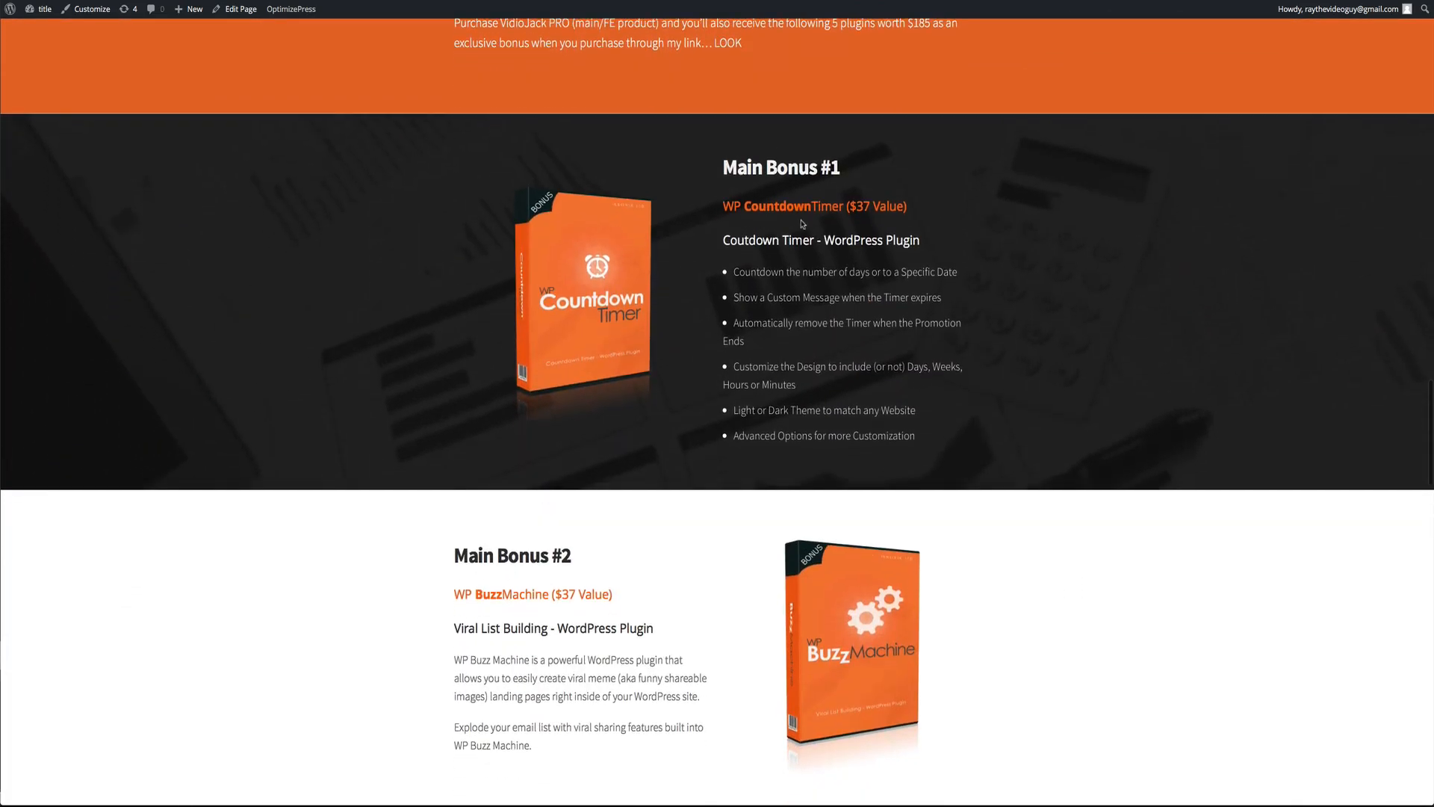
scroll("down", 3)
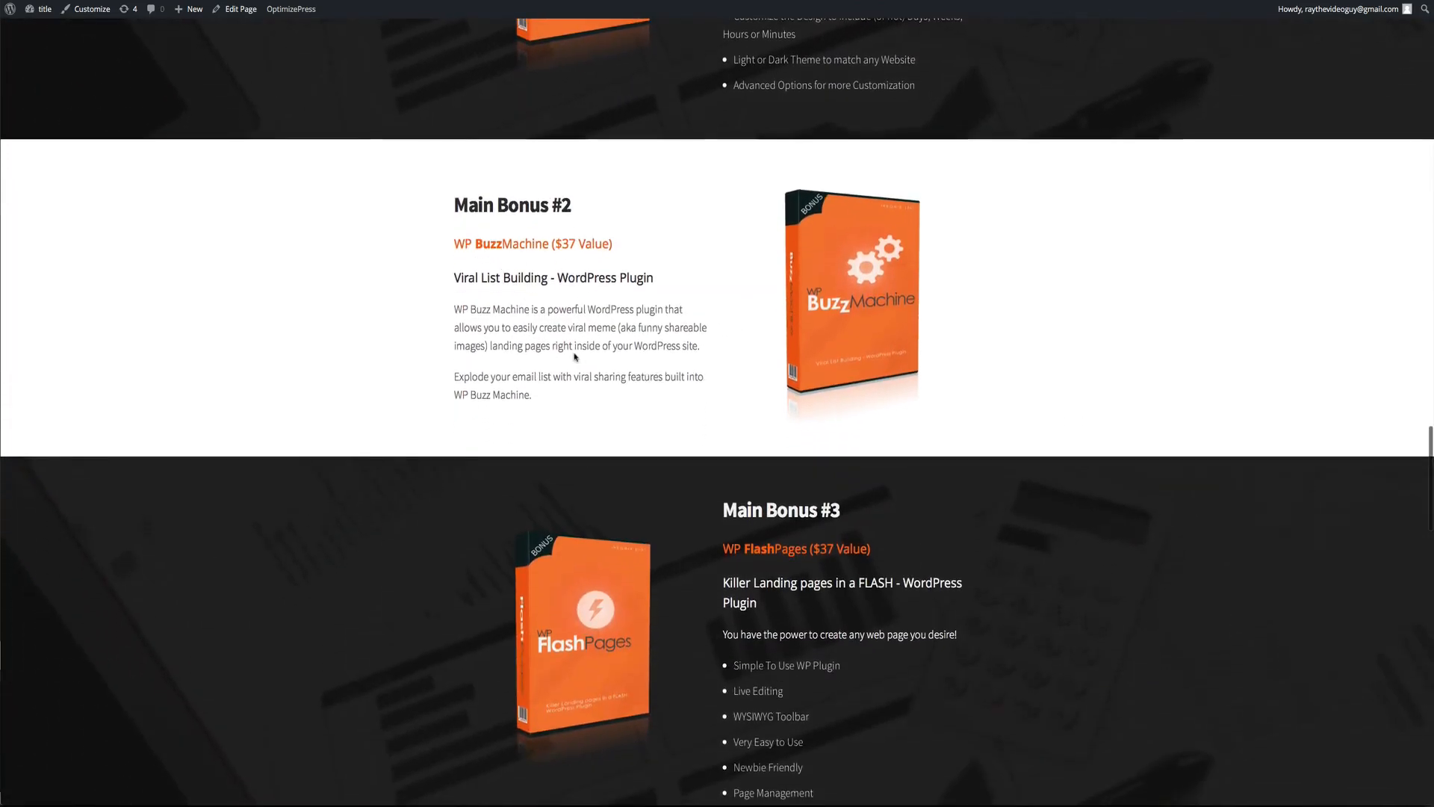
scroll("down", 3)
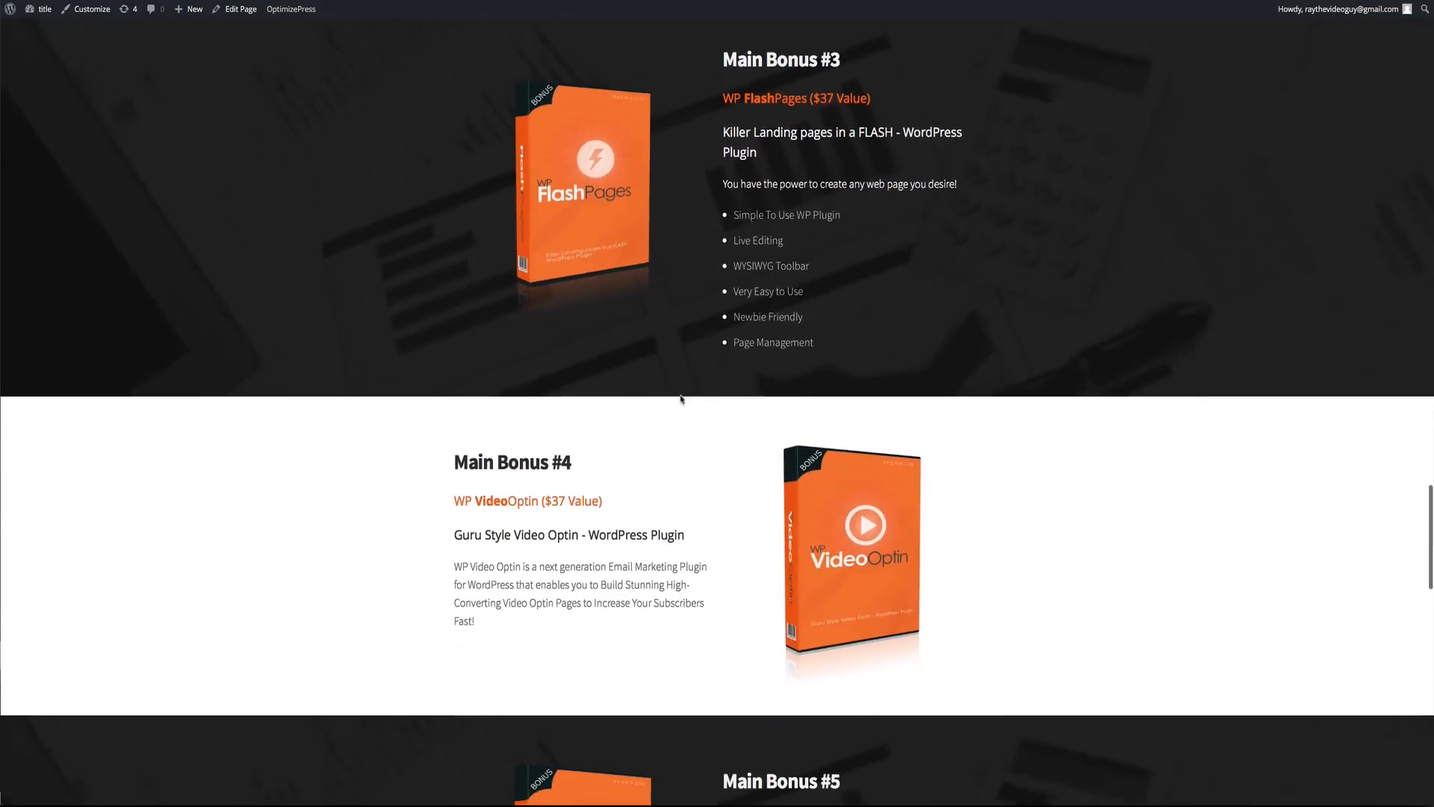
scroll("down", 3)
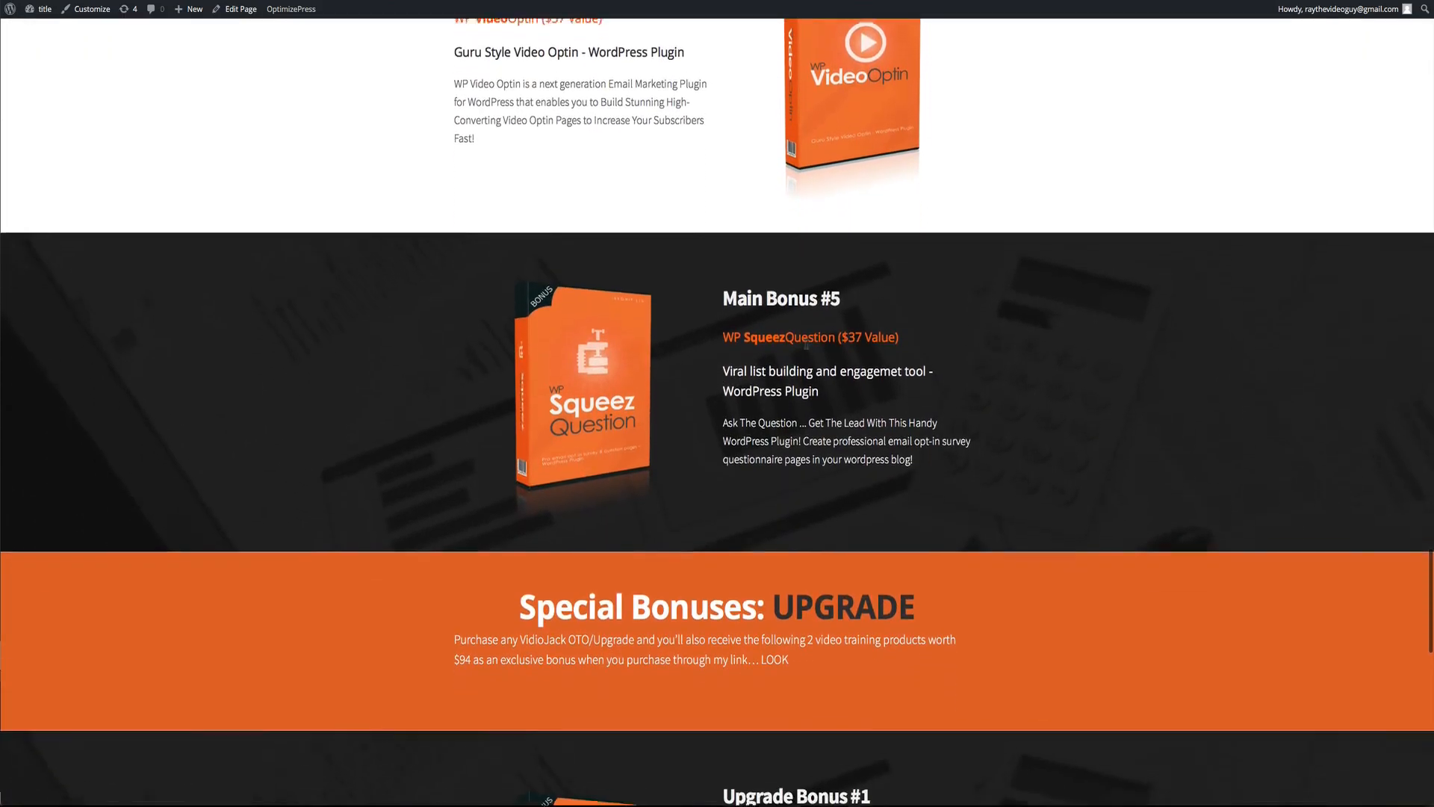
scroll("down", 3)
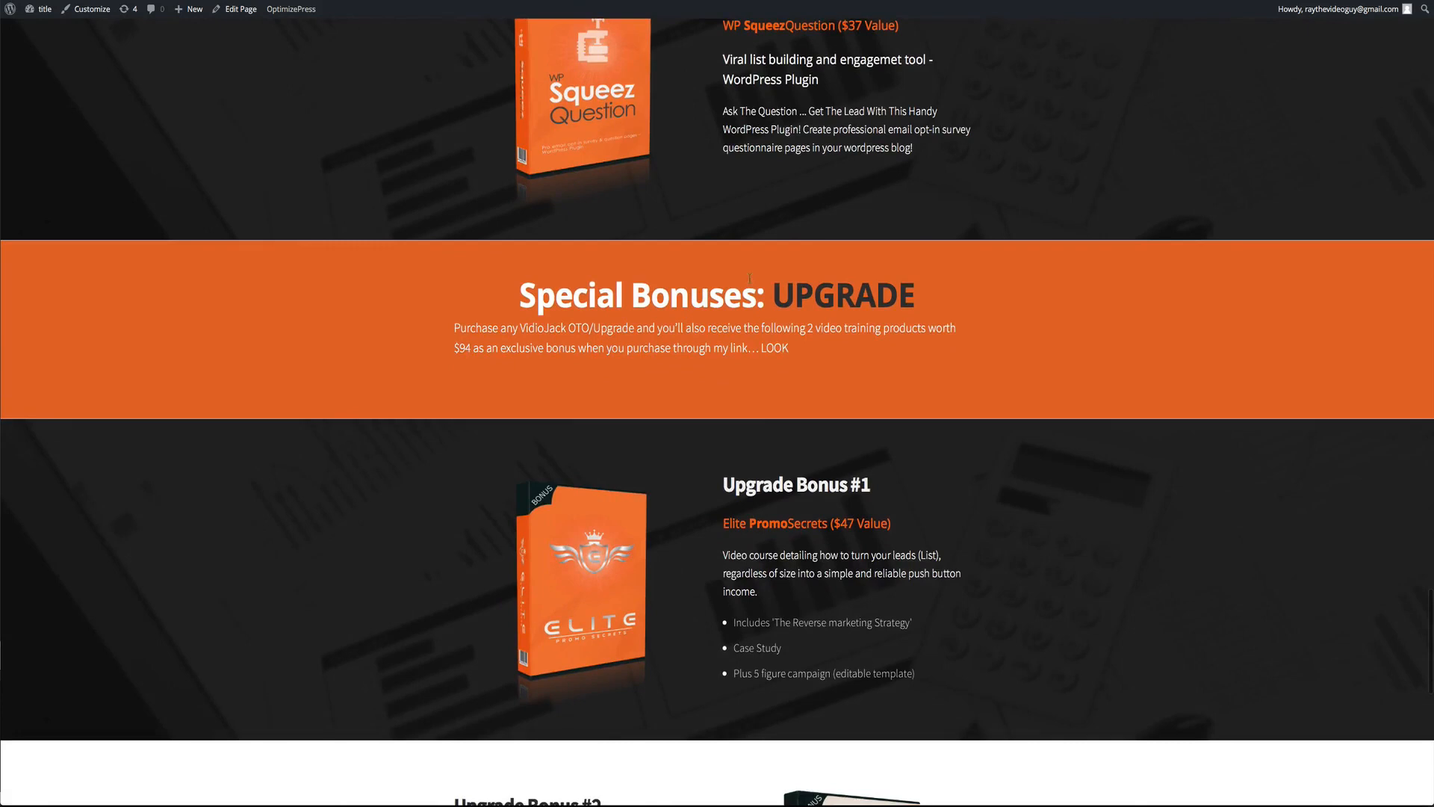
scroll("up", 3)
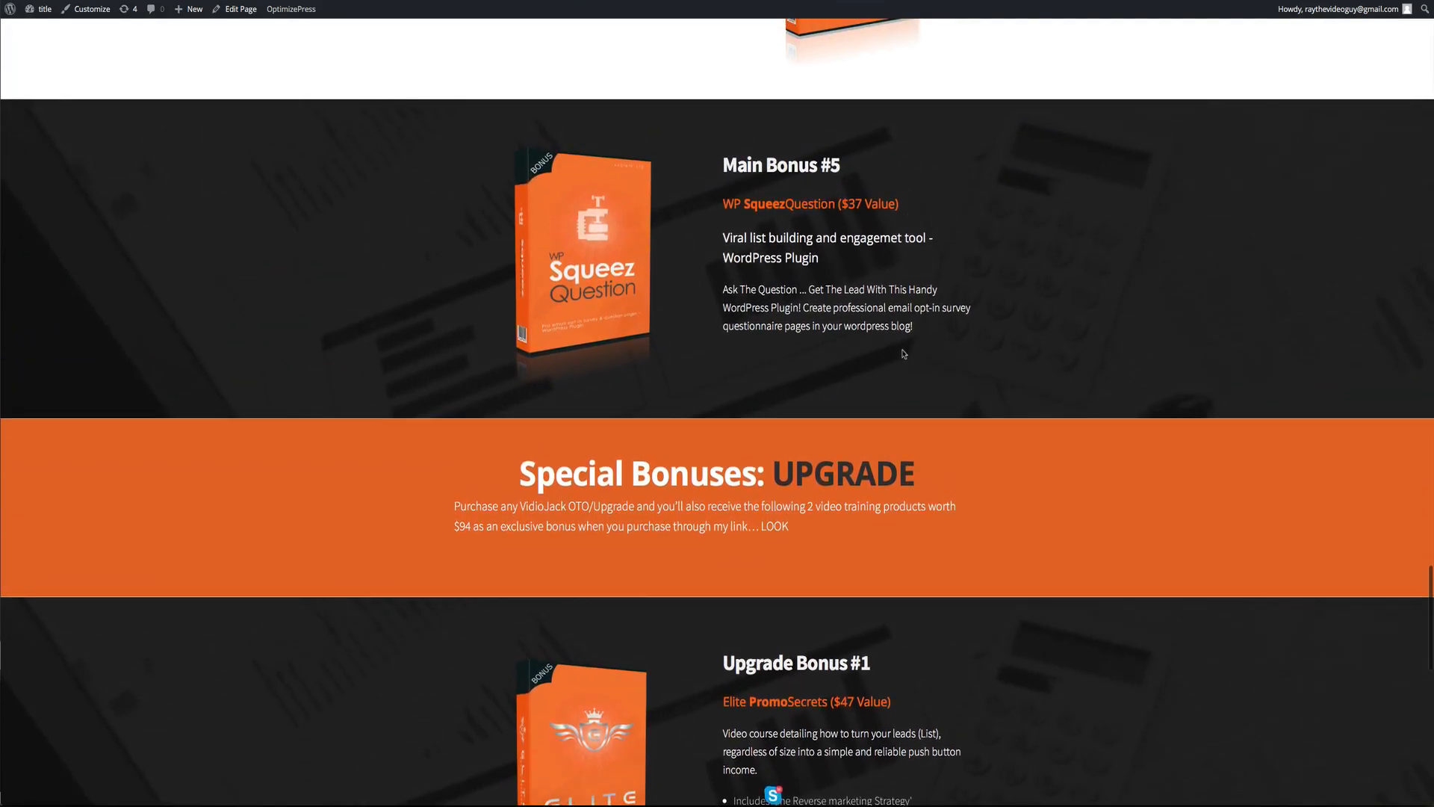
scroll("down", 3)
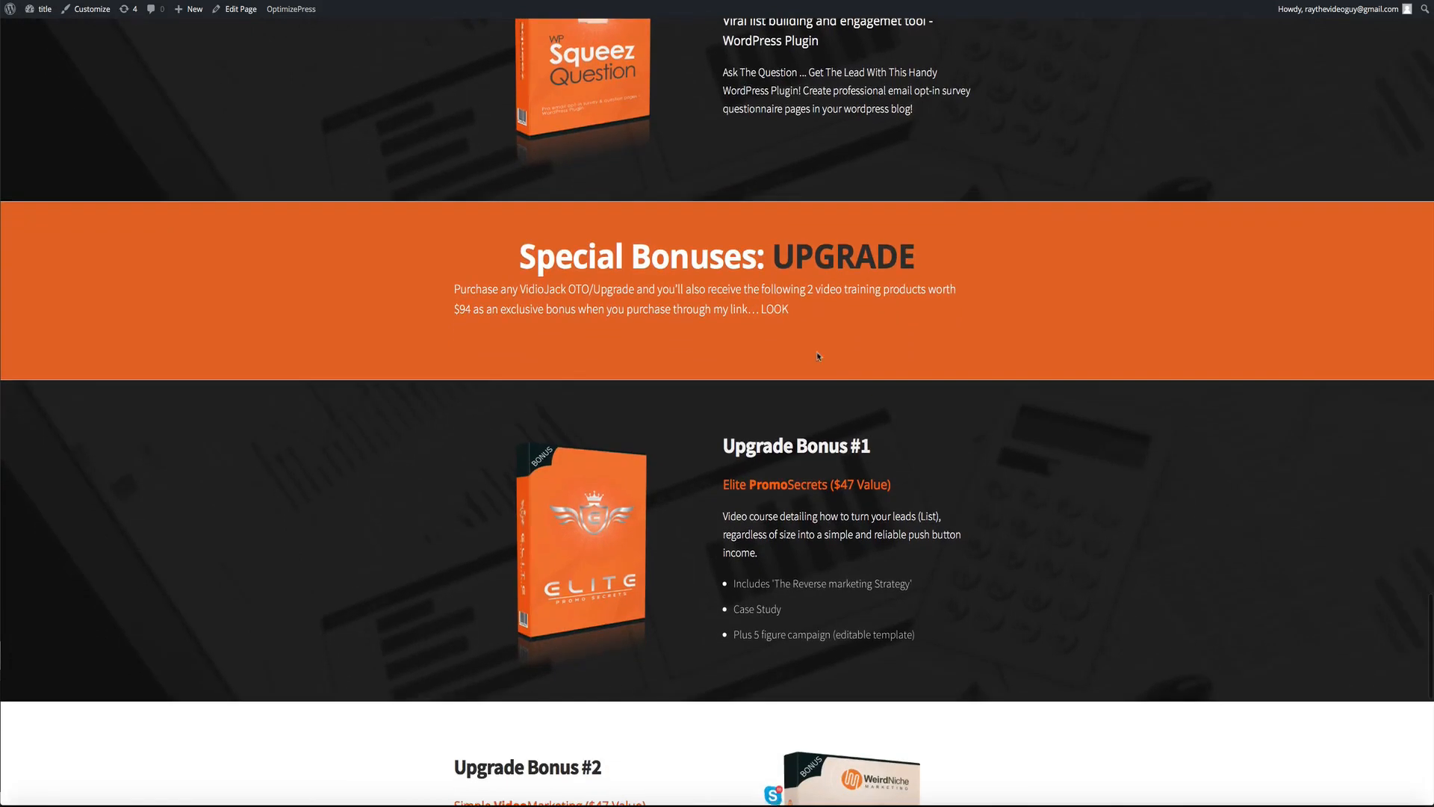
scroll("down", 3)
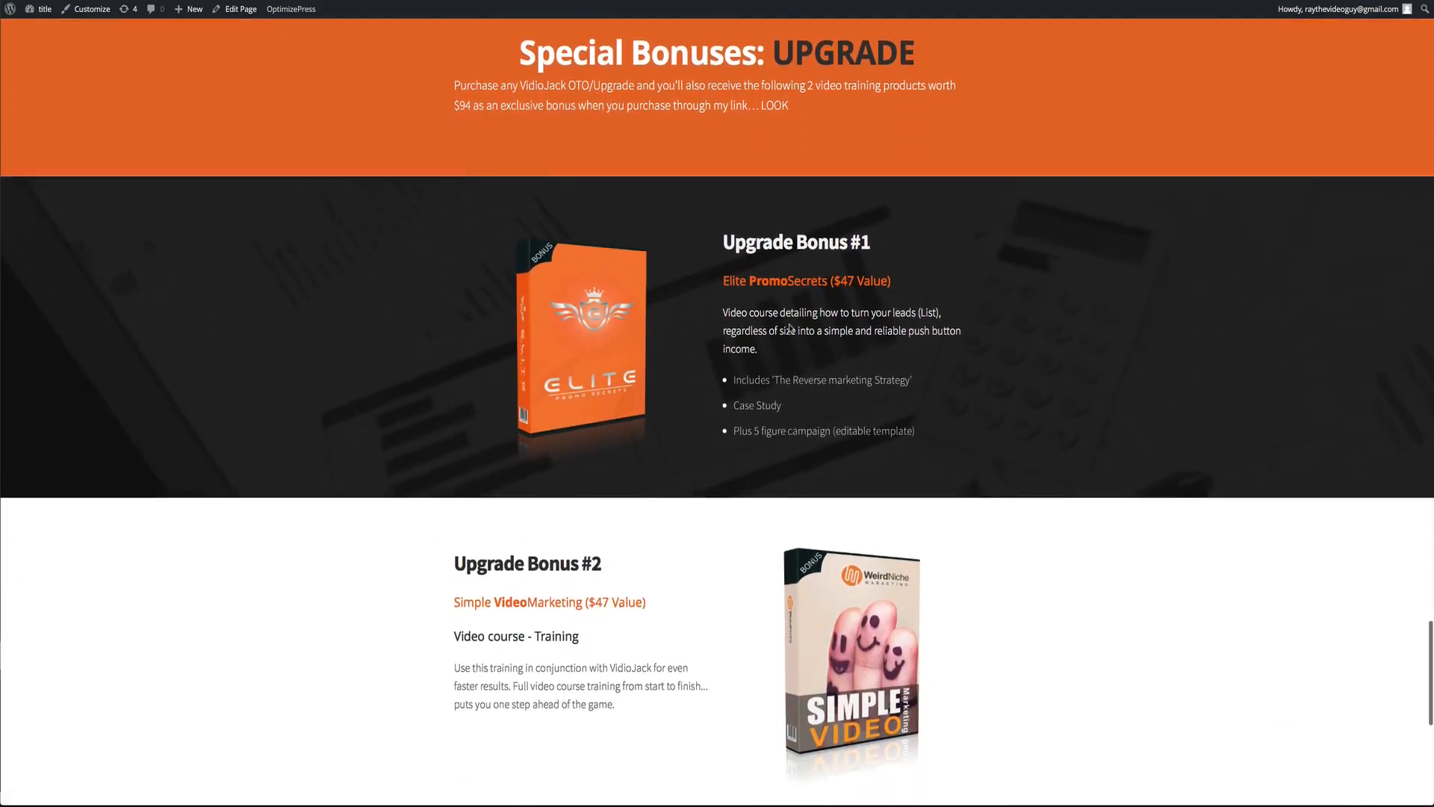
scroll("down", 3)
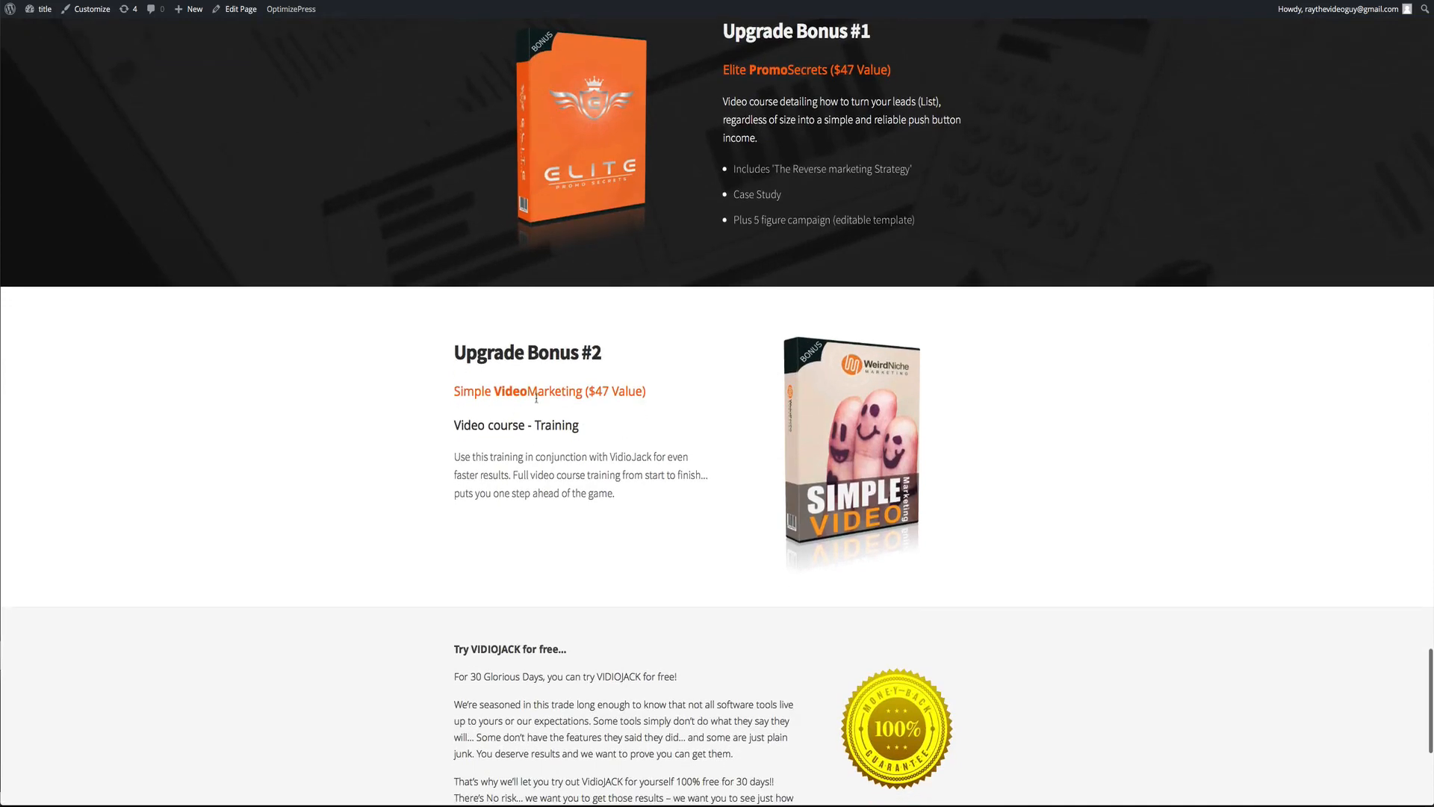
scroll("down", 3)
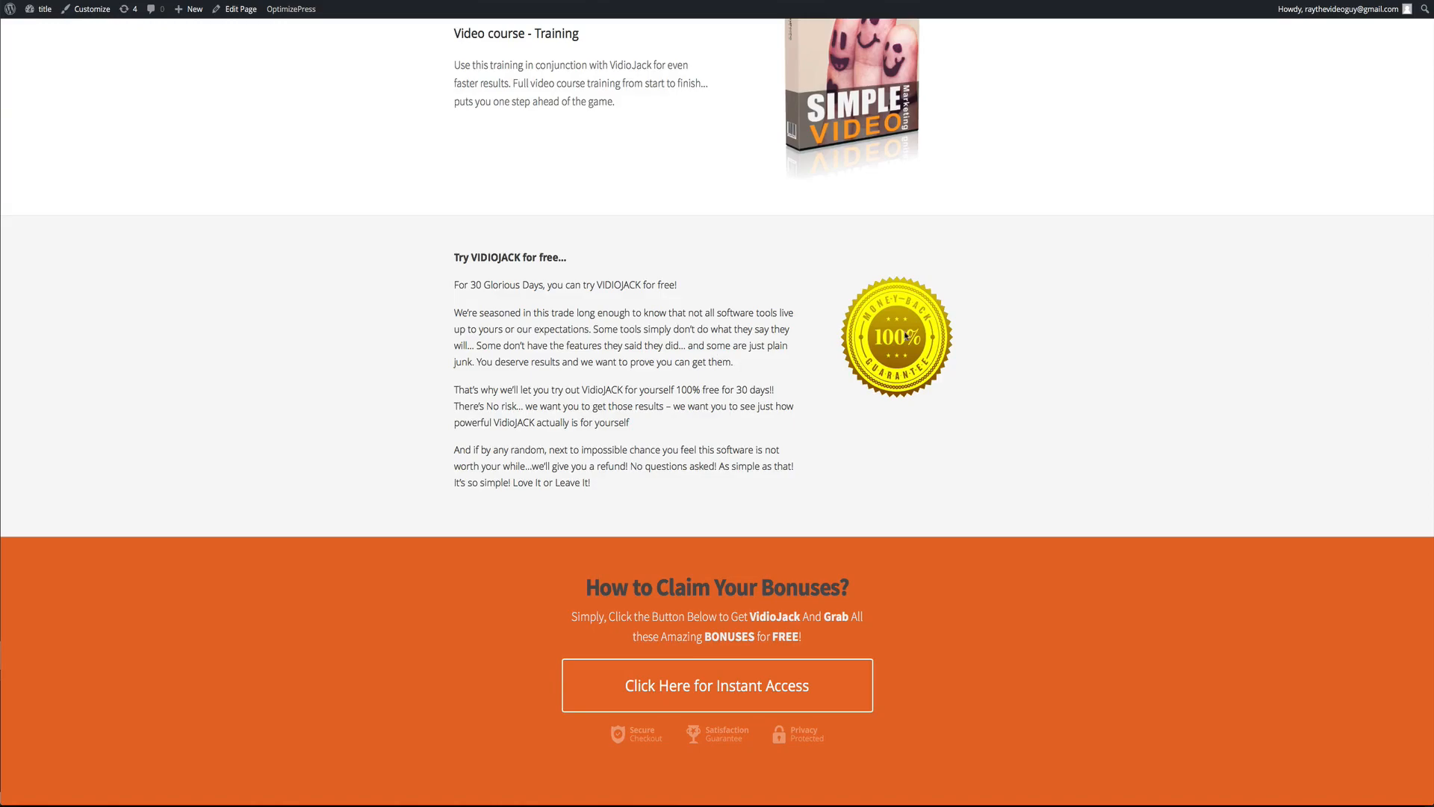
scroll("down", 3)
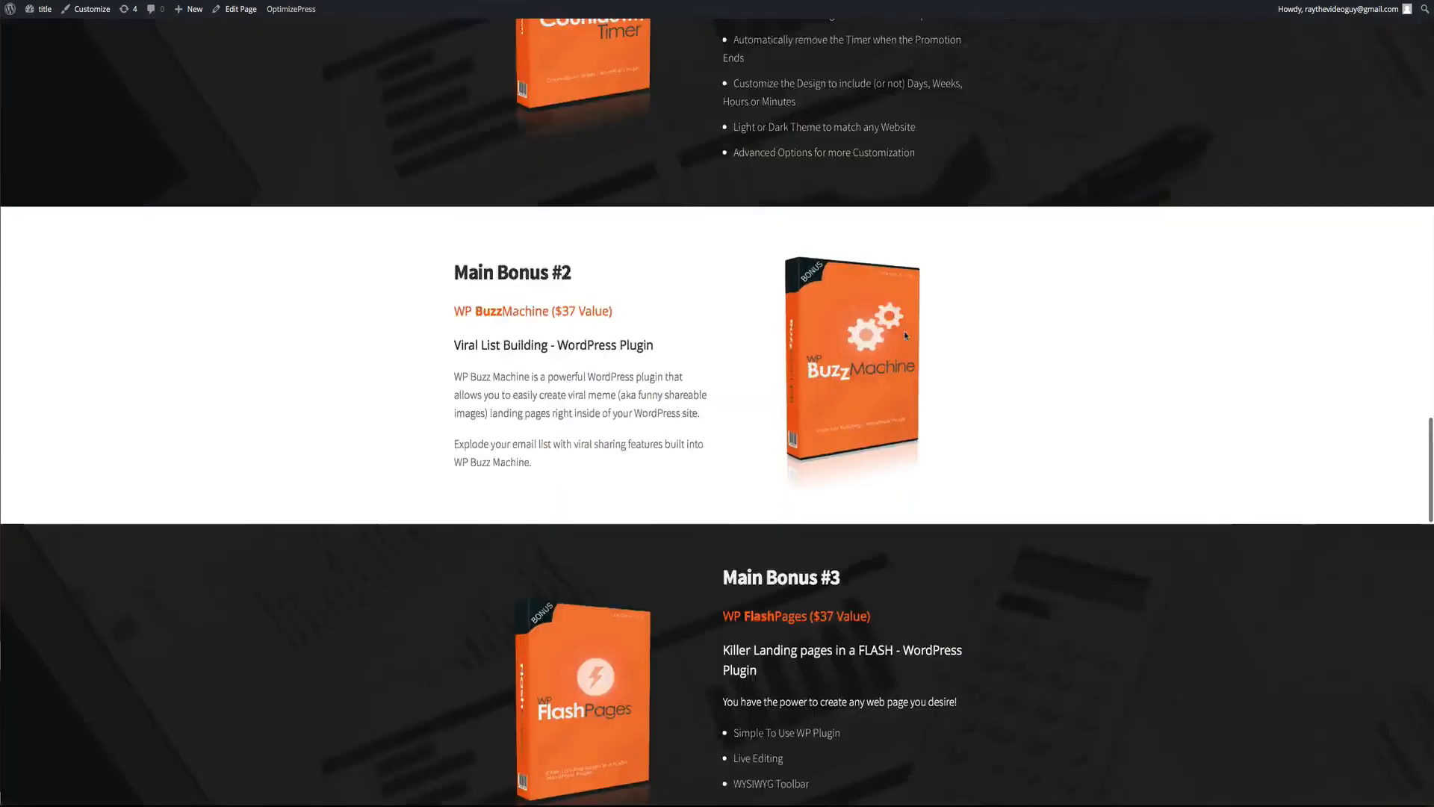
scroll("up", 3)
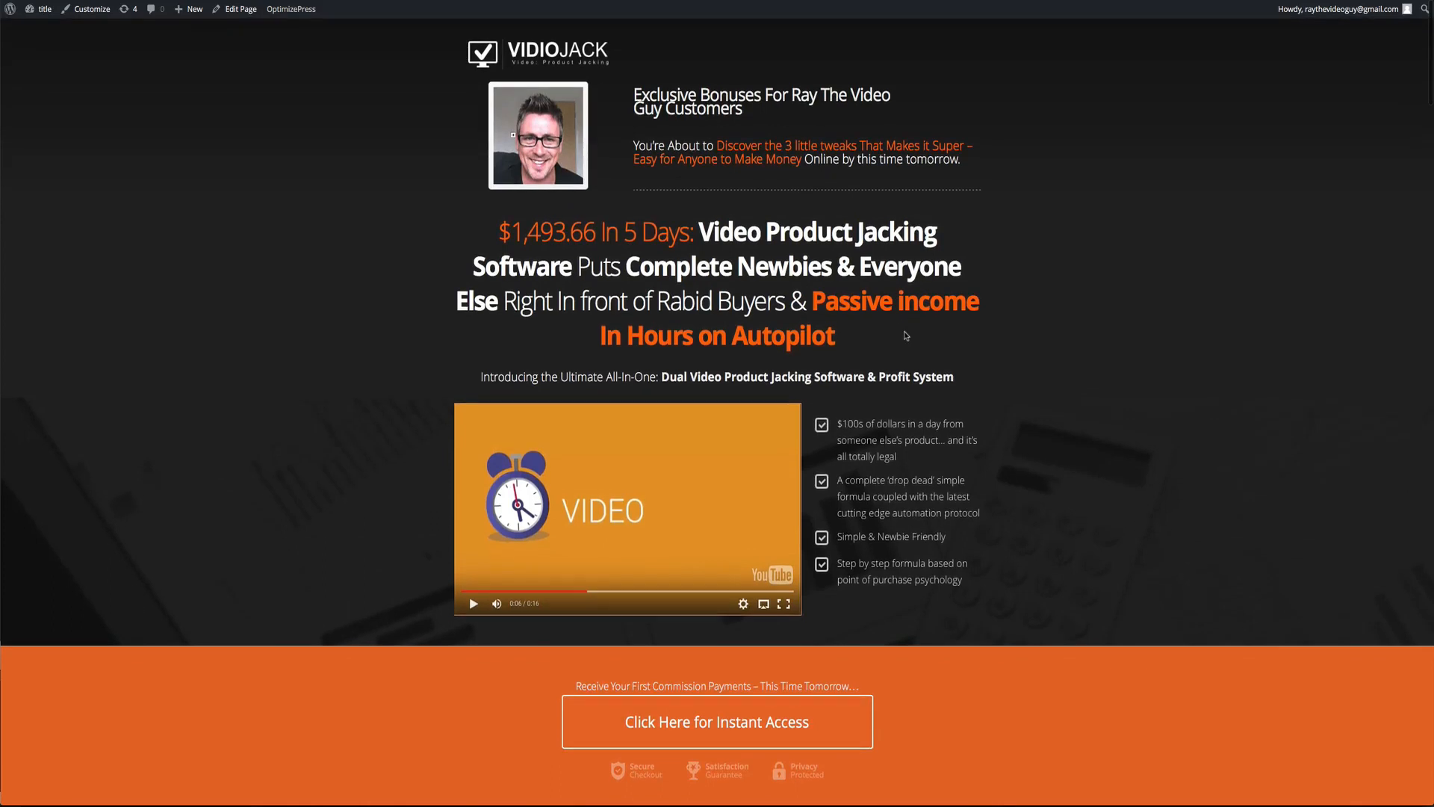